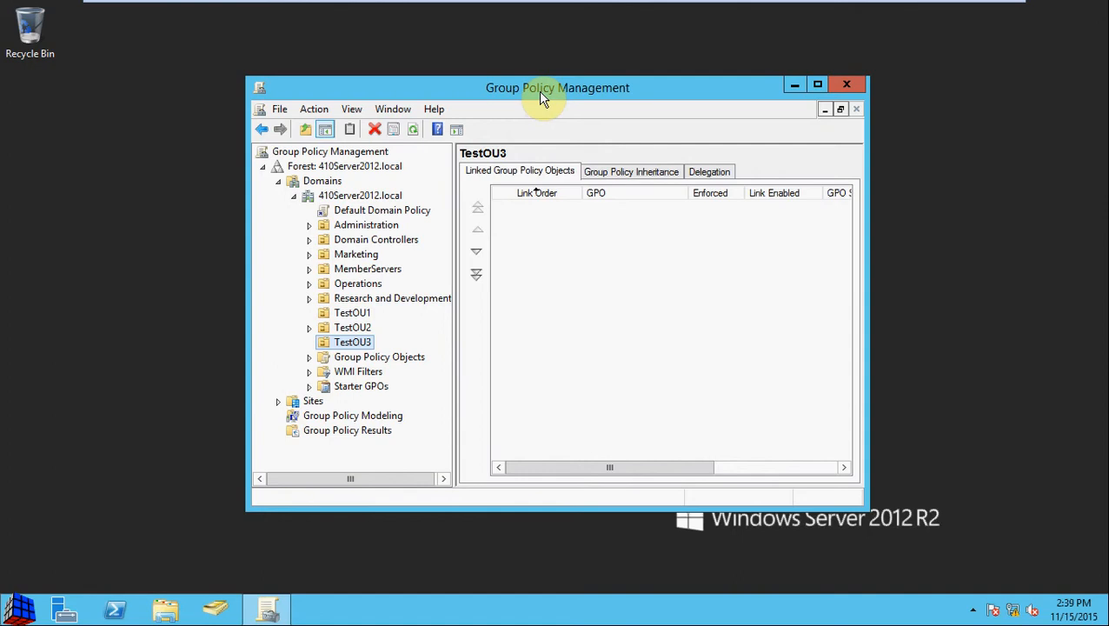
mouse_move(434, 306)
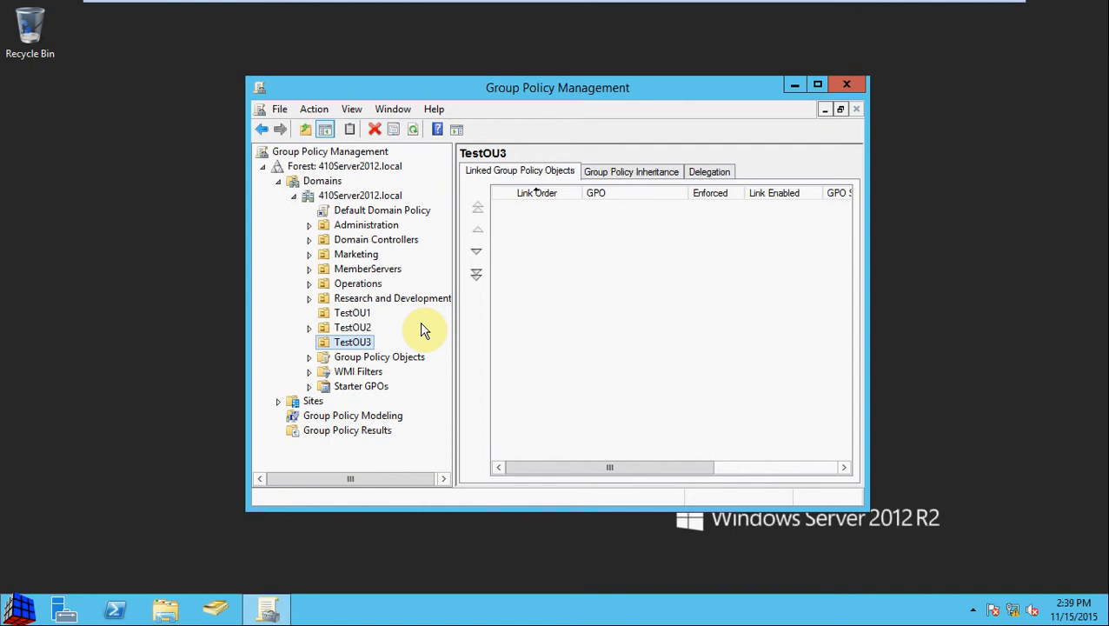
mouse_move(386, 351)
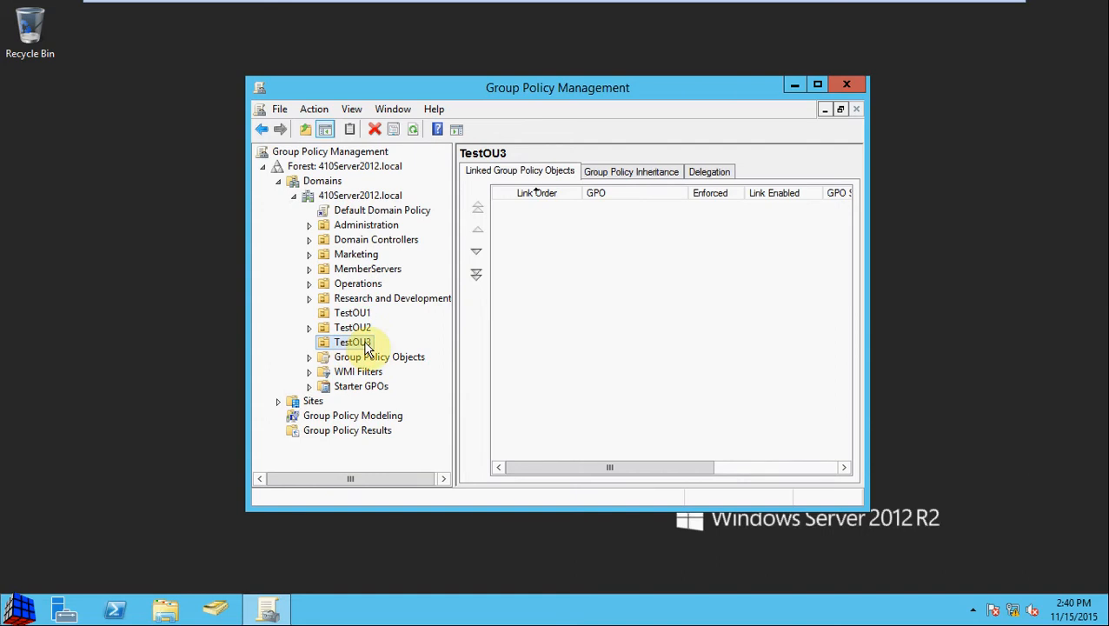
Create a GPO named GPO3 in the domain, linked to TestOU3
right_click(352, 341)
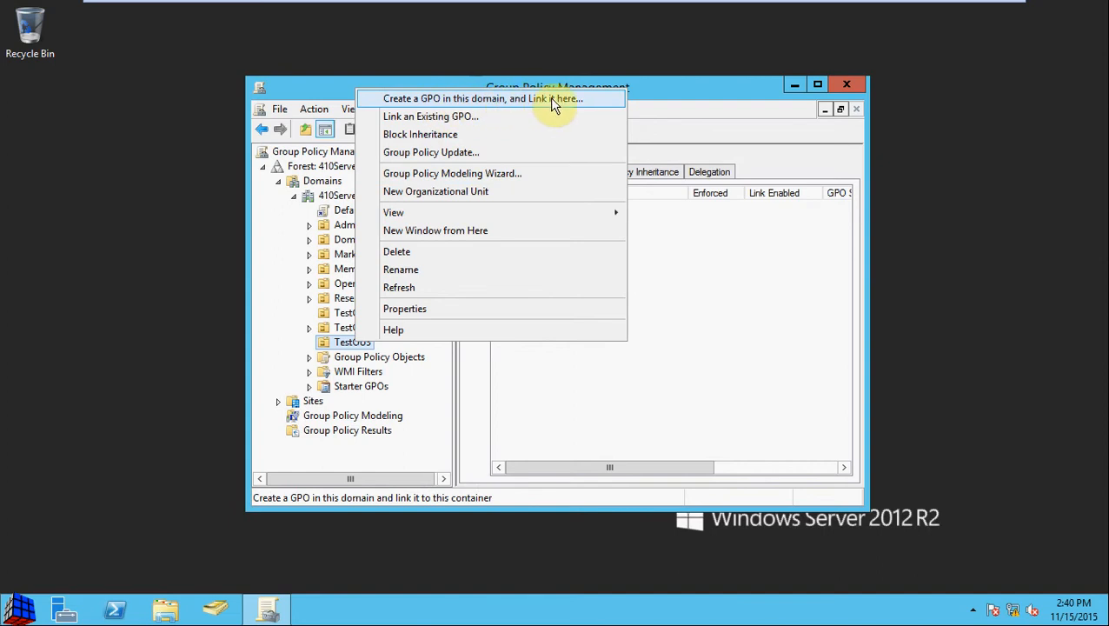
click(484, 98)
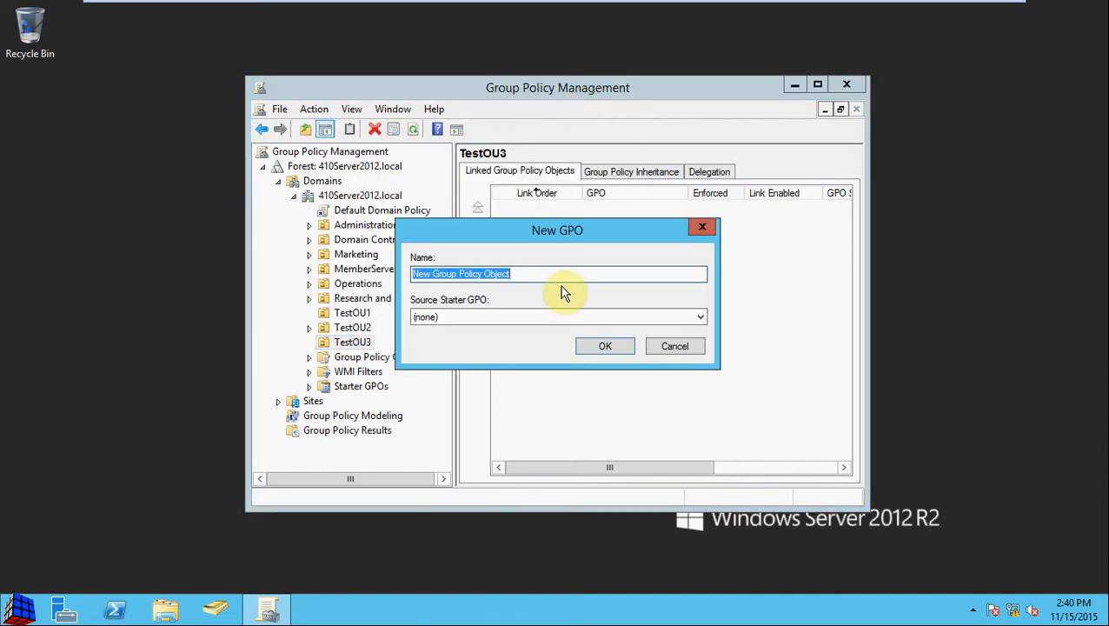
text(GPO3)
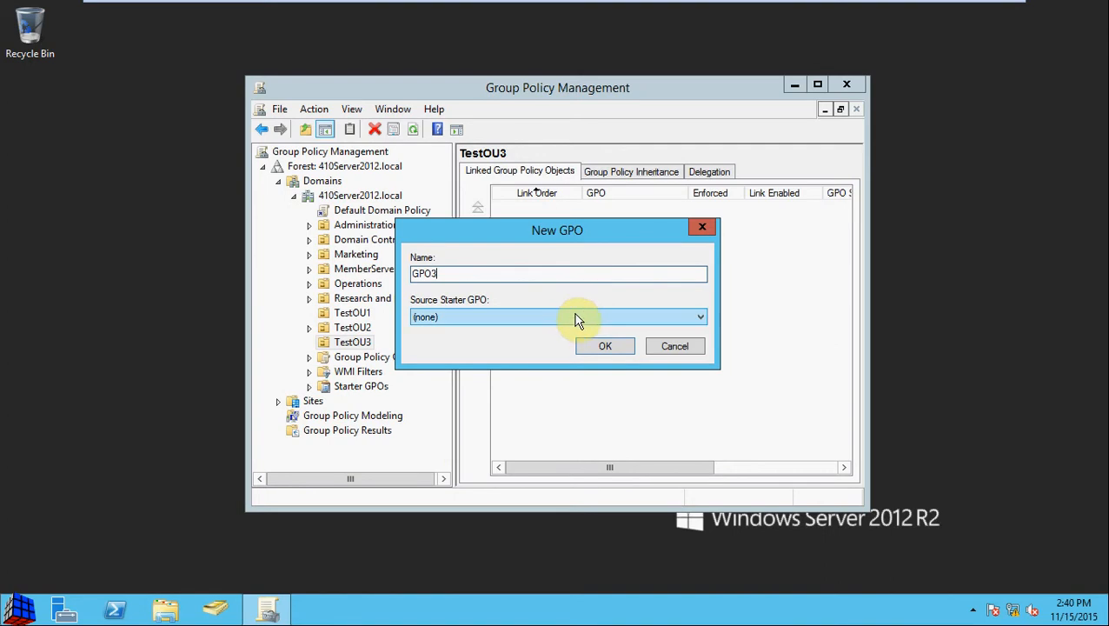
click(605, 346)
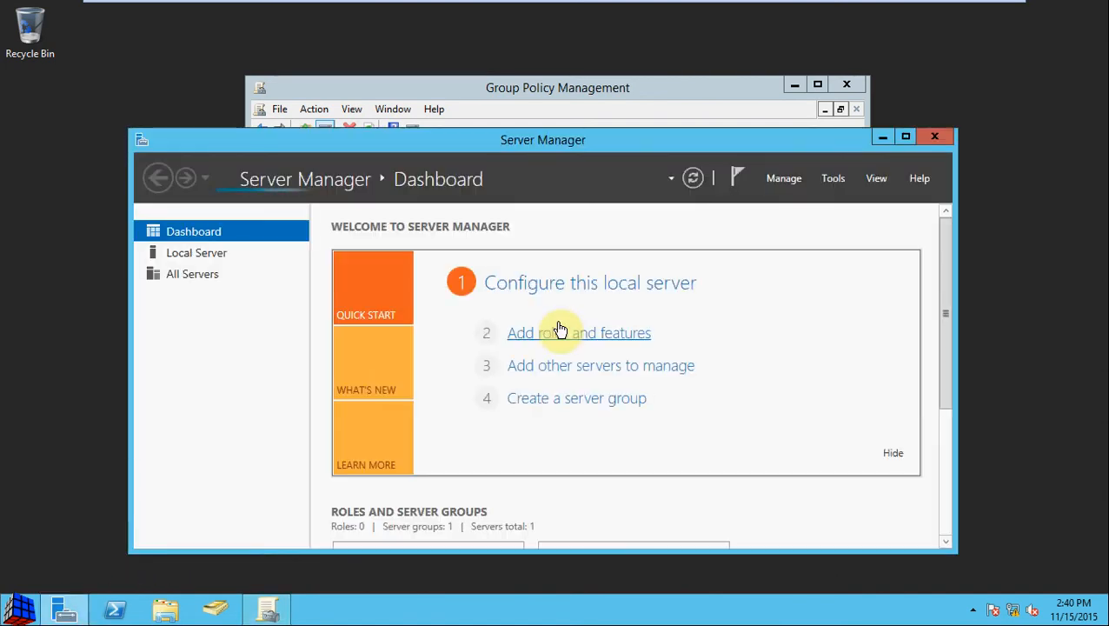
View the Local Server properties for 410Server1, including IE Enhanced Security Configuration
click(197, 252)
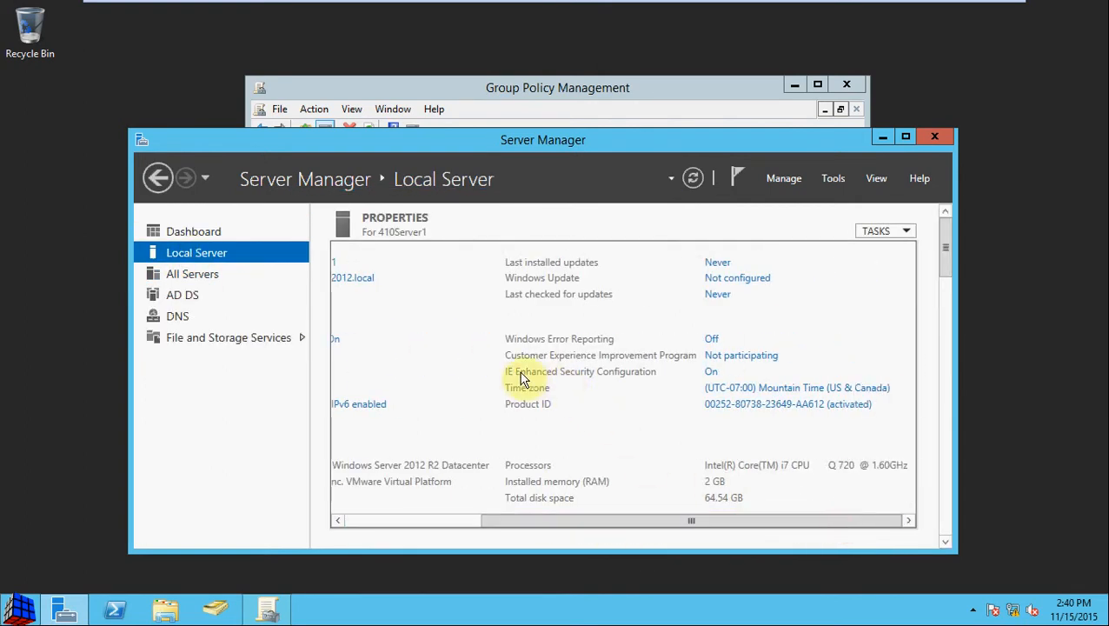
mouse_move(624, 384)
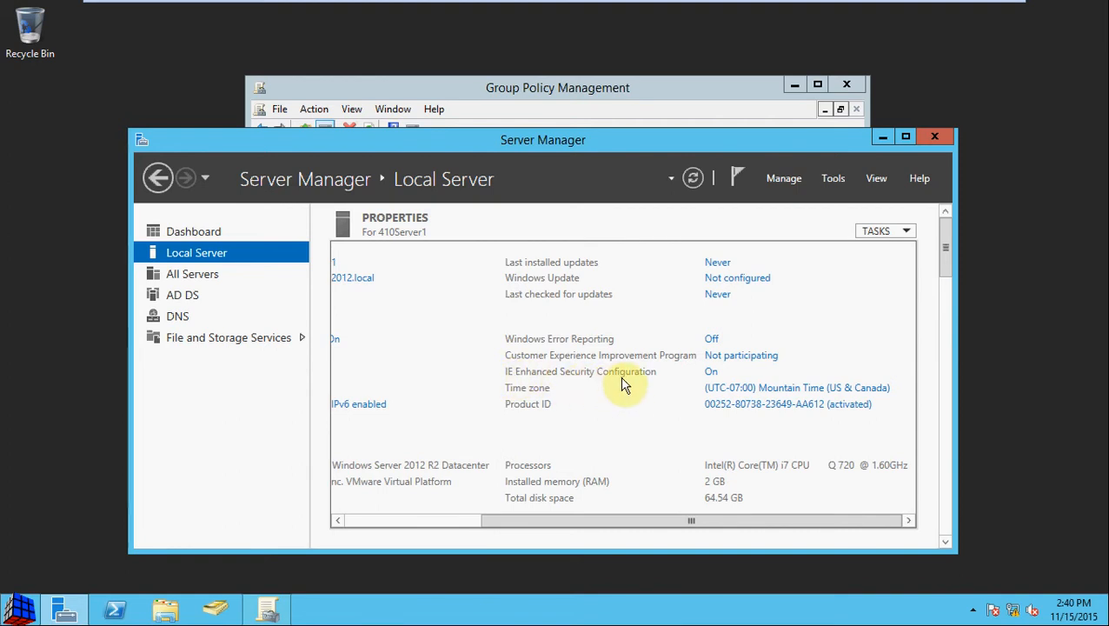
mouse_move(713, 379)
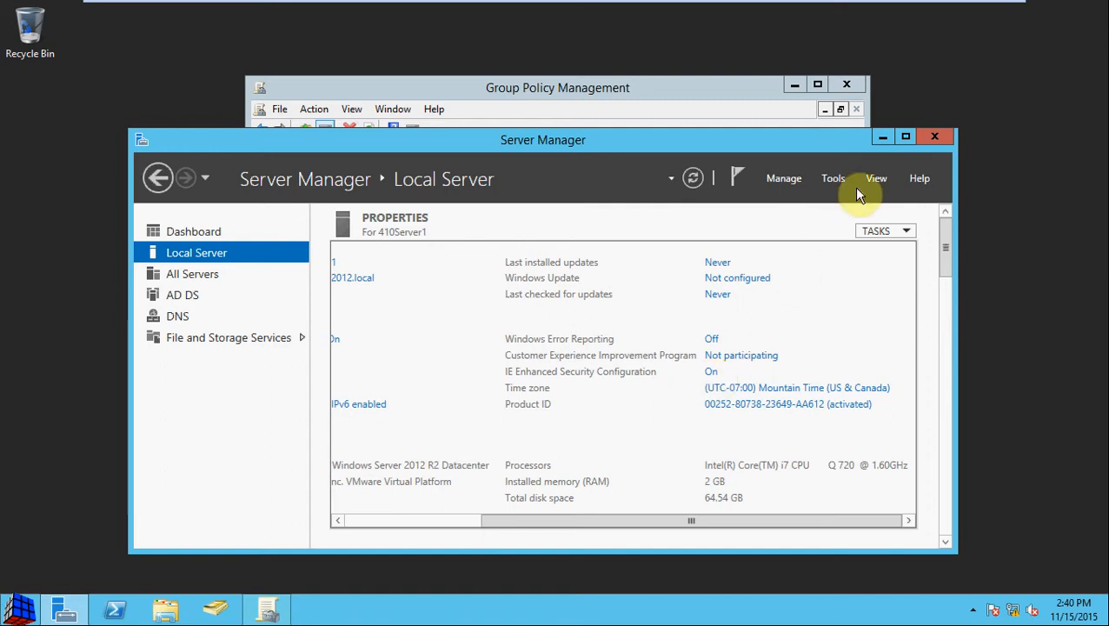
mouse_move(936, 139)
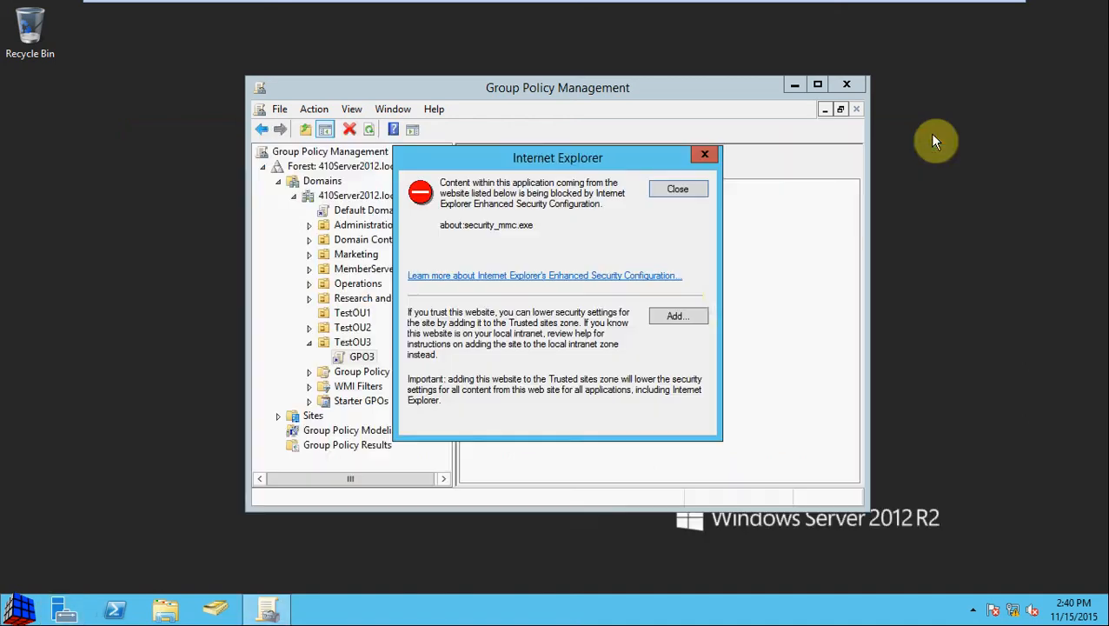
Add about:security_mmc.exe to Internet Explorer's trusted sites
click(678, 316)
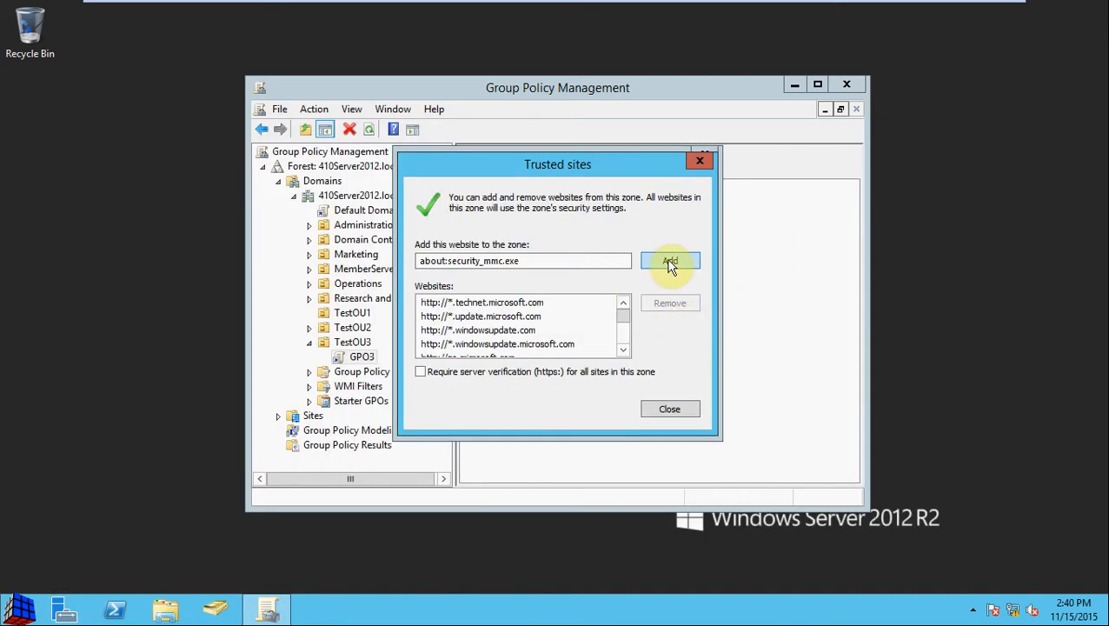
click(669, 261)
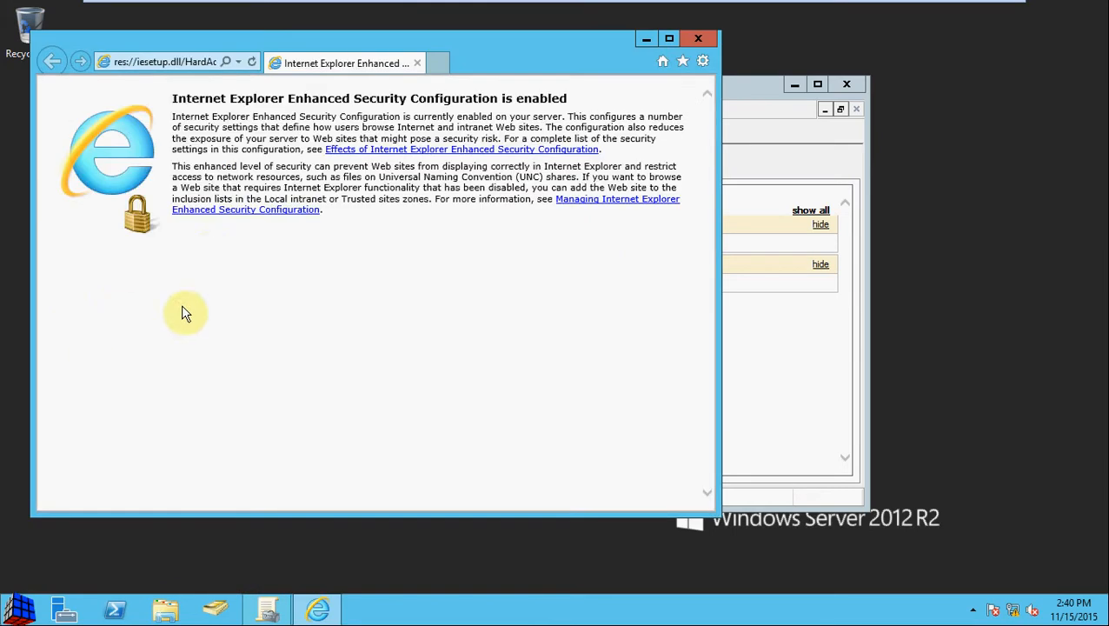
click(702, 60)
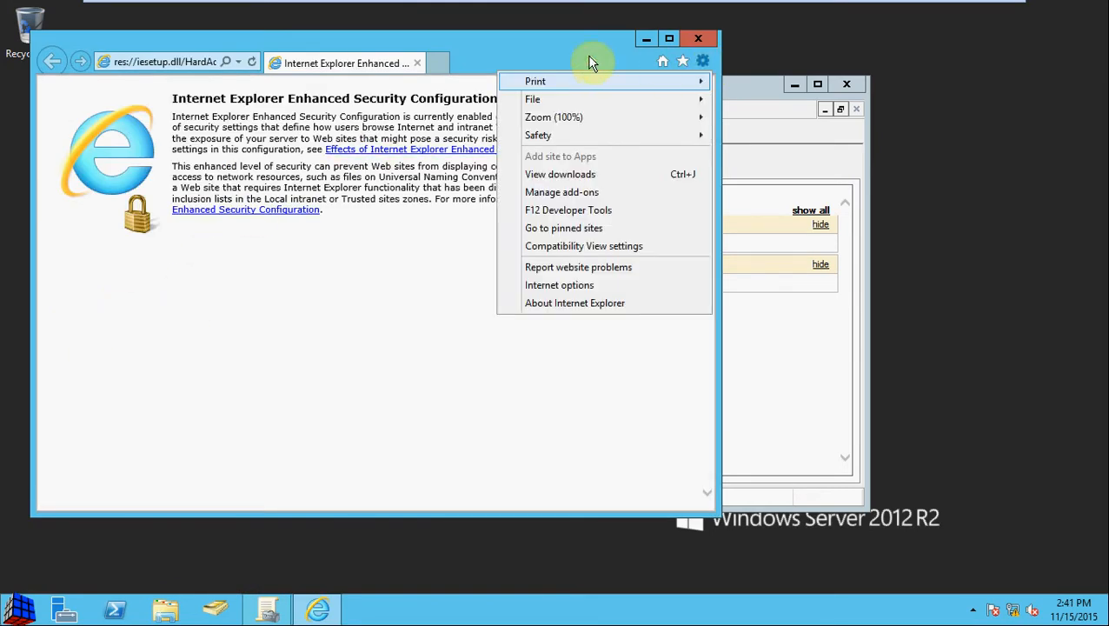
mouse_move(560, 286)
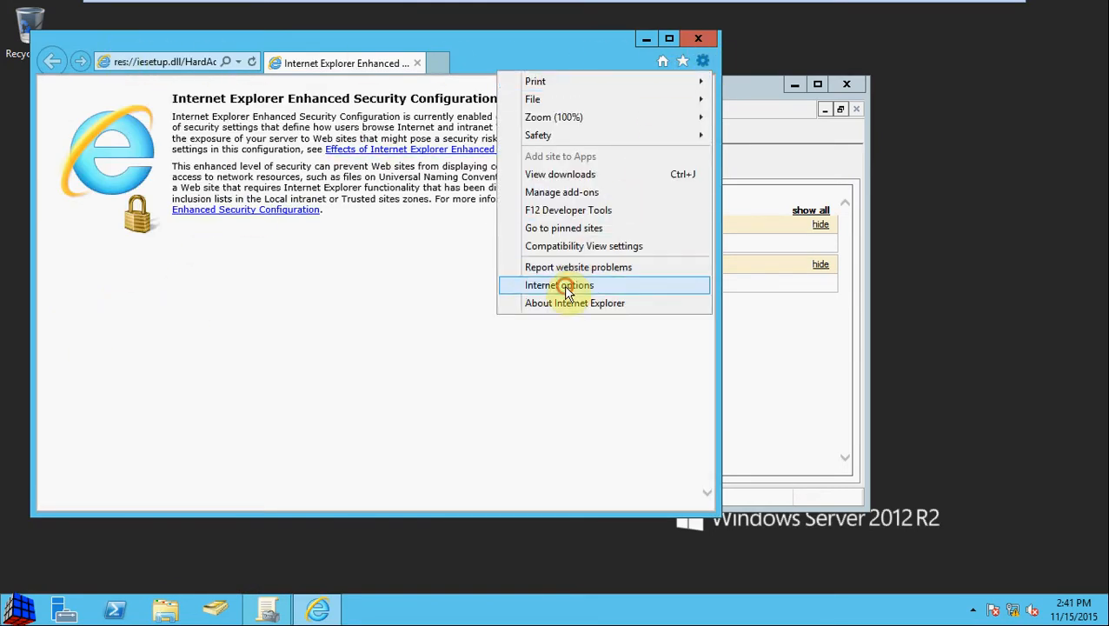
click(560, 285)
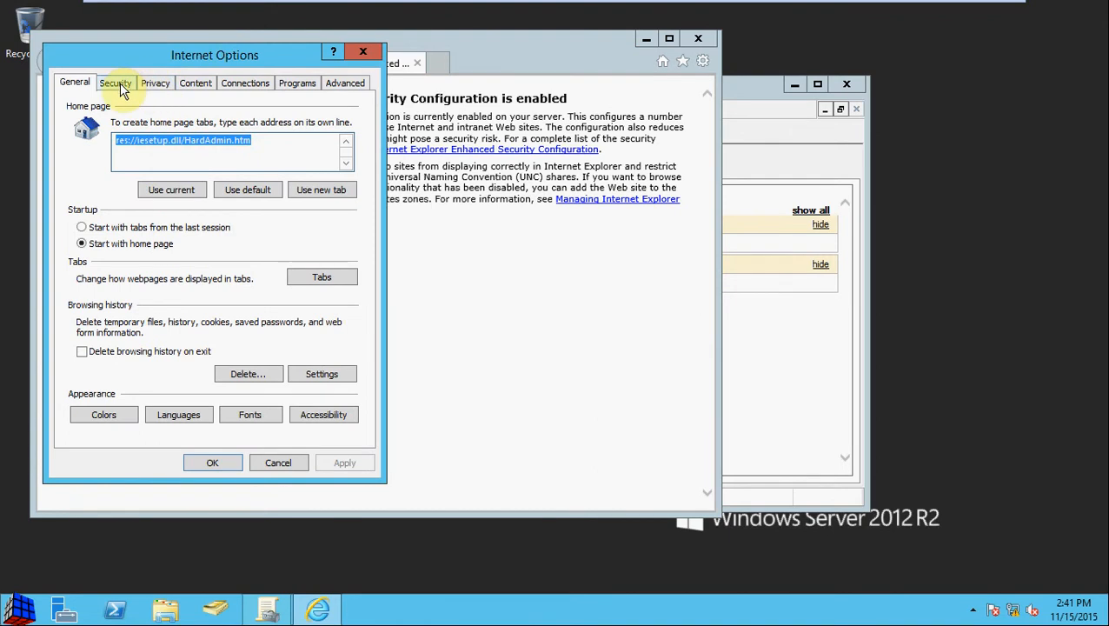
click(115, 83)
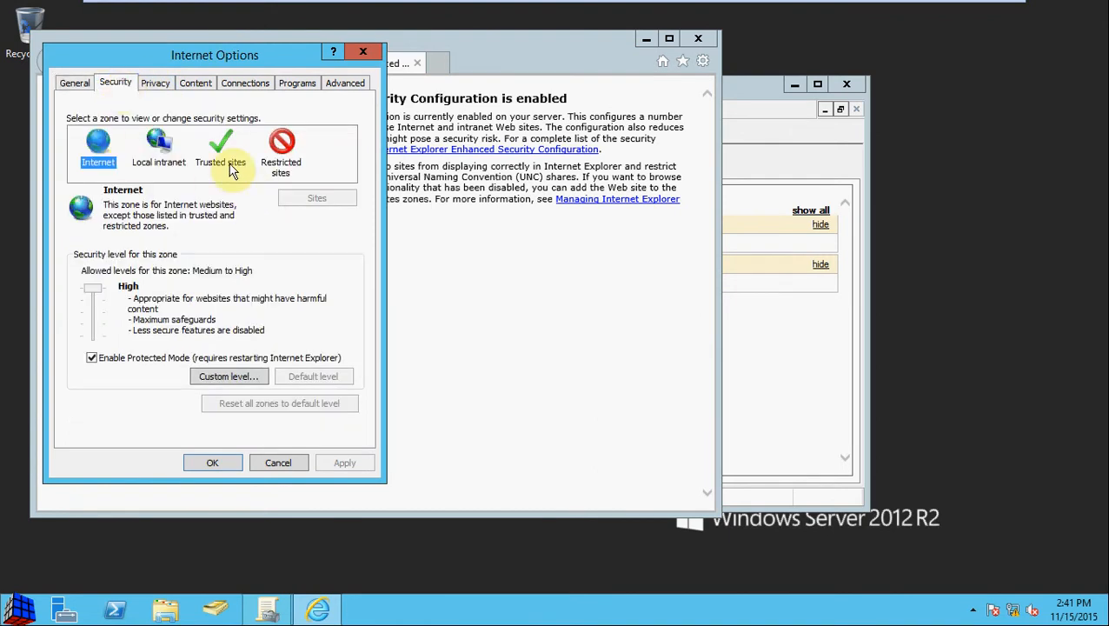
click(219, 148)
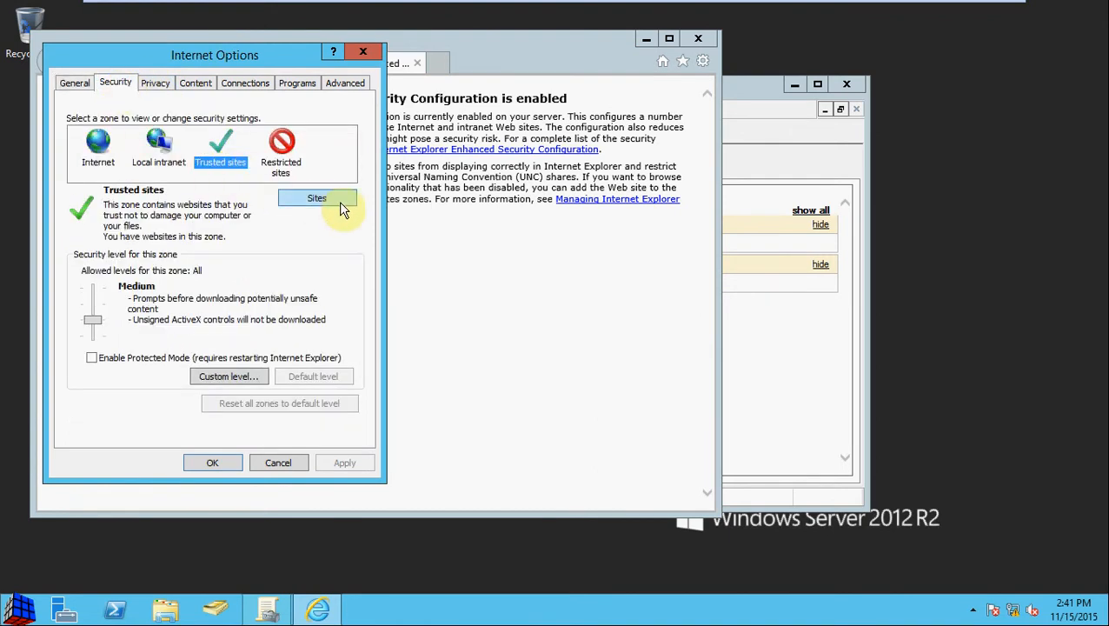
click(317, 198)
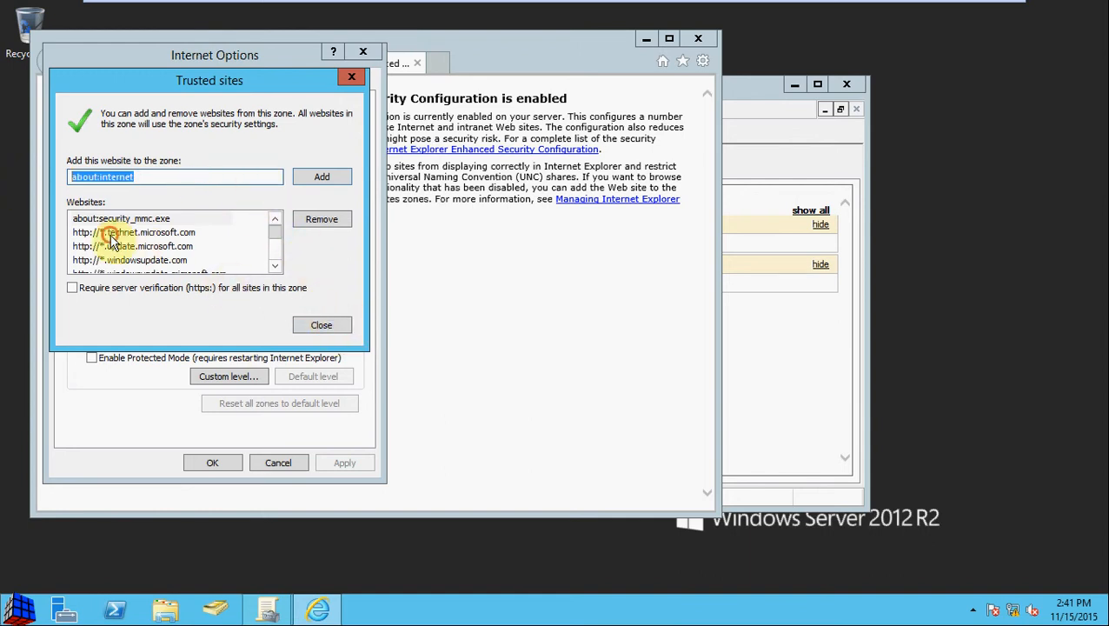
click(135, 233)
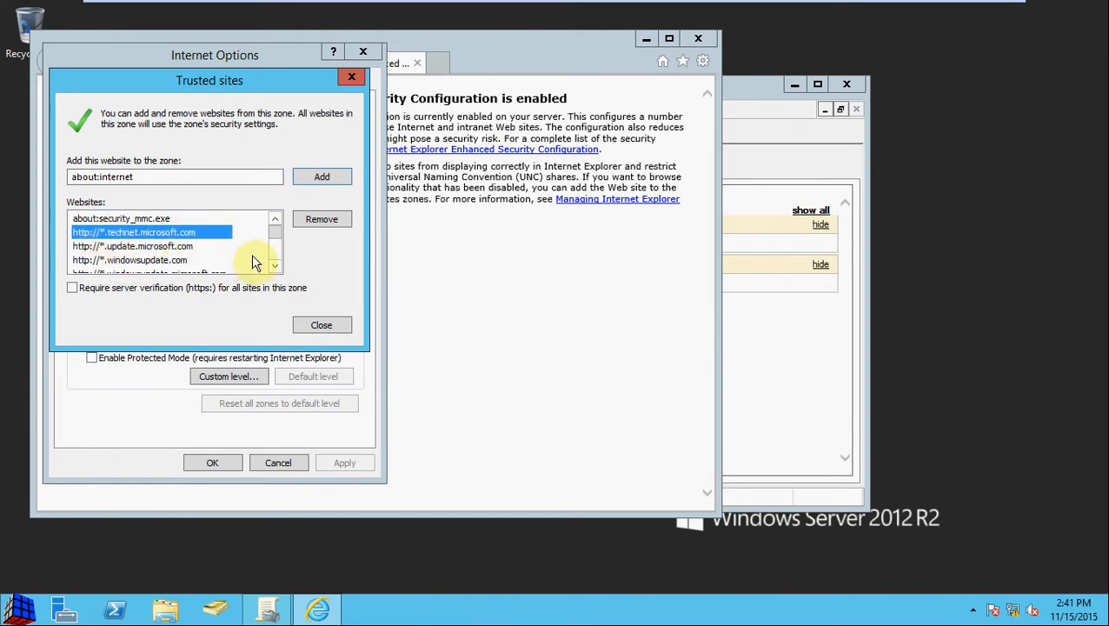
click(122, 219)
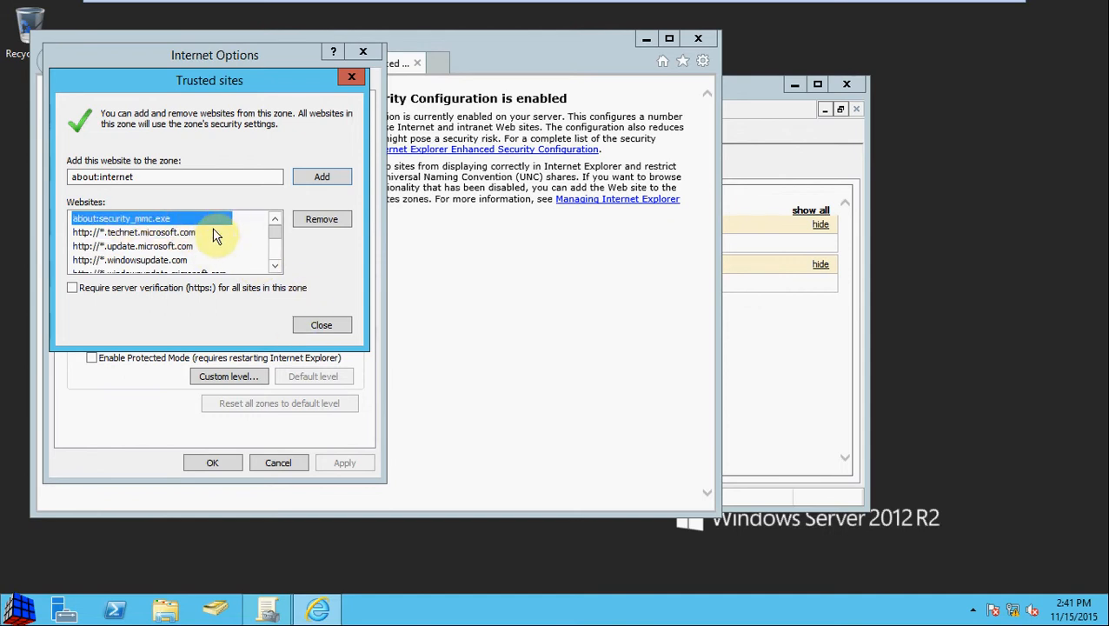
click(320, 326)
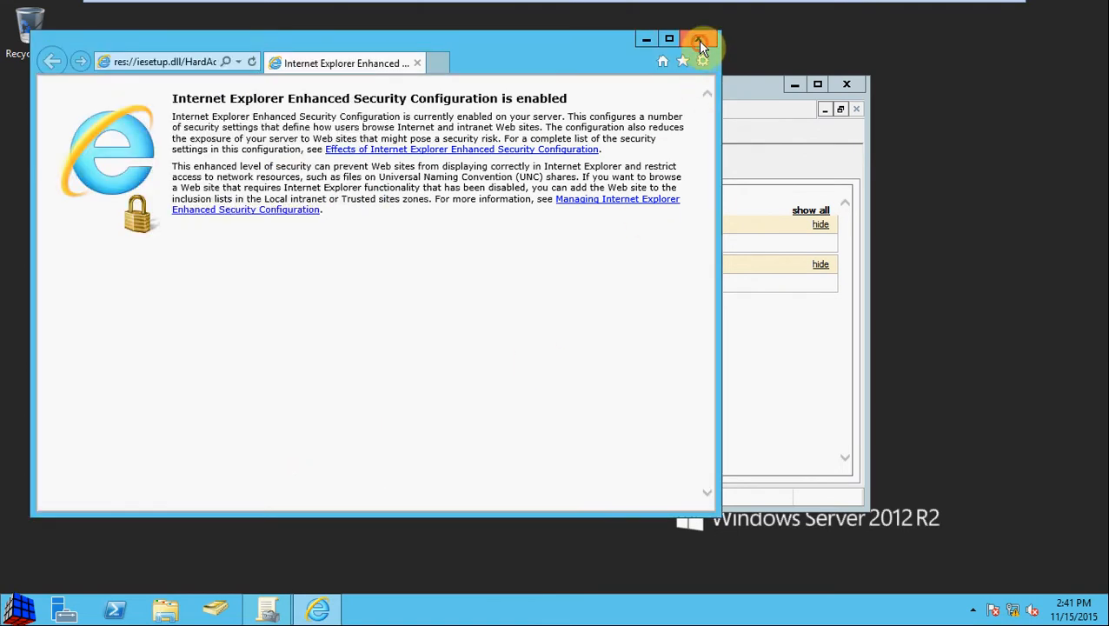
Close Internet Explorer and expand all sections of GPO3's settings report
click(703, 38)
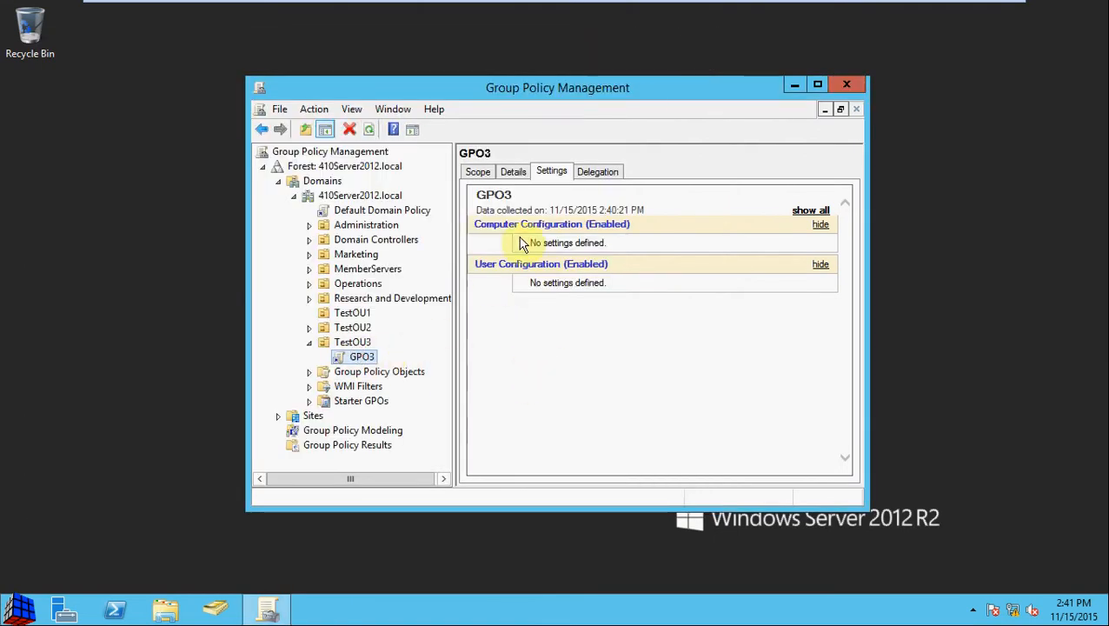
mouse_move(769, 355)
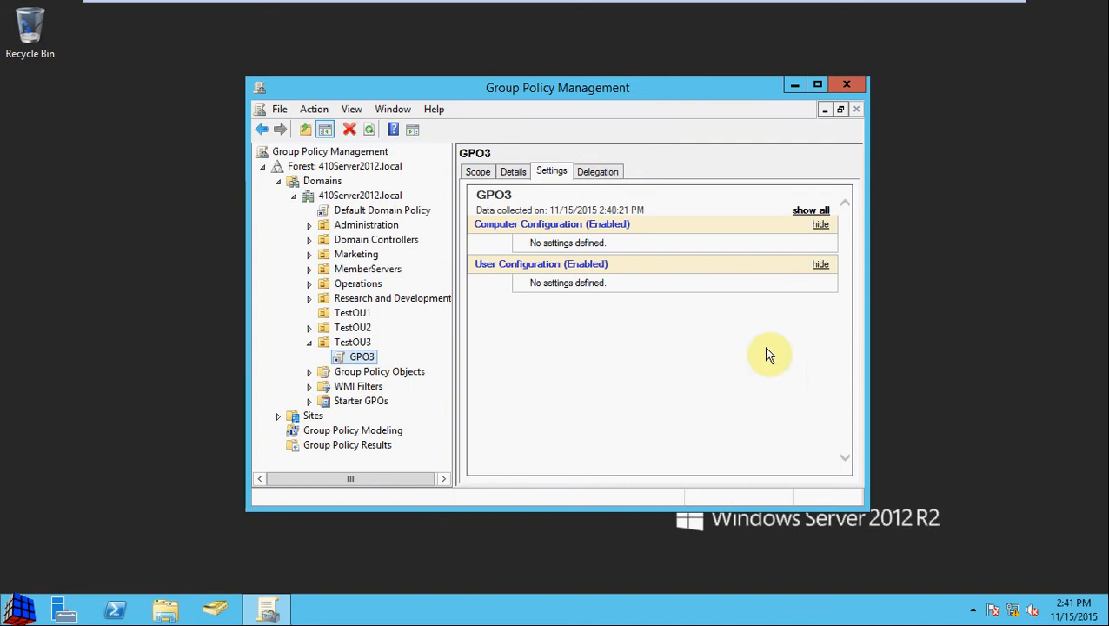
click(810, 211)
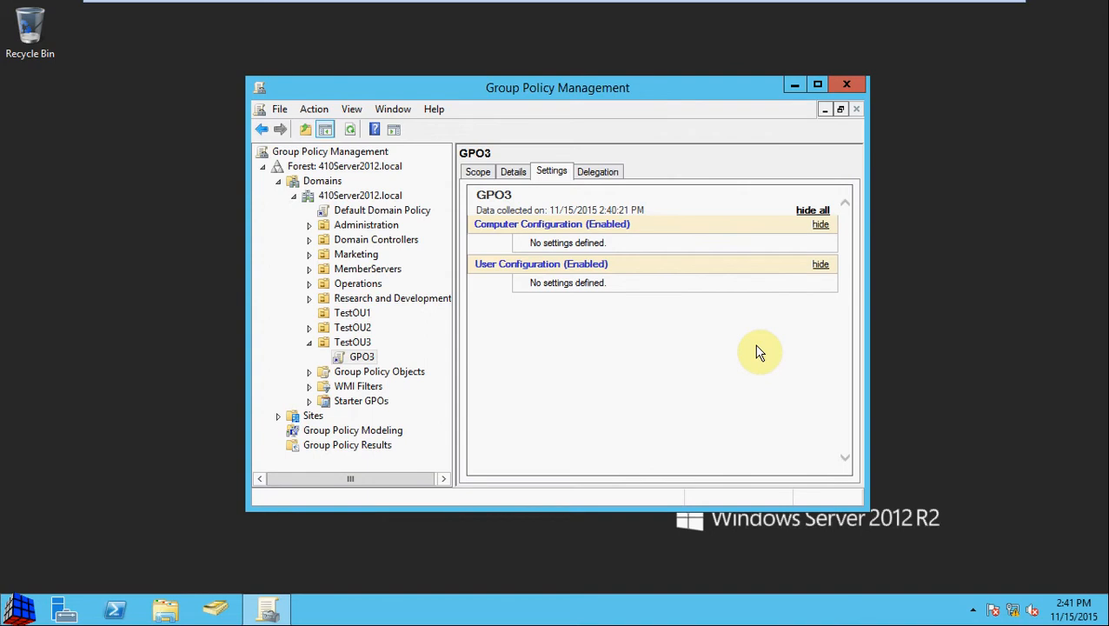
mouse_move(750, 356)
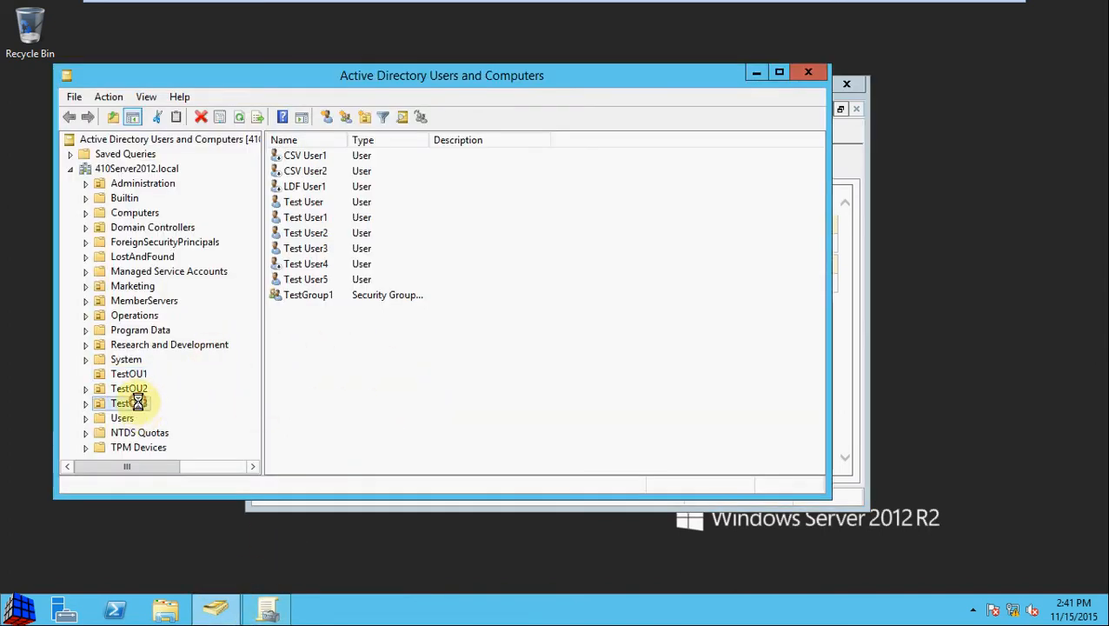
Move the 410WIN8 computer account from Computers into TestOU3 and view its contents
click(129, 404)
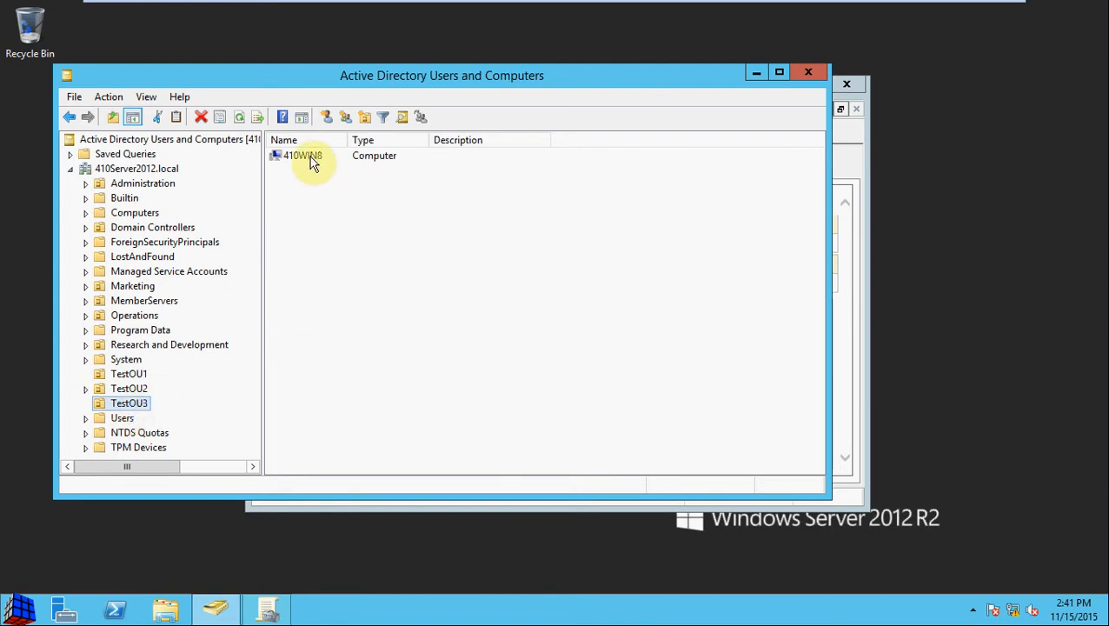
click(303, 155)
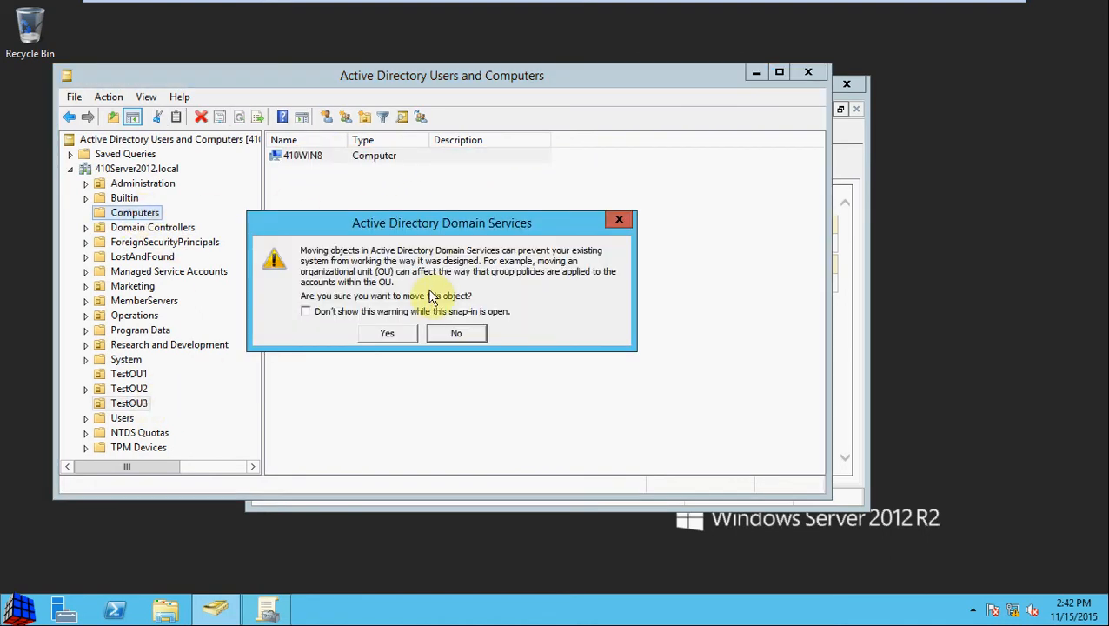
click(386, 334)
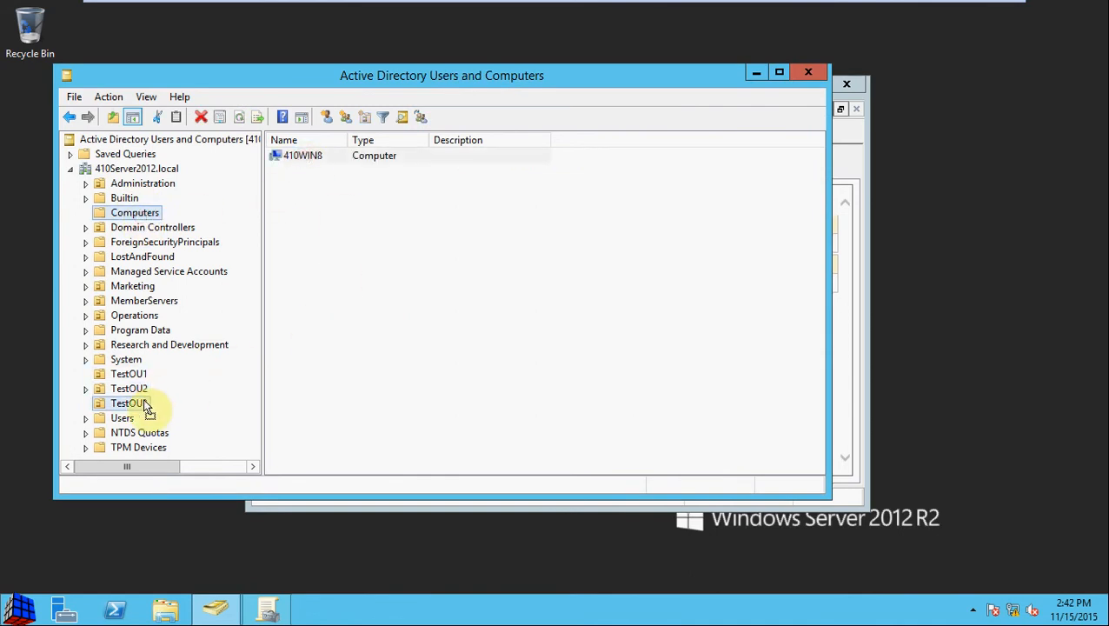
click(129, 404)
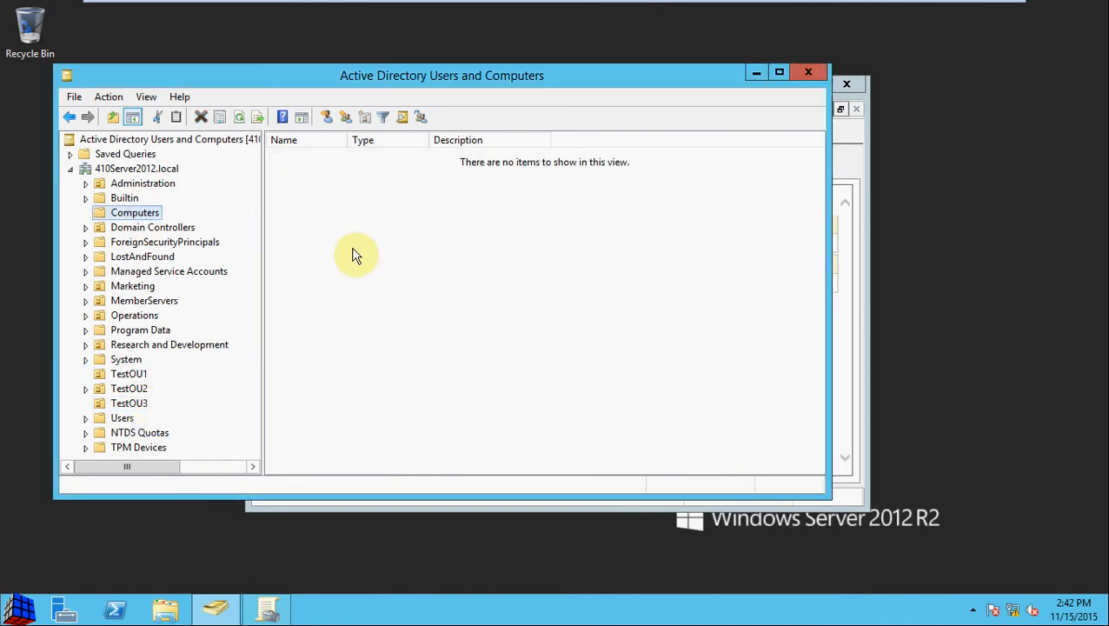
mouse_move(595, 327)
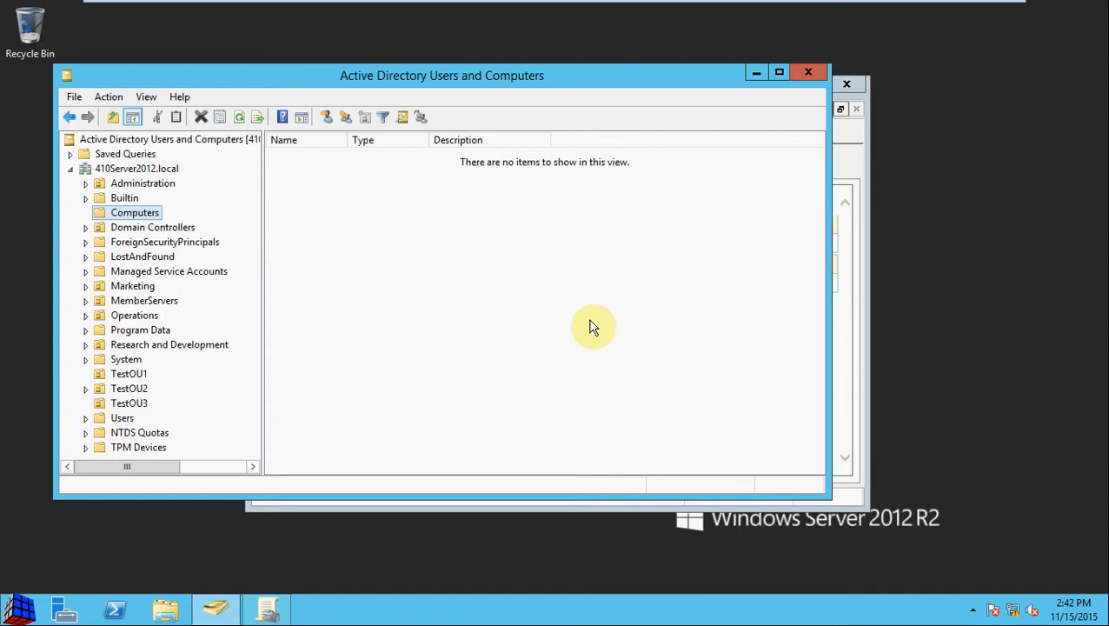
mouse_move(386, 373)
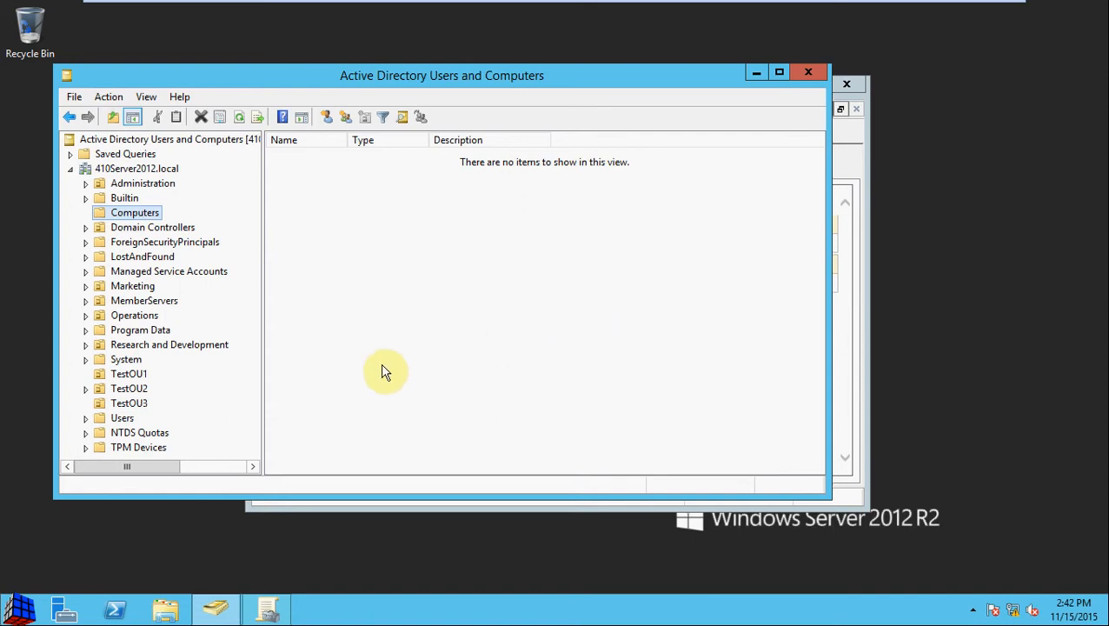
click(129, 403)
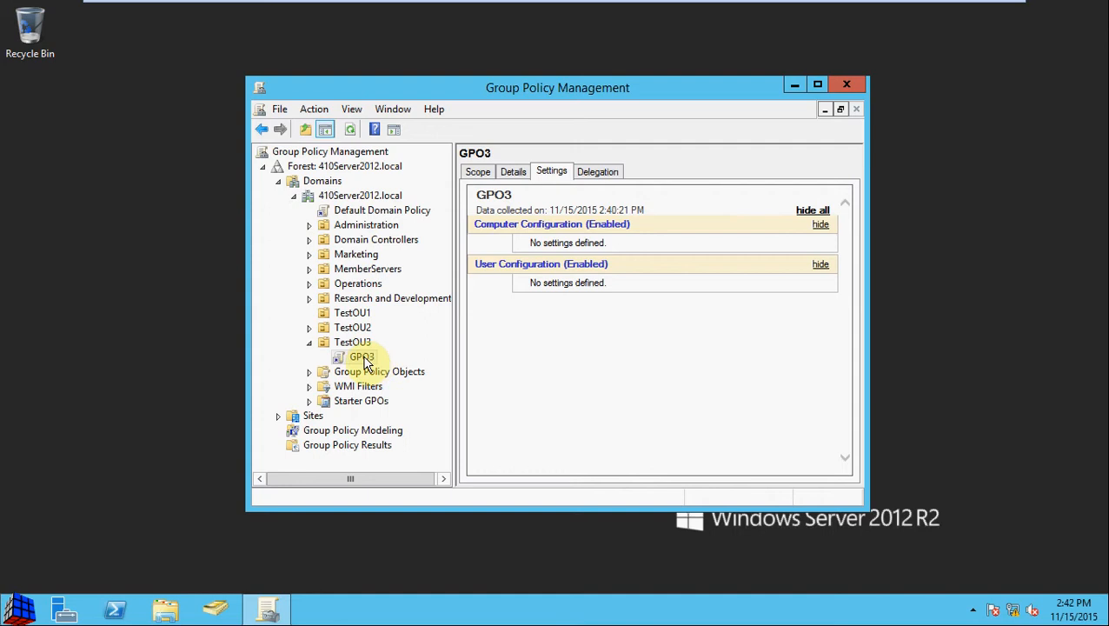
Edit GPO3 and navigate to Security Settings > Local Policies > User Rights Assignment
right_click(362, 356)
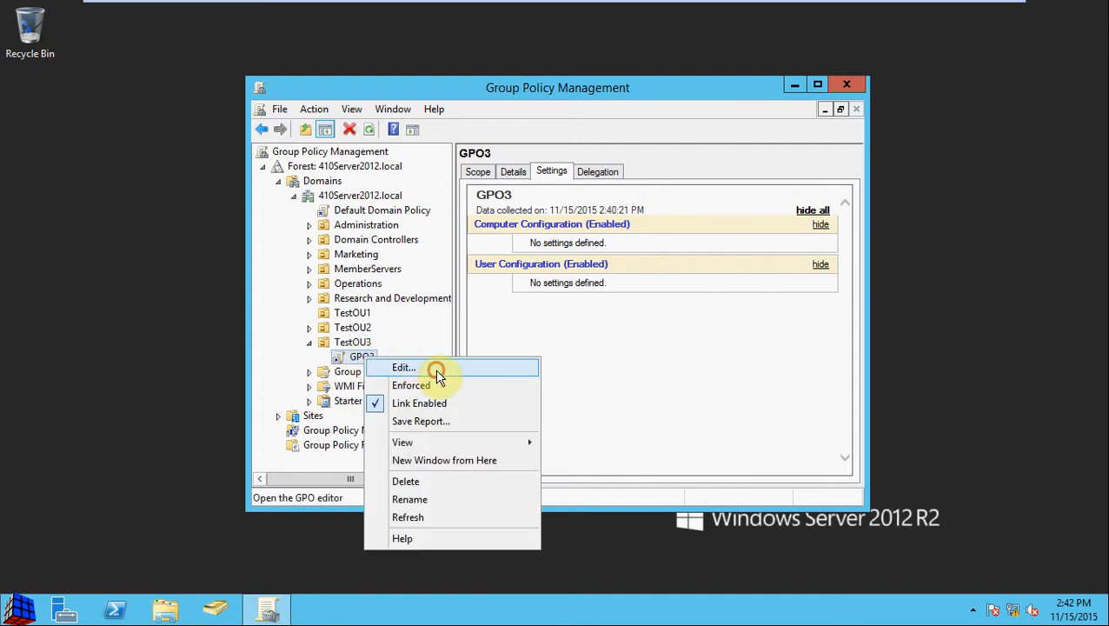
click(404, 366)
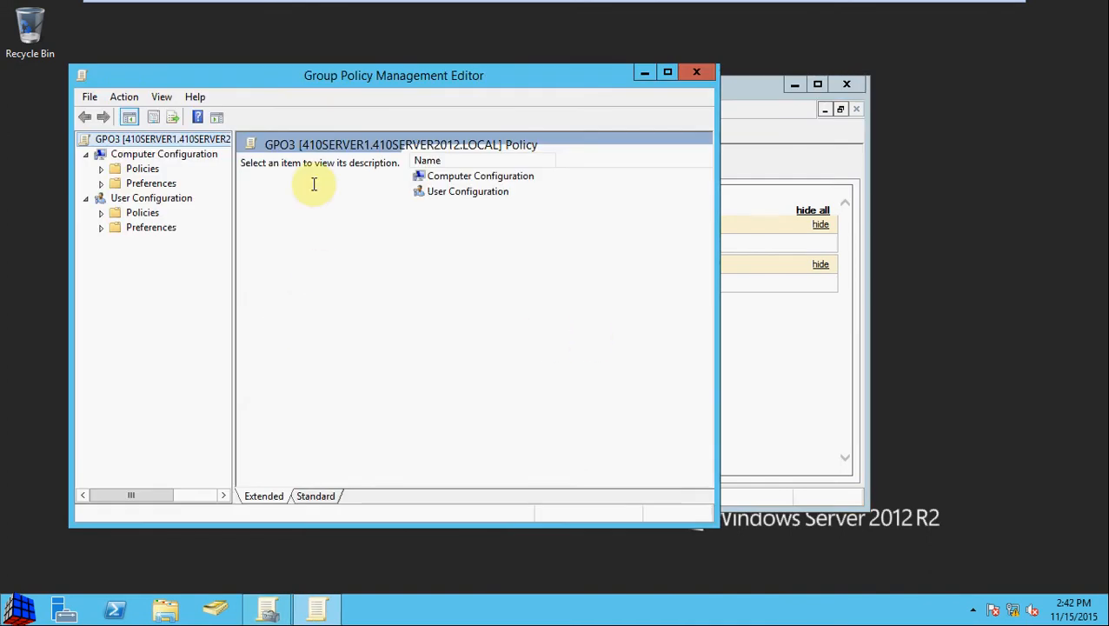
mouse_move(268, 177)
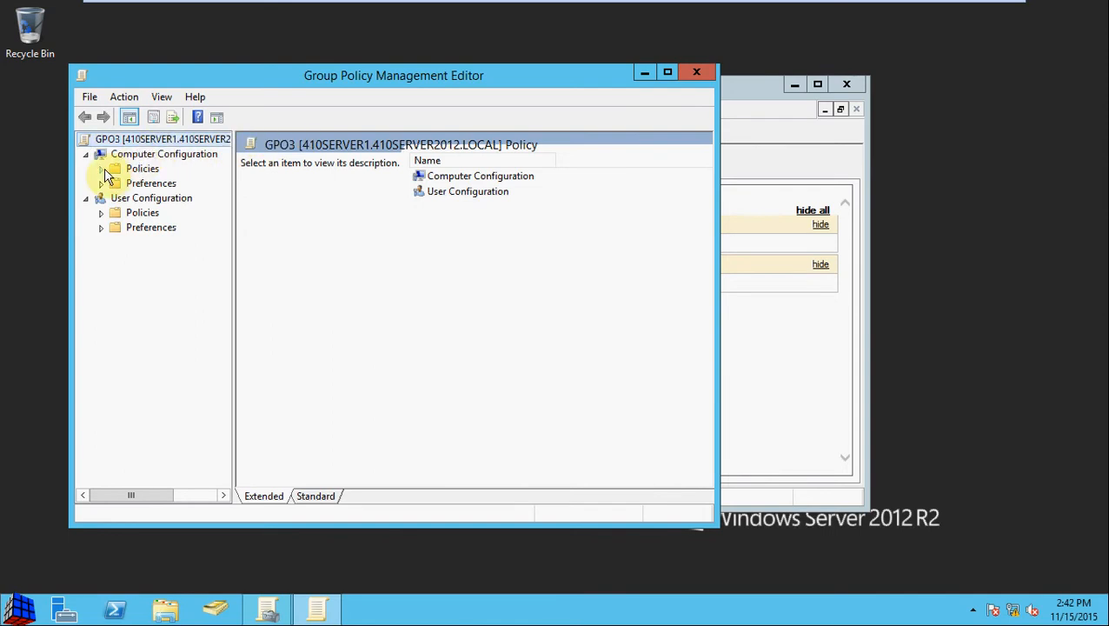
click(103, 169)
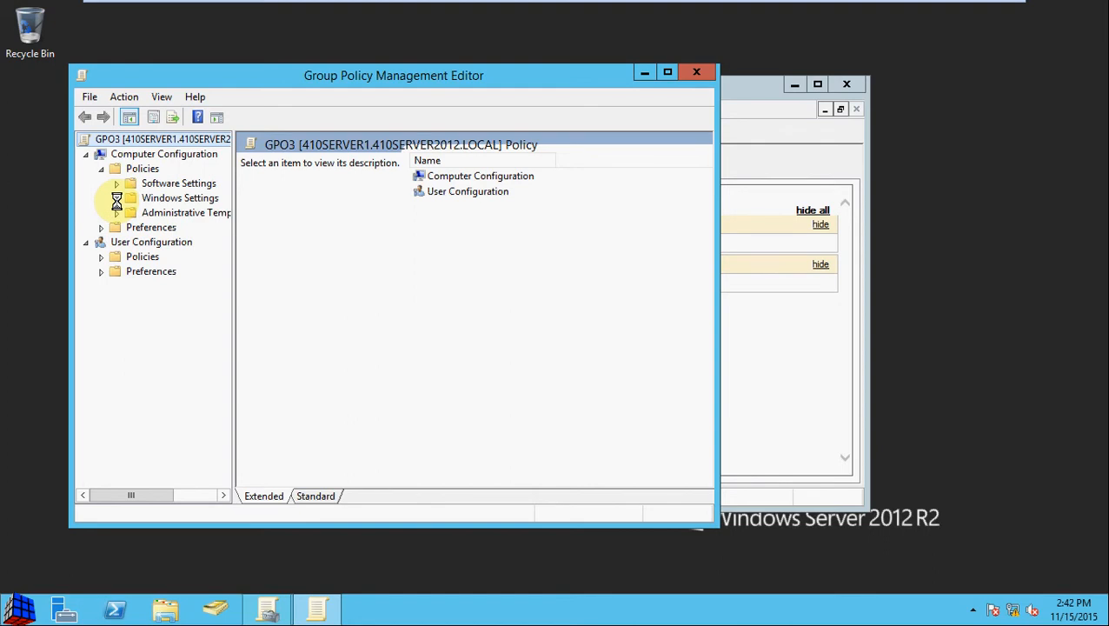
click(115, 199)
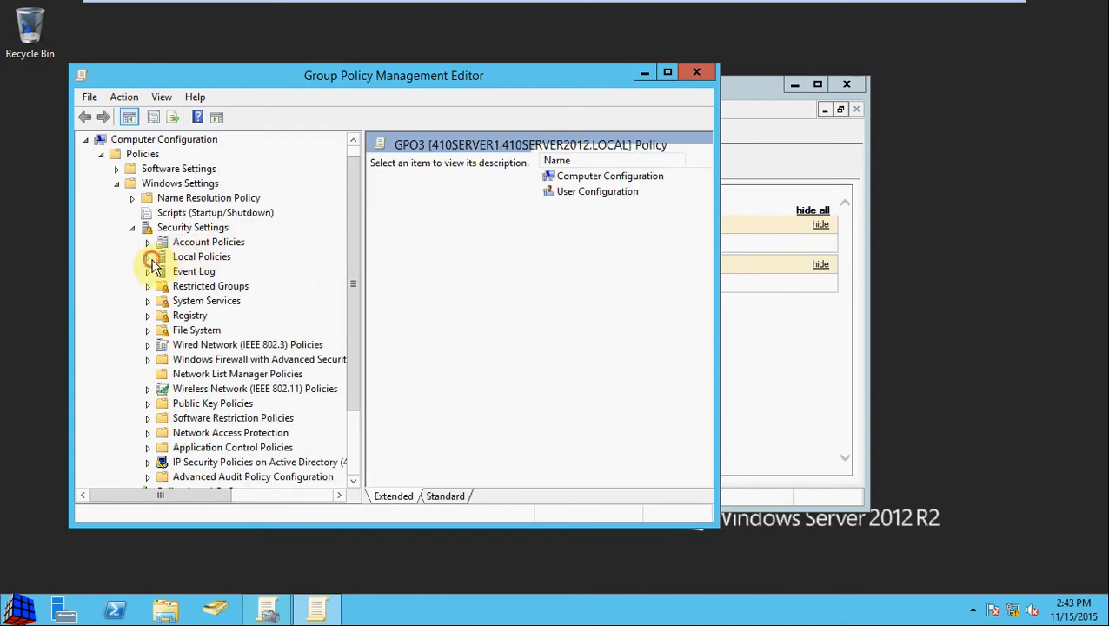
click(240, 285)
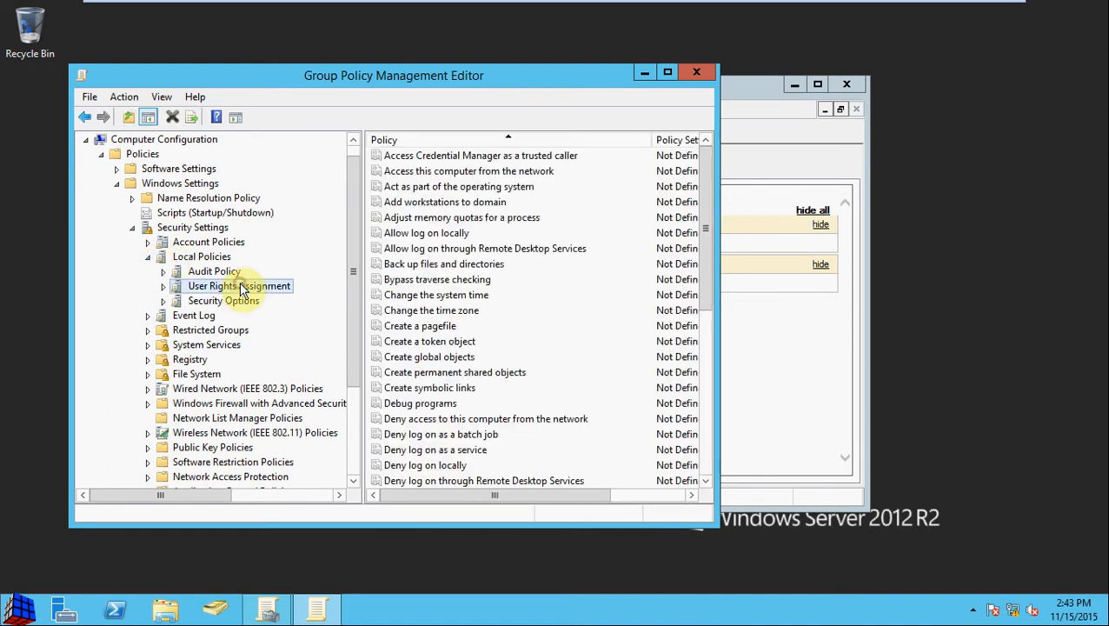
click(668, 71)
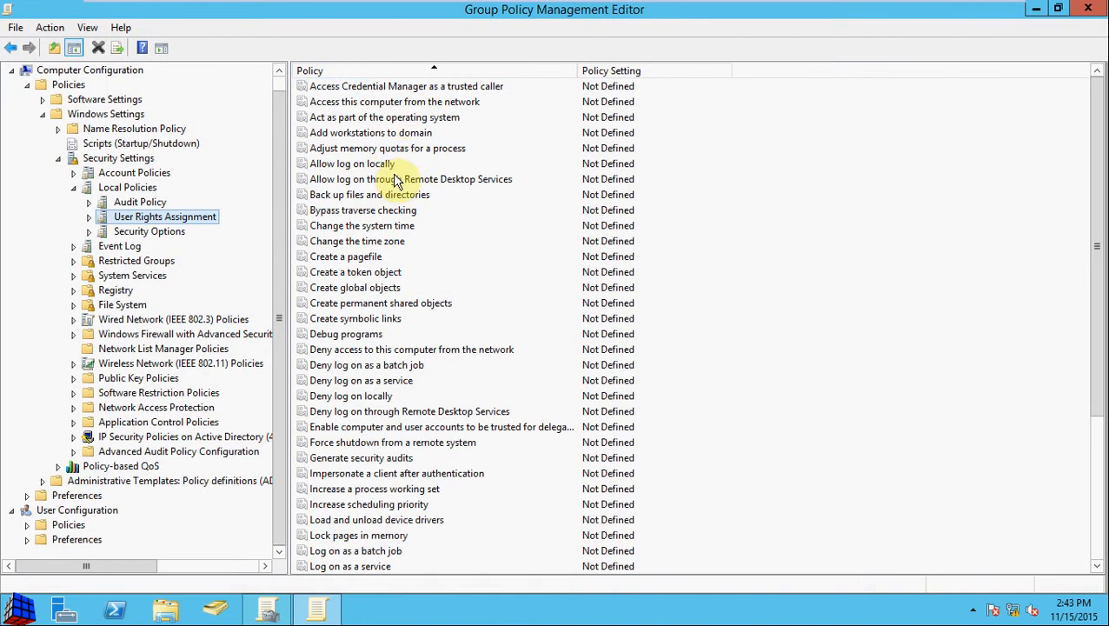
mouse_move(329, 163)
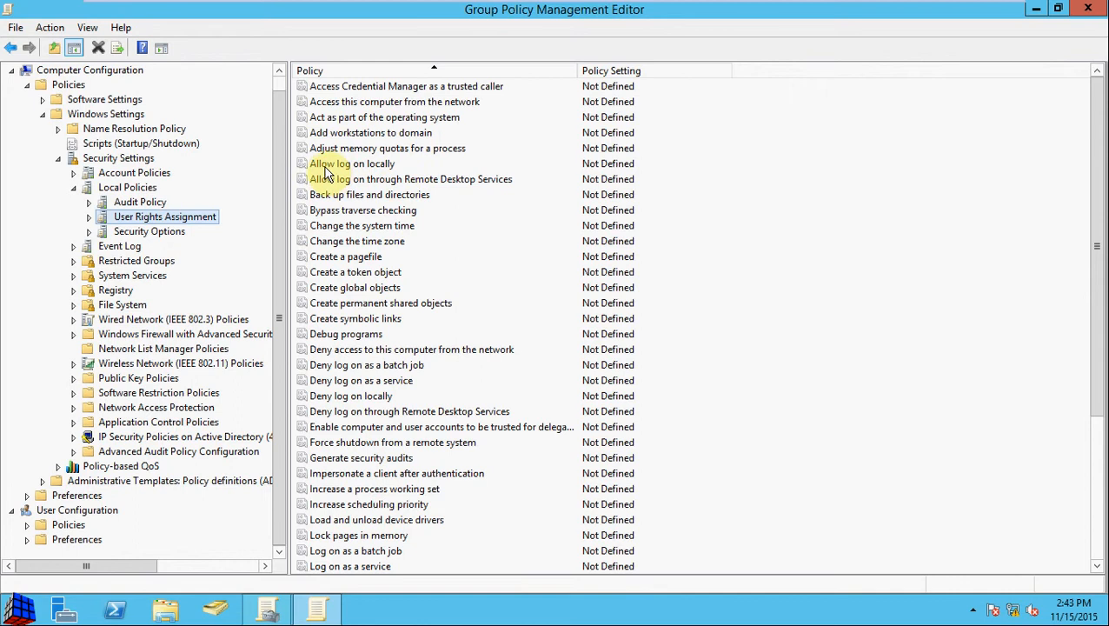
Define Allow log on locally and add the Administrators group to it
click(351, 163)
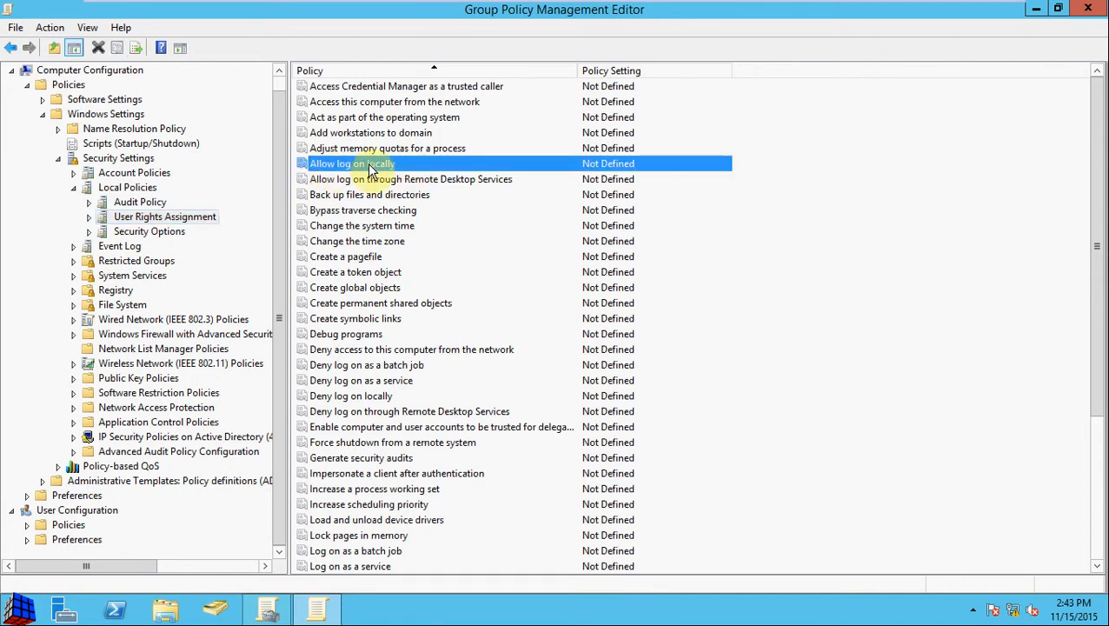
double_click(352, 163)
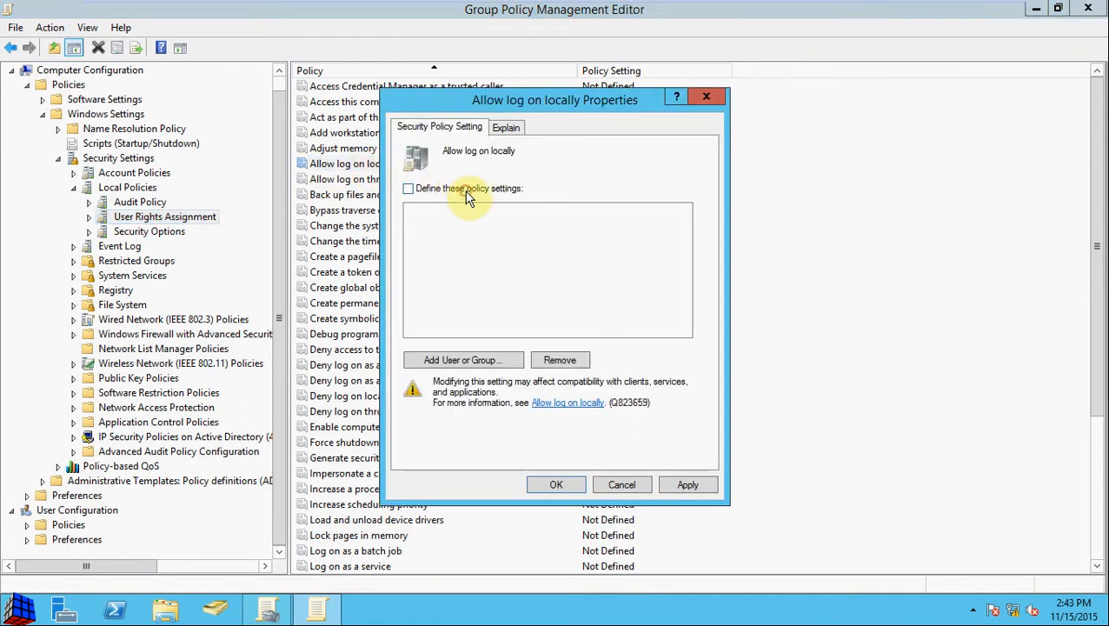
click(408, 188)
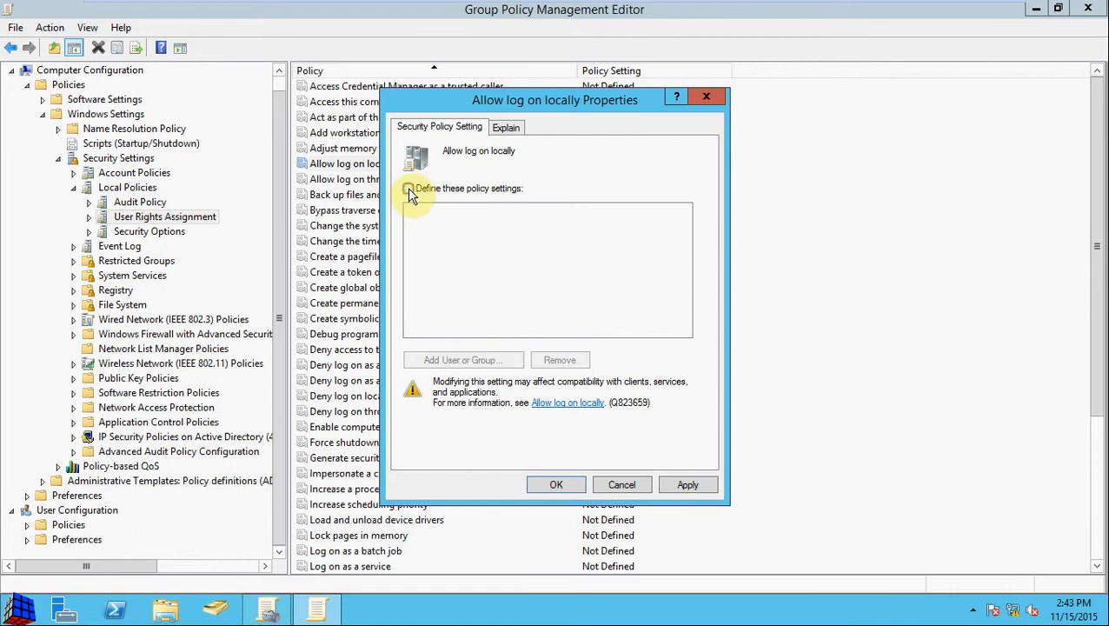
click(408, 188)
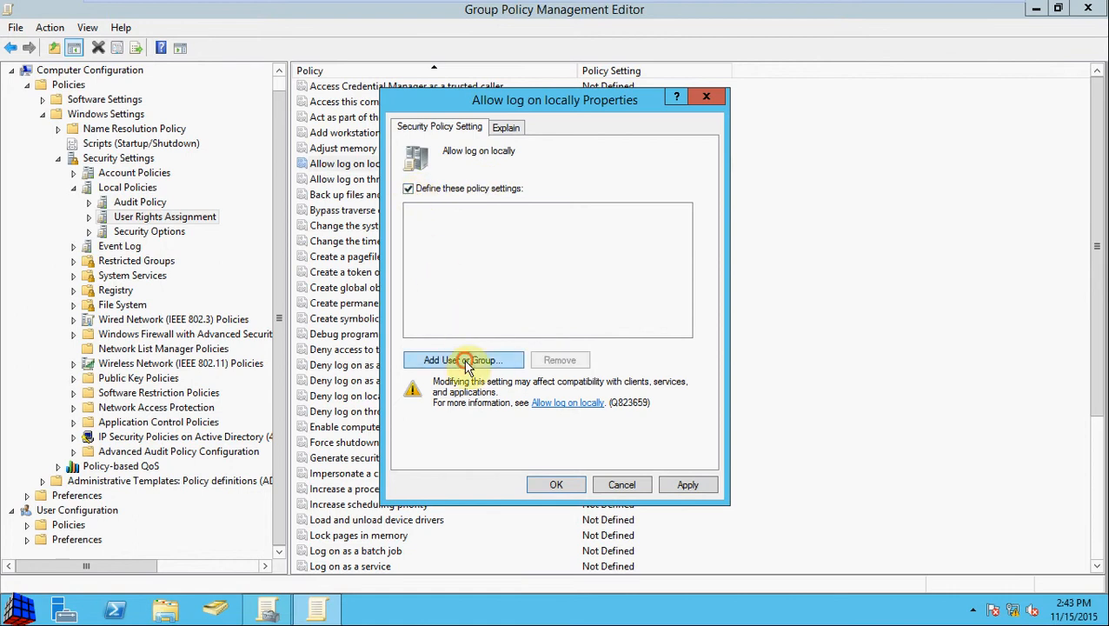
click(463, 360)
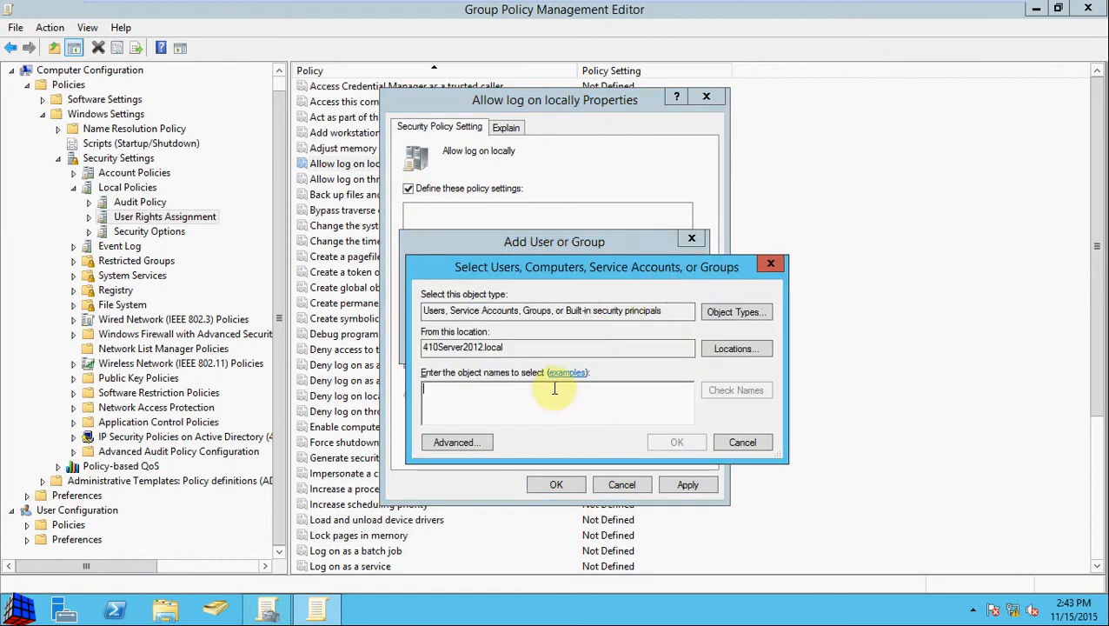
text(administrators)
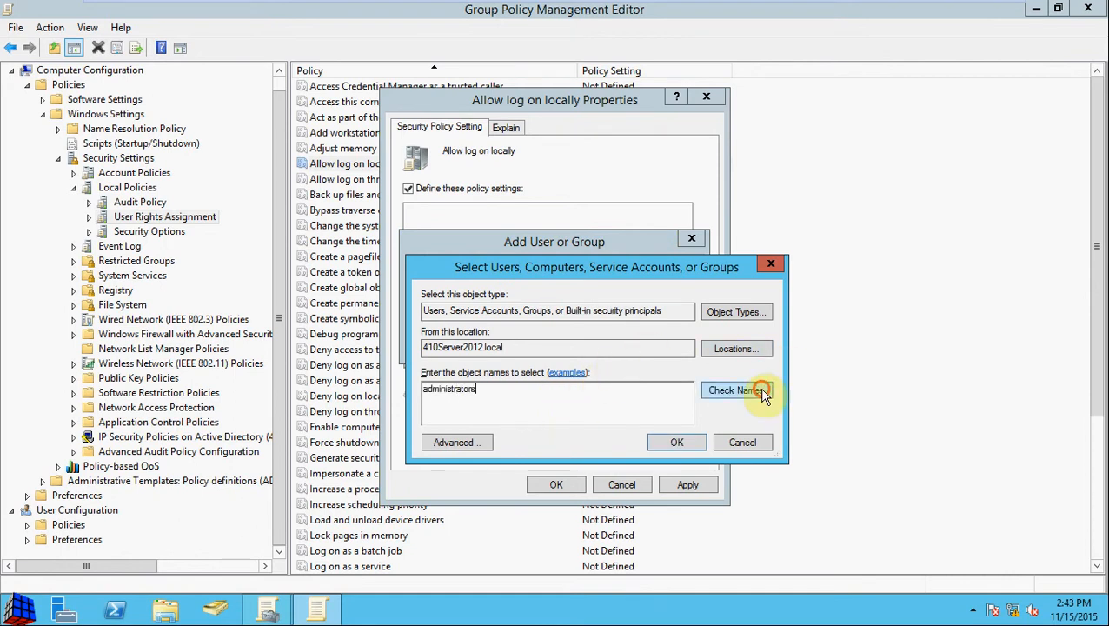
click(736, 390)
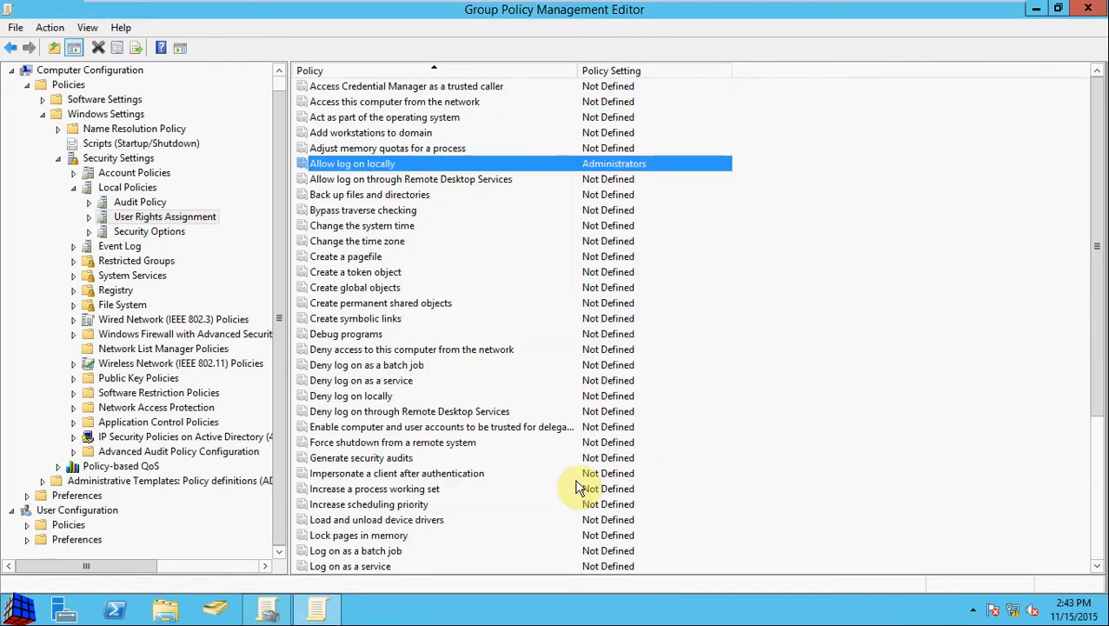
mouse_move(473, 209)
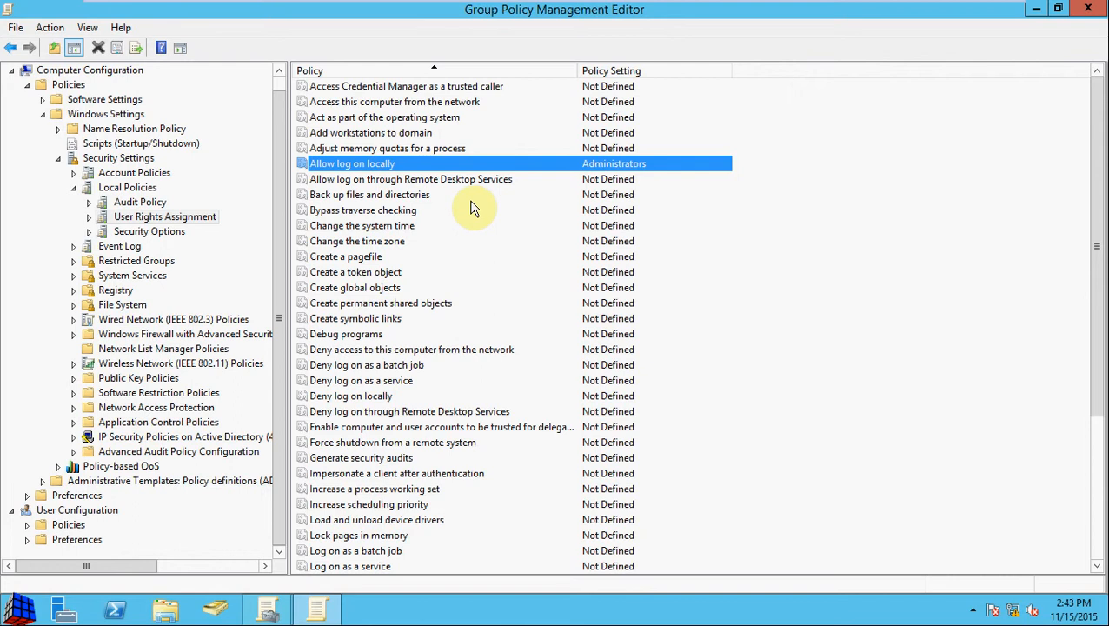
mouse_move(1095, 337)
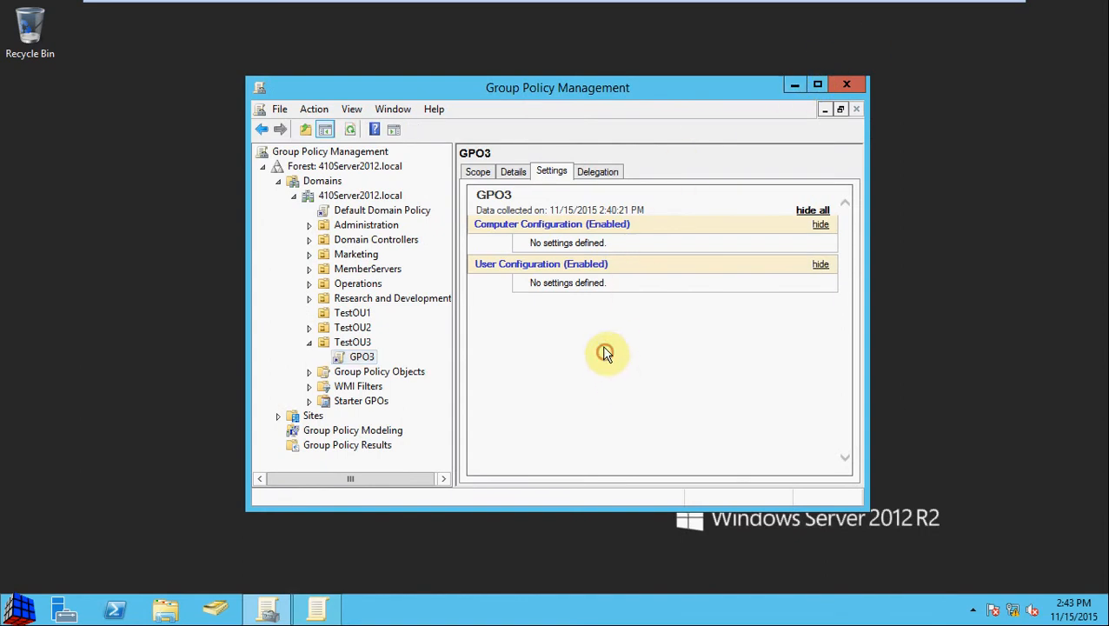
mouse_move(607, 341)
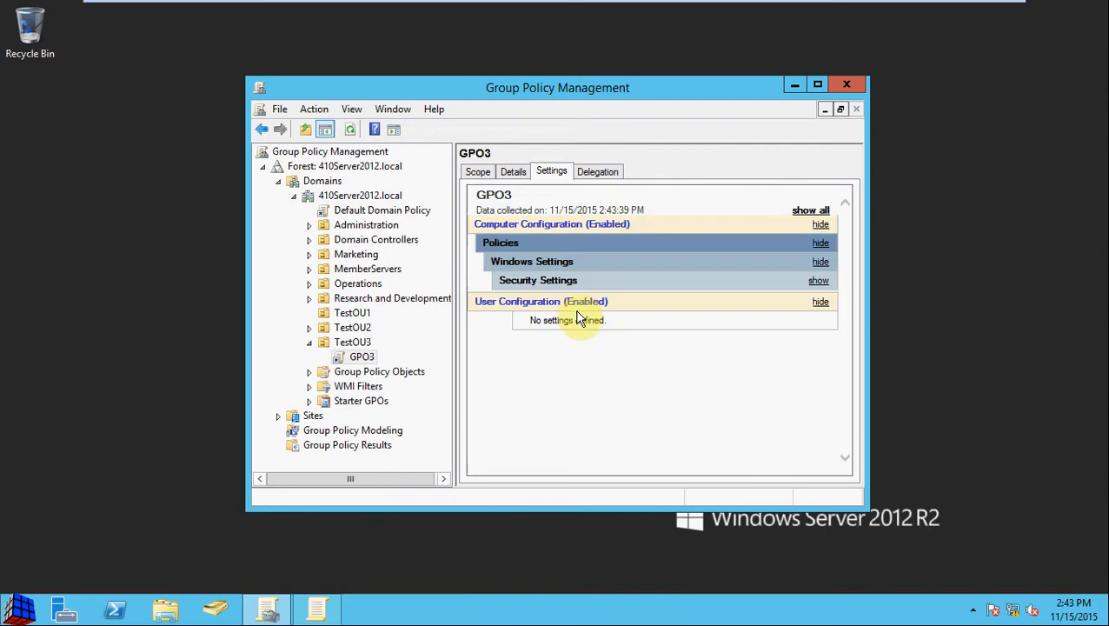
Reveal Security Settings in GPO3's report, listing Allow log on locally for BUILTIN\Administrators
click(819, 280)
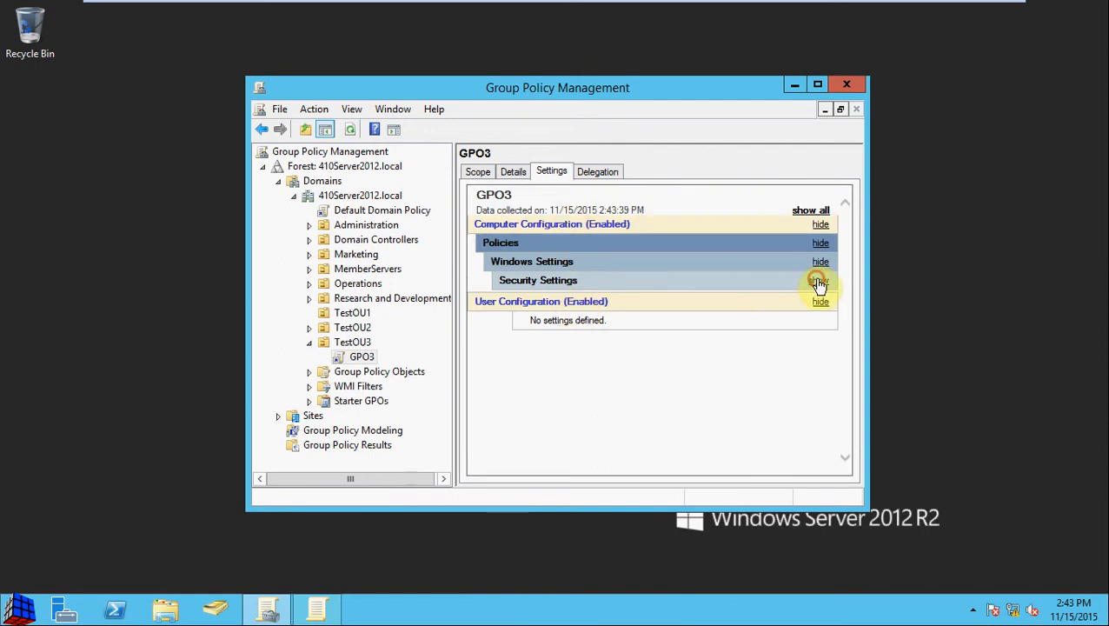
click(821, 280)
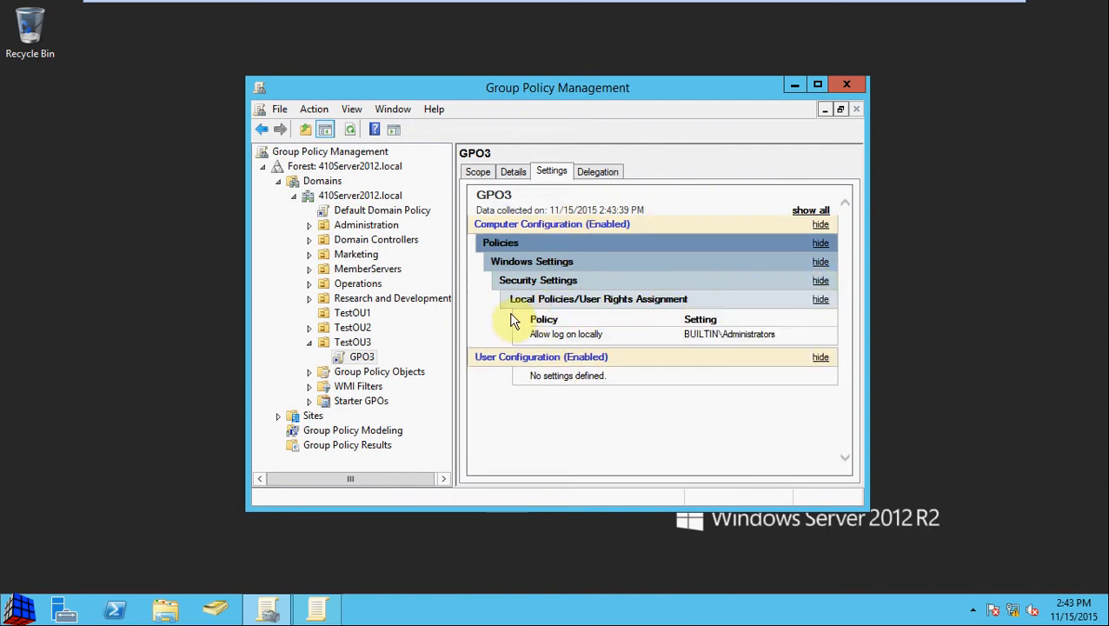
mouse_move(716, 339)
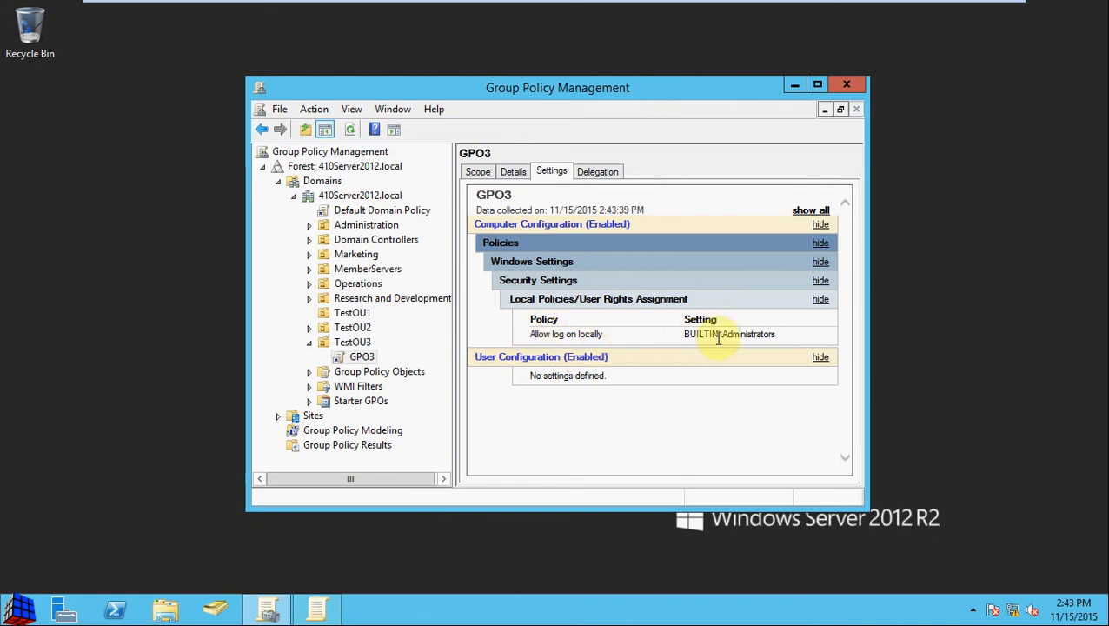
mouse_move(875, 136)
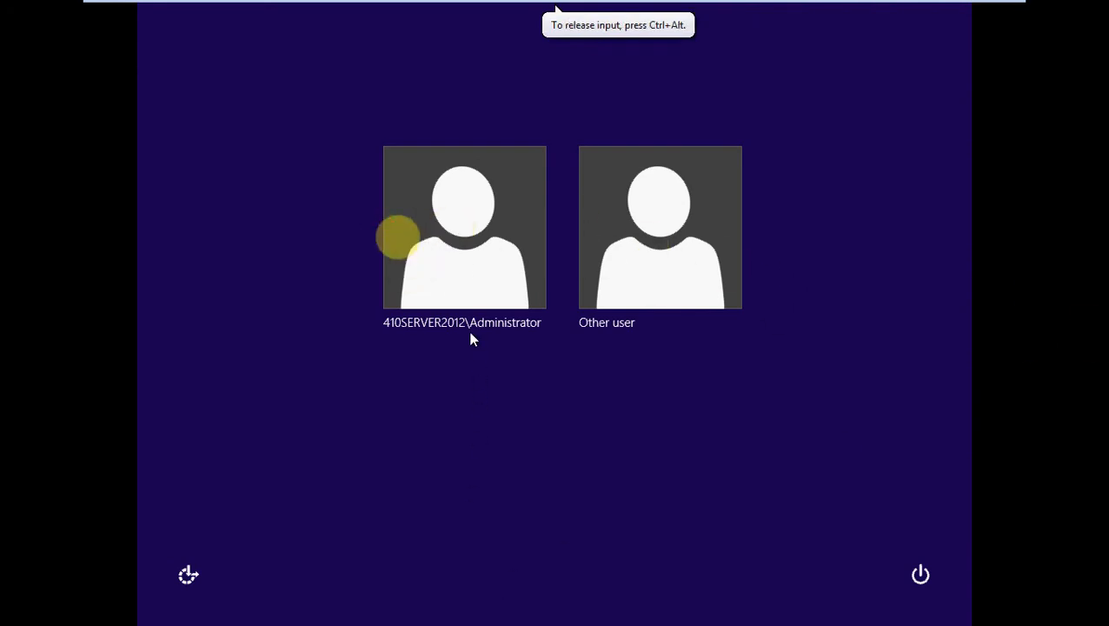
Sign in as 410SERVER2012\Administrator with the account password
click(464, 226)
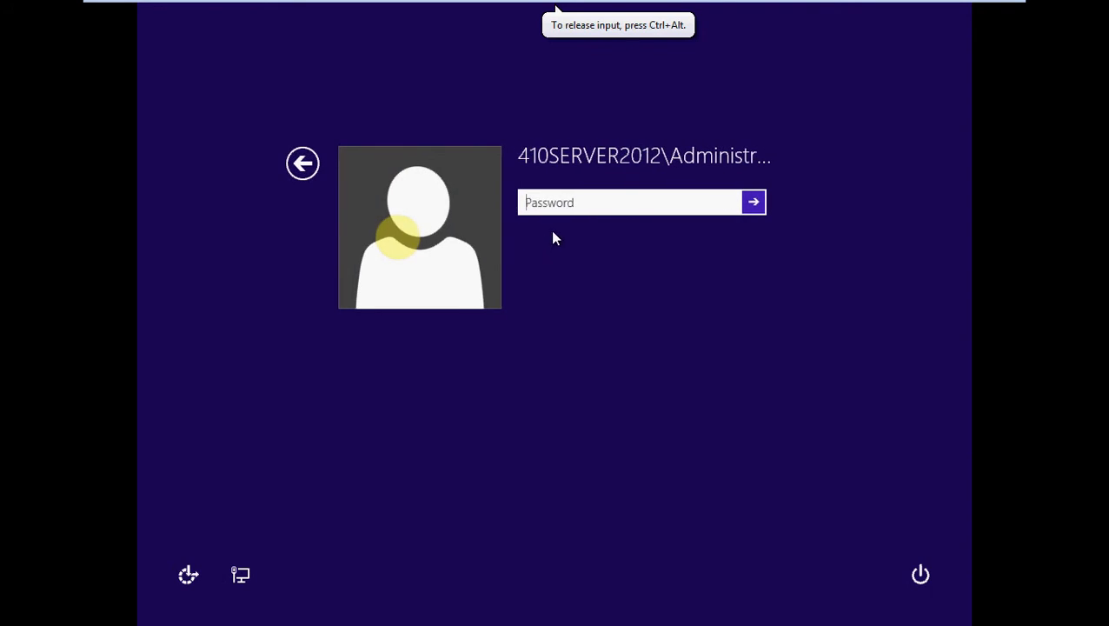
click(753, 201)
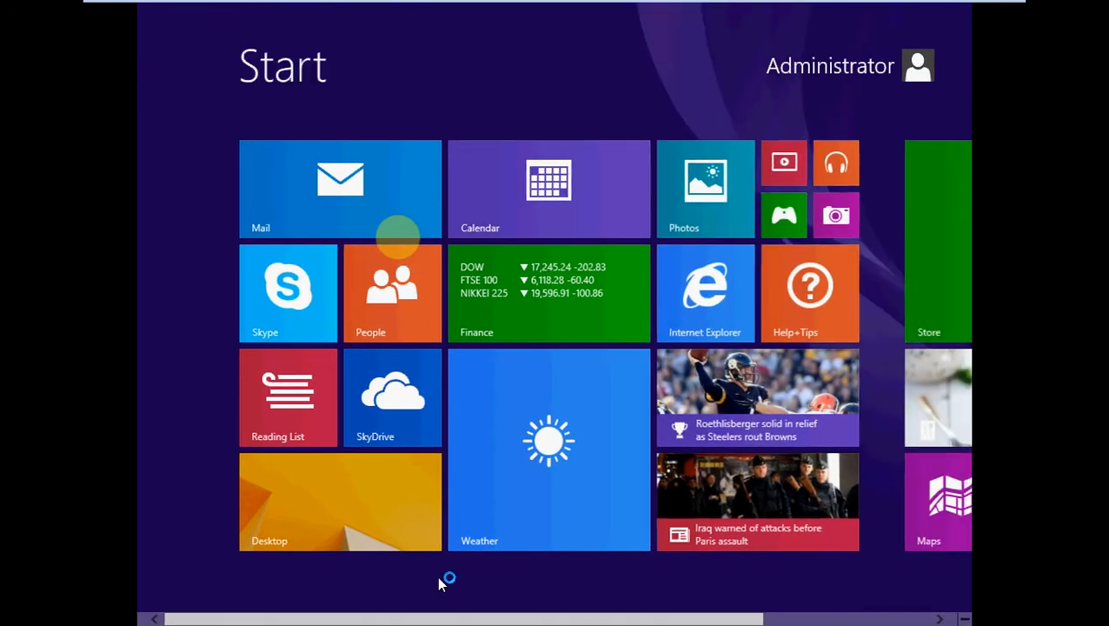
From the desktop, run secpol.msc to launch Local Security Policy
click(340, 501)
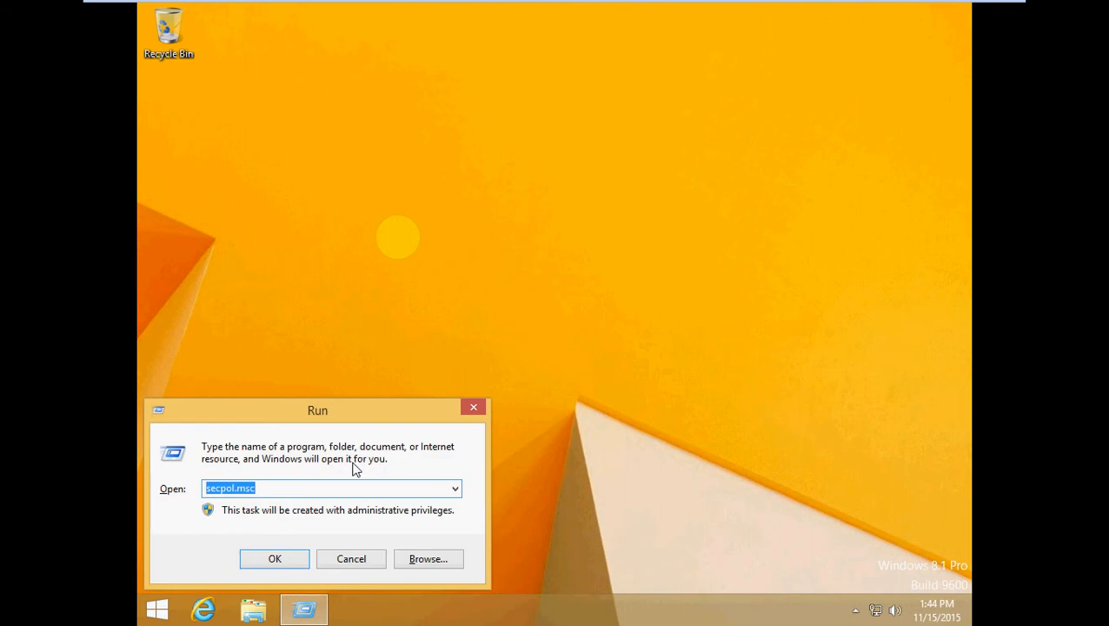
mouse_move(327, 489)
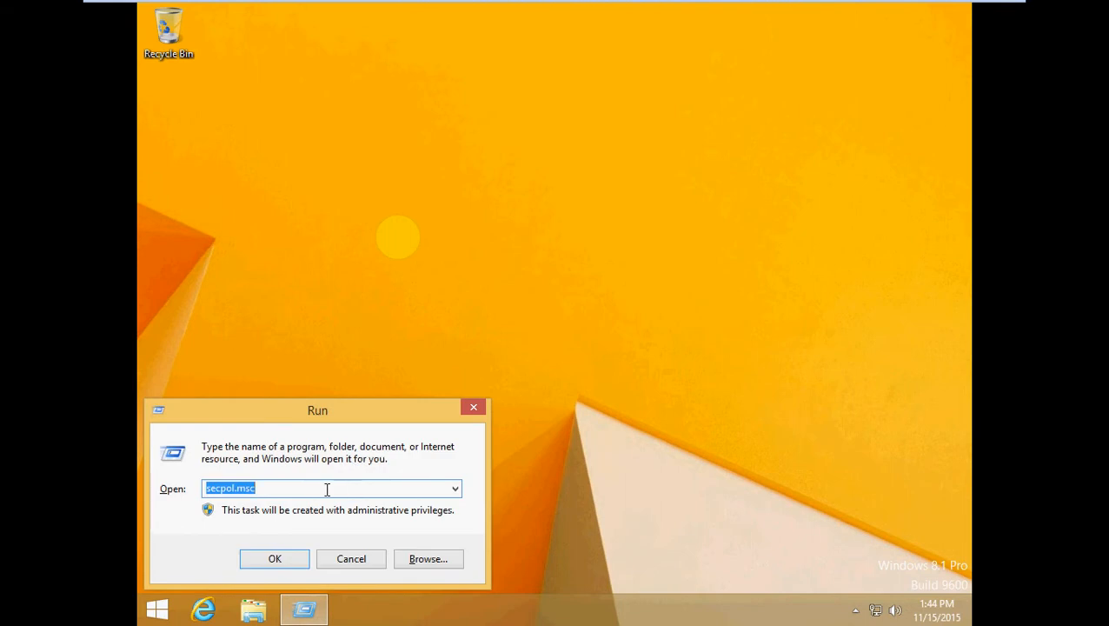
click(264, 487)
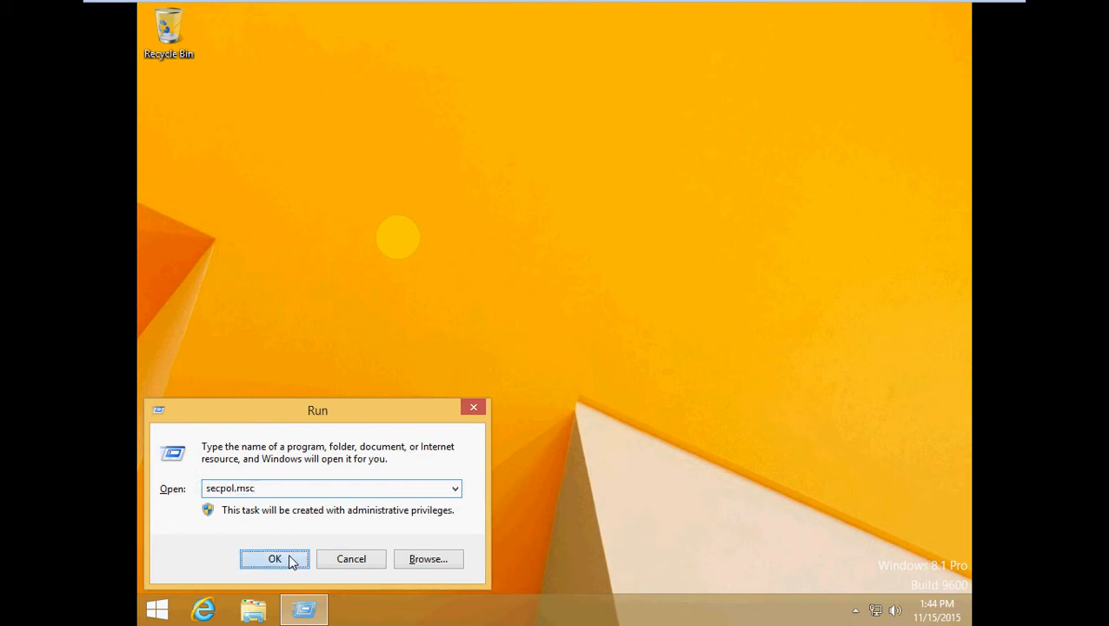
click(275, 558)
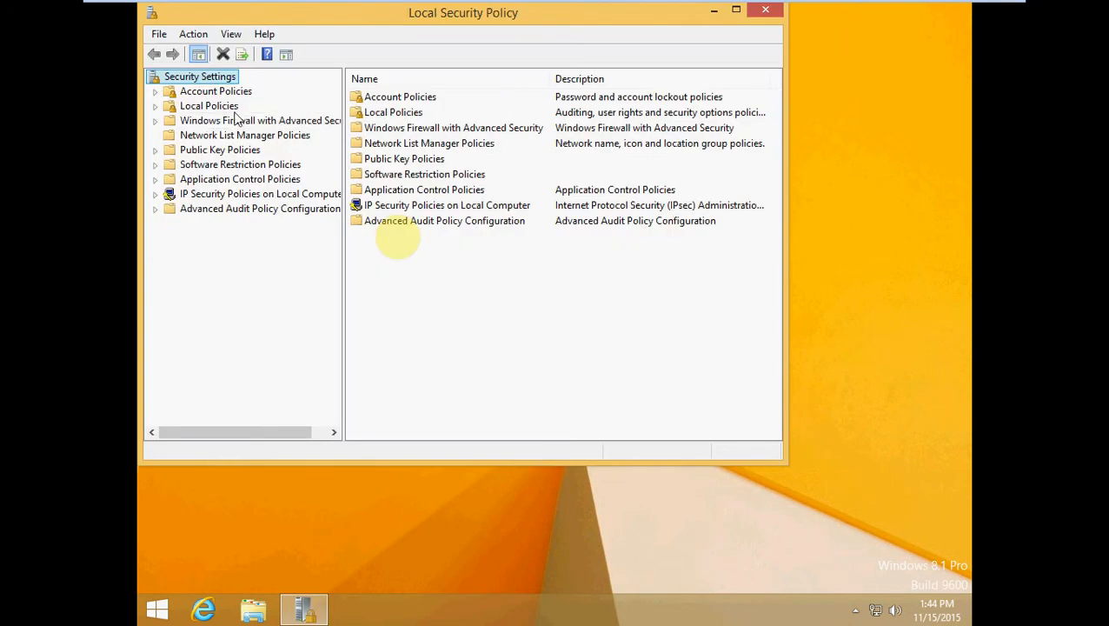
Check Allow log on locally under User Rights Assignment: Guest, Administrators, Users, Backup Operators
click(209, 106)
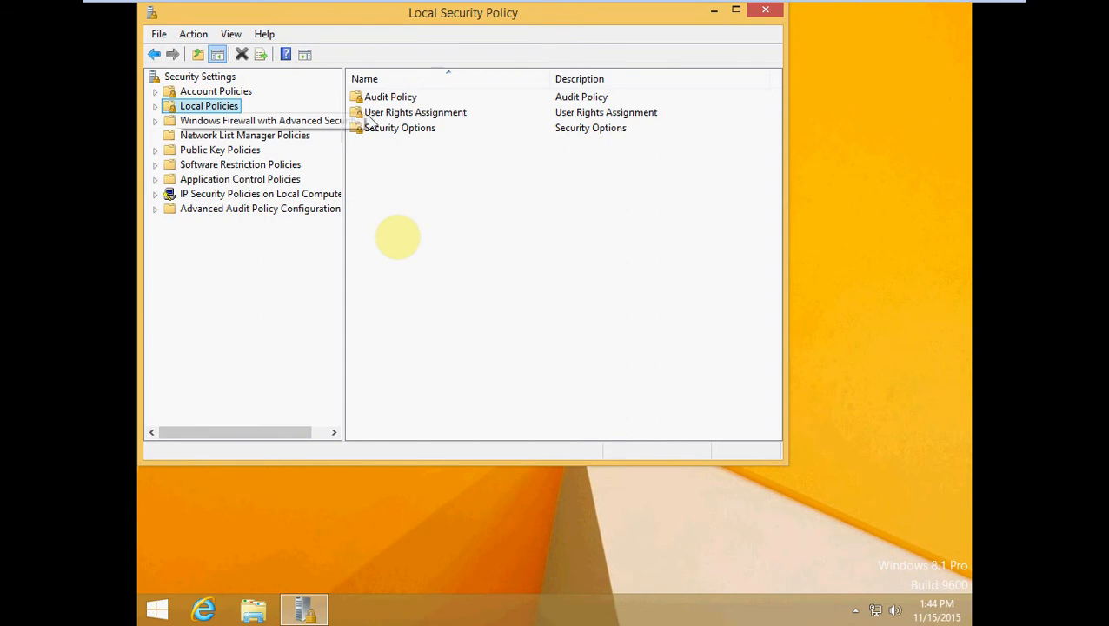
mouse_move(438, 120)
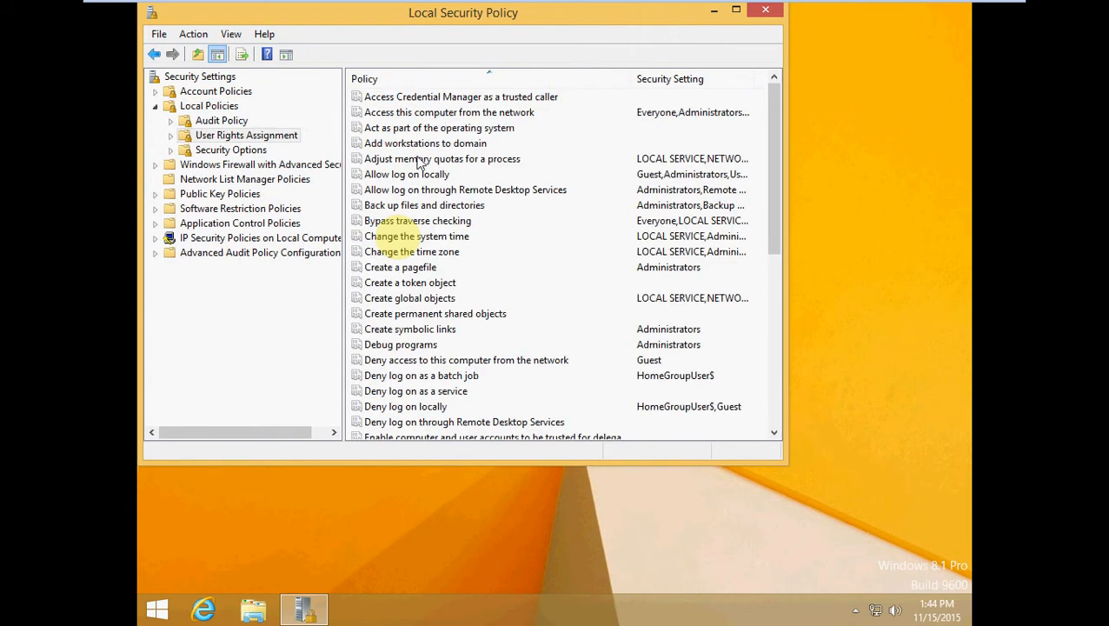
click(407, 174)
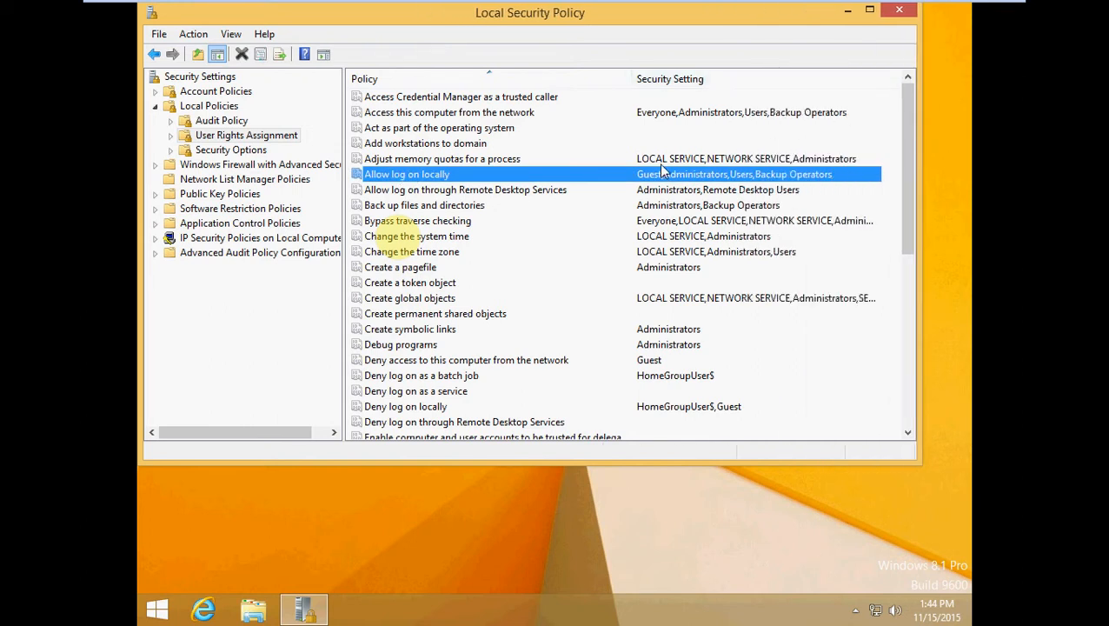
mouse_move(781, 179)
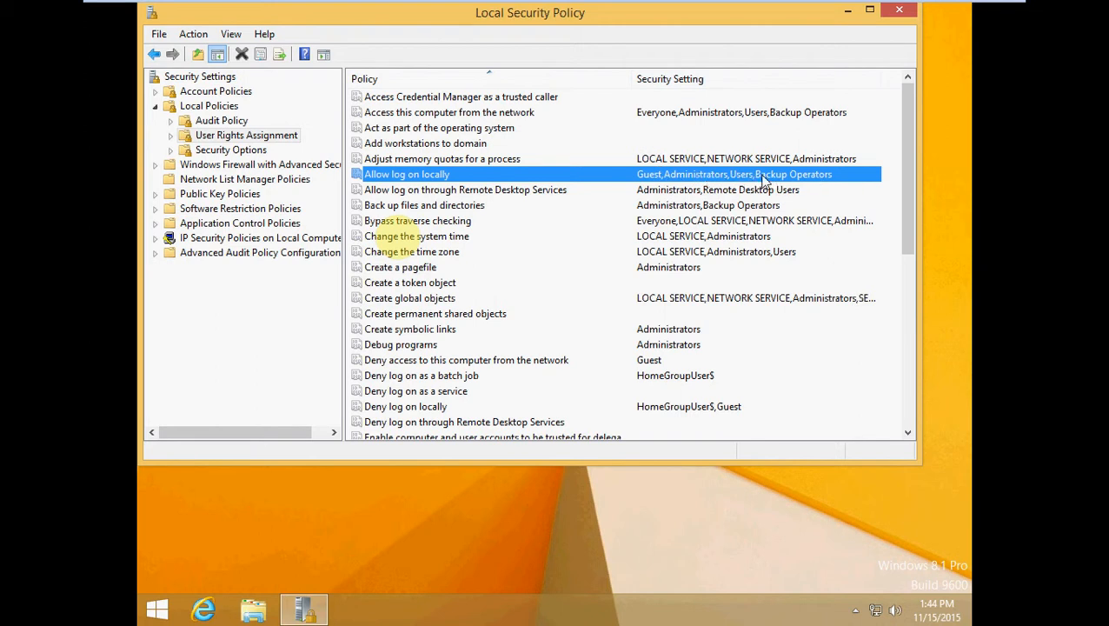
mouse_move(386, 177)
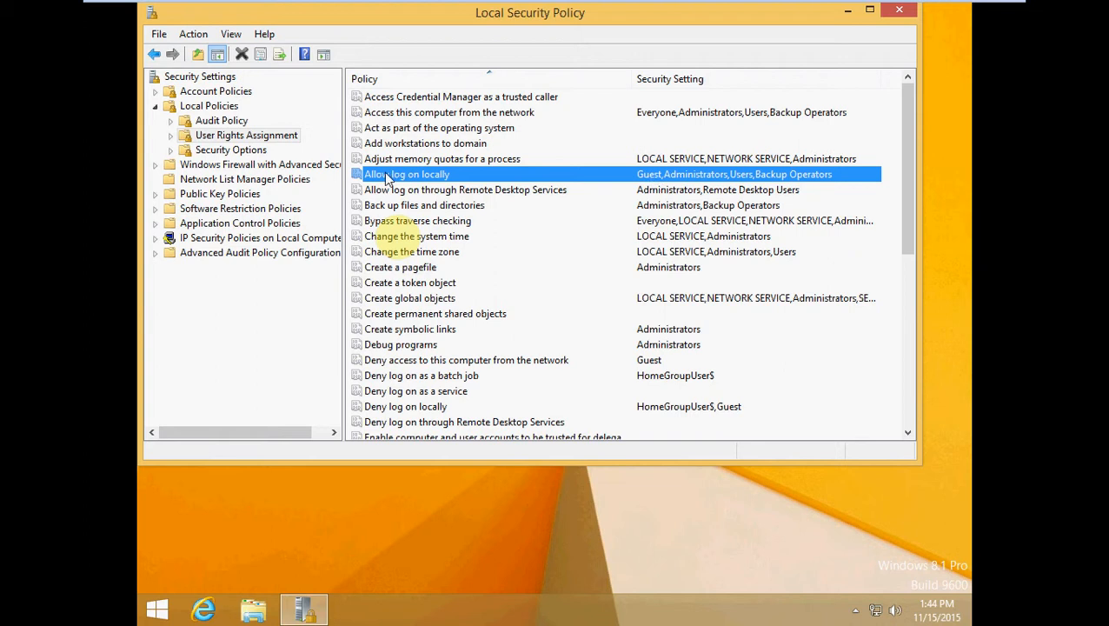
click(442, 159)
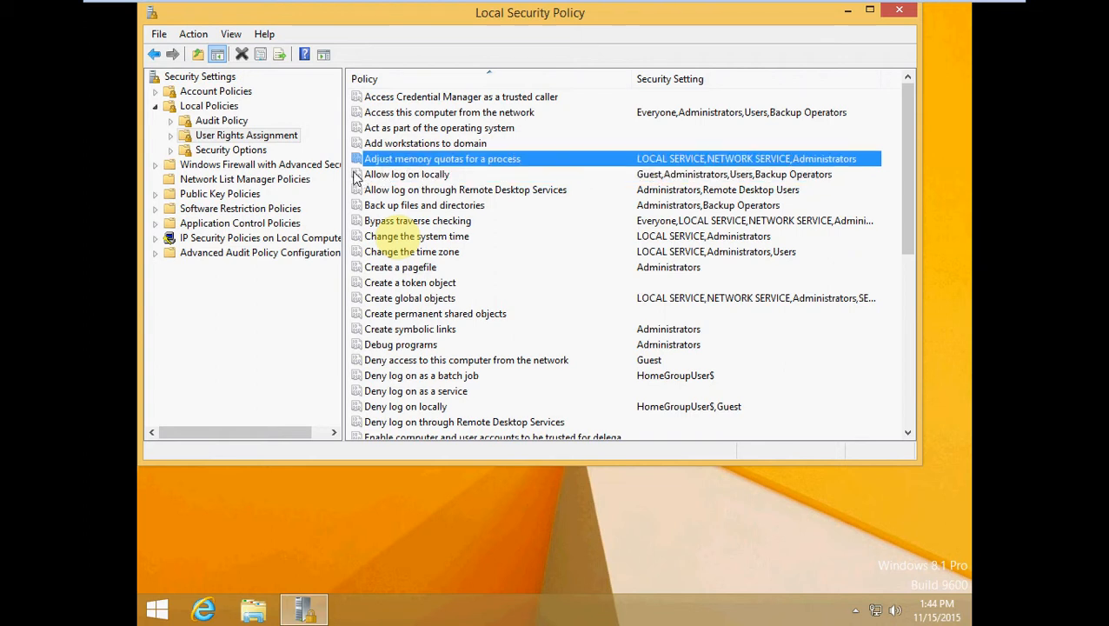
mouse_move(359, 177)
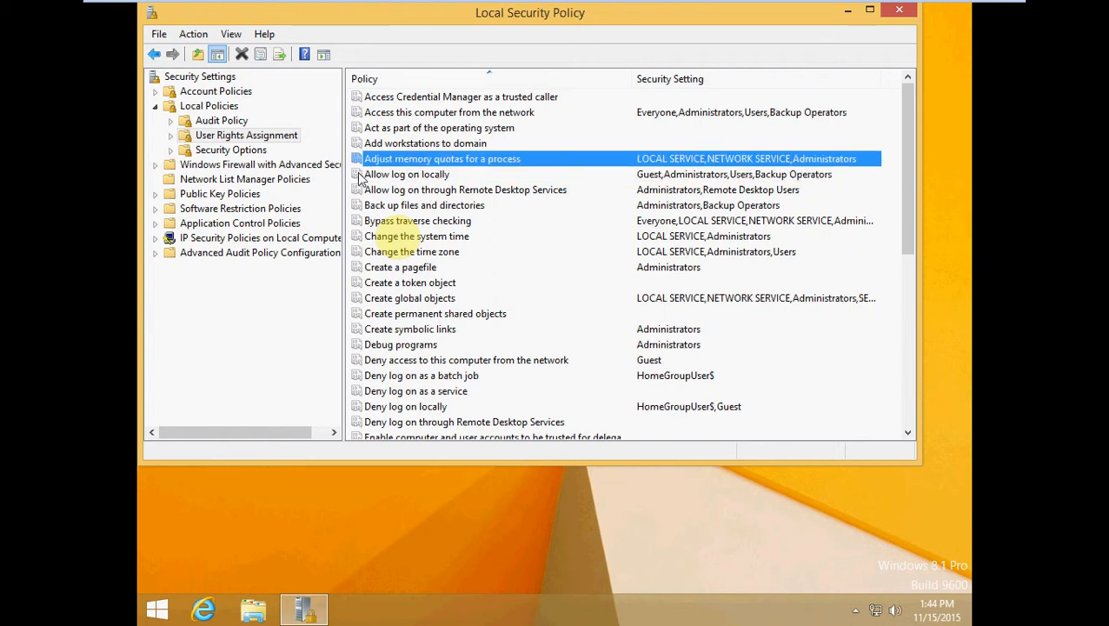
mouse_move(386, 183)
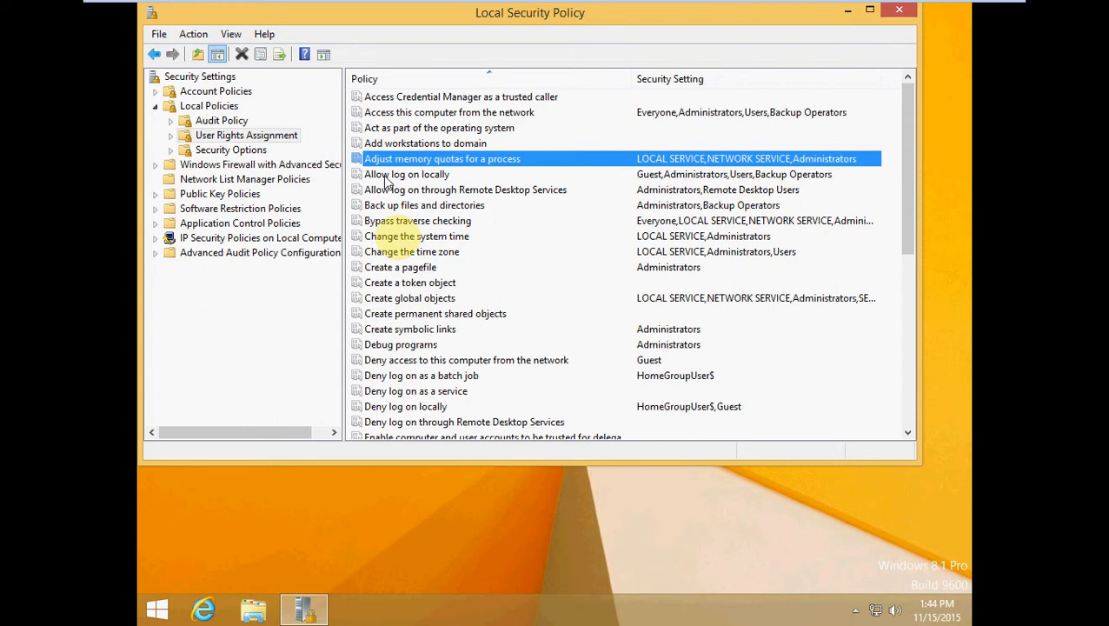
mouse_move(428, 183)
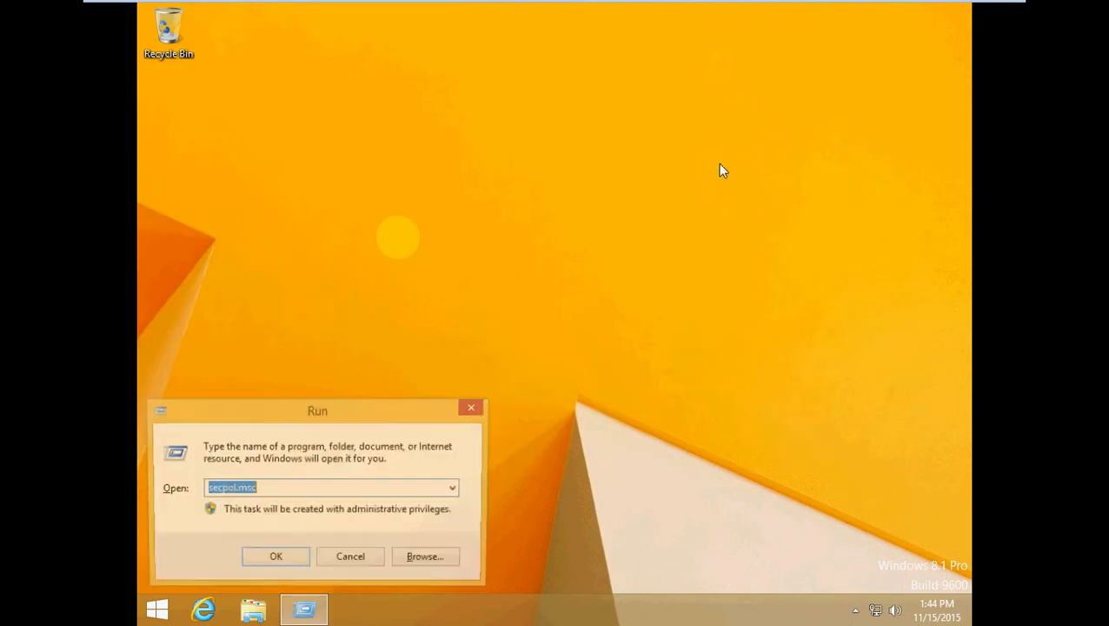
Run gpupdate /force in an administrator Command Prompt, wait for success, and close it
click(274, 557)
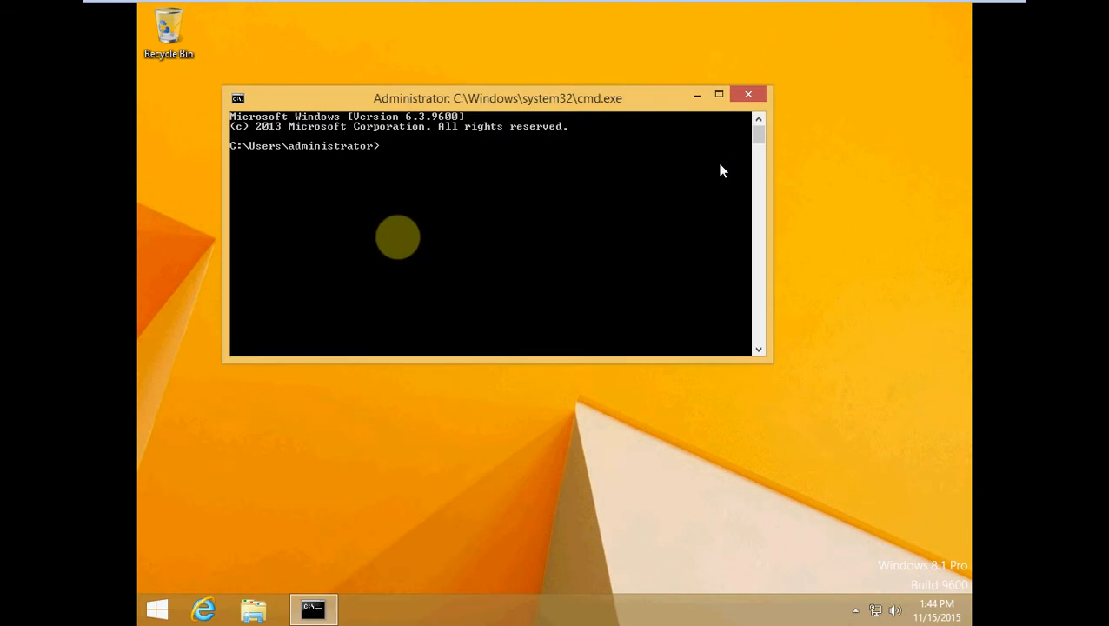
text(gpupdate)
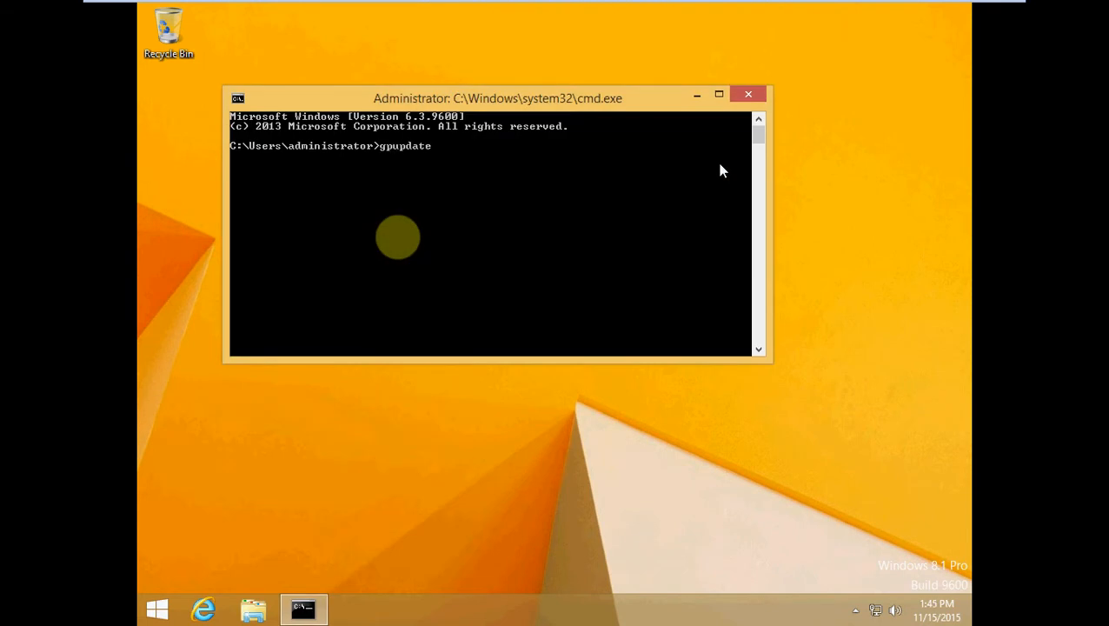
text(/f)
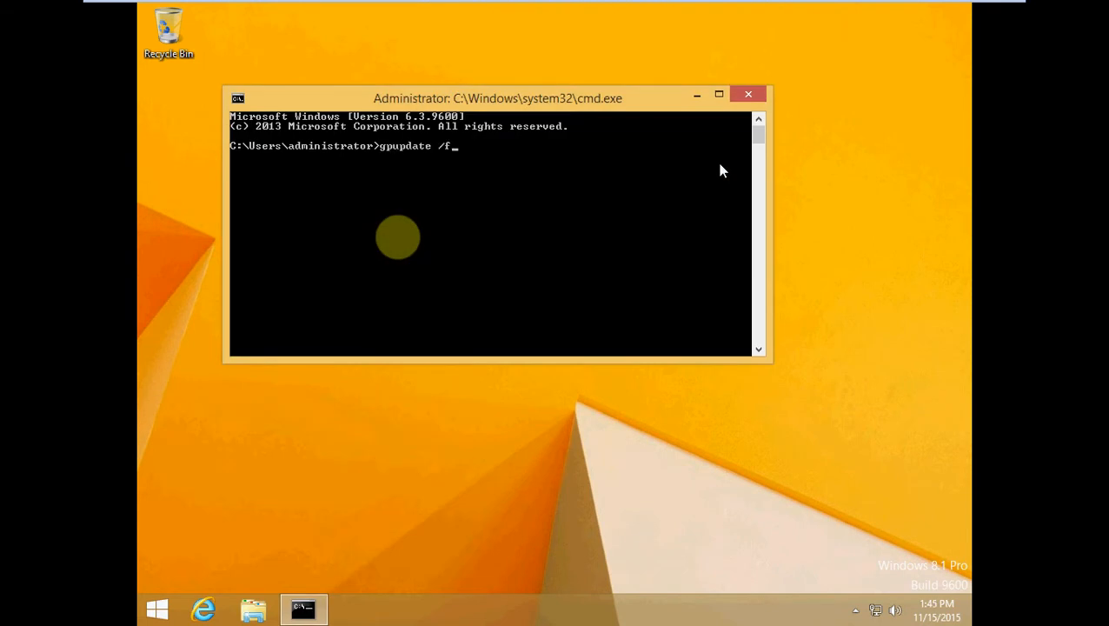
text(orce)
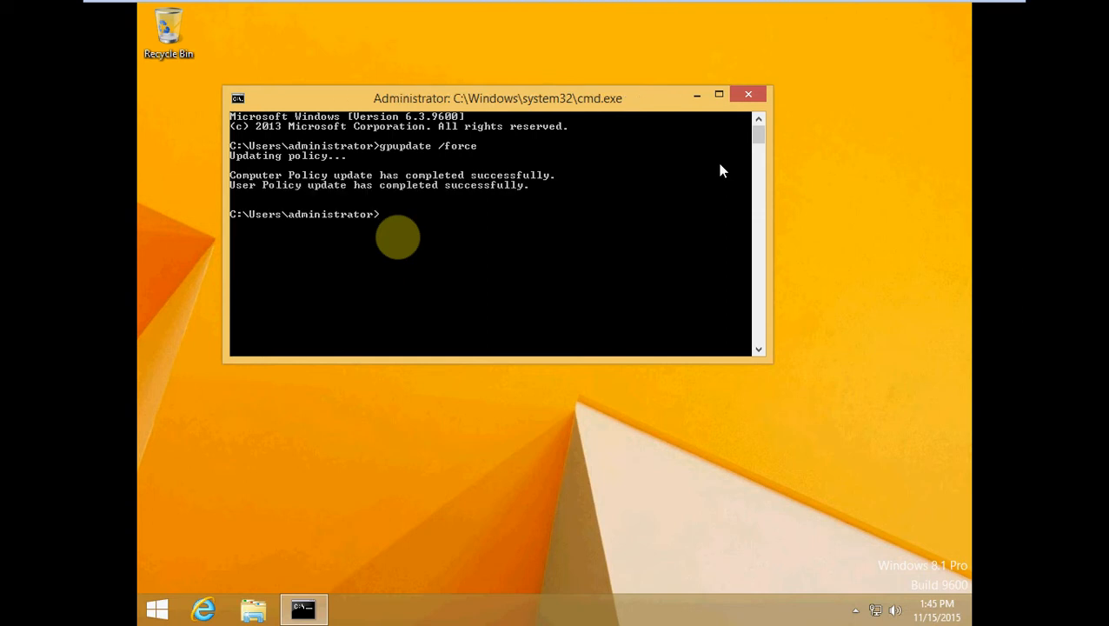
mouse_move(744, 115)
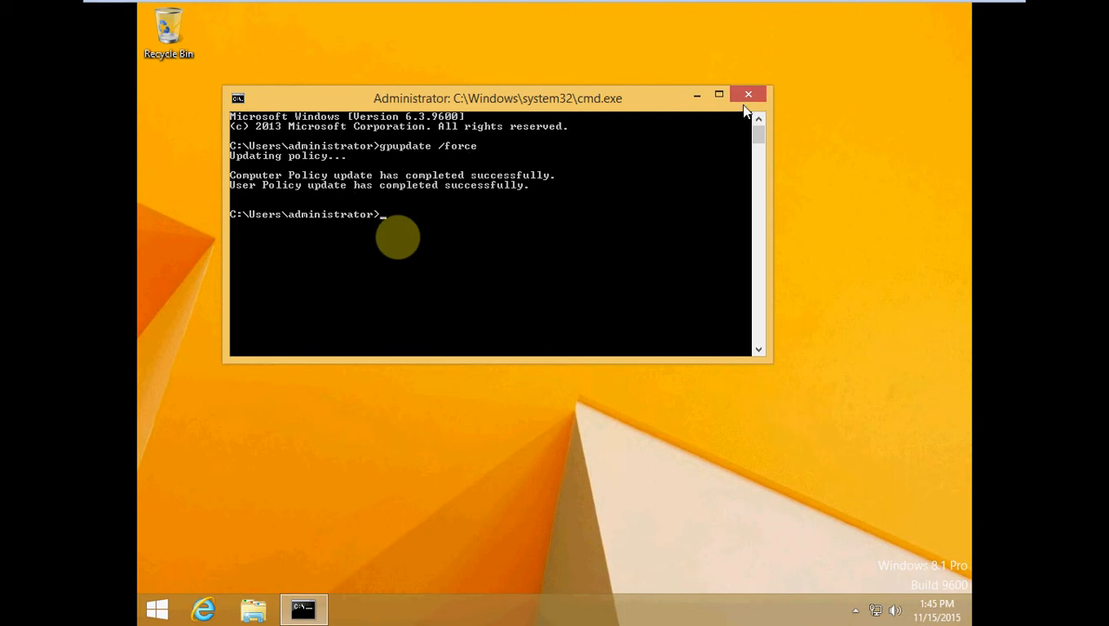
click(749, 94)
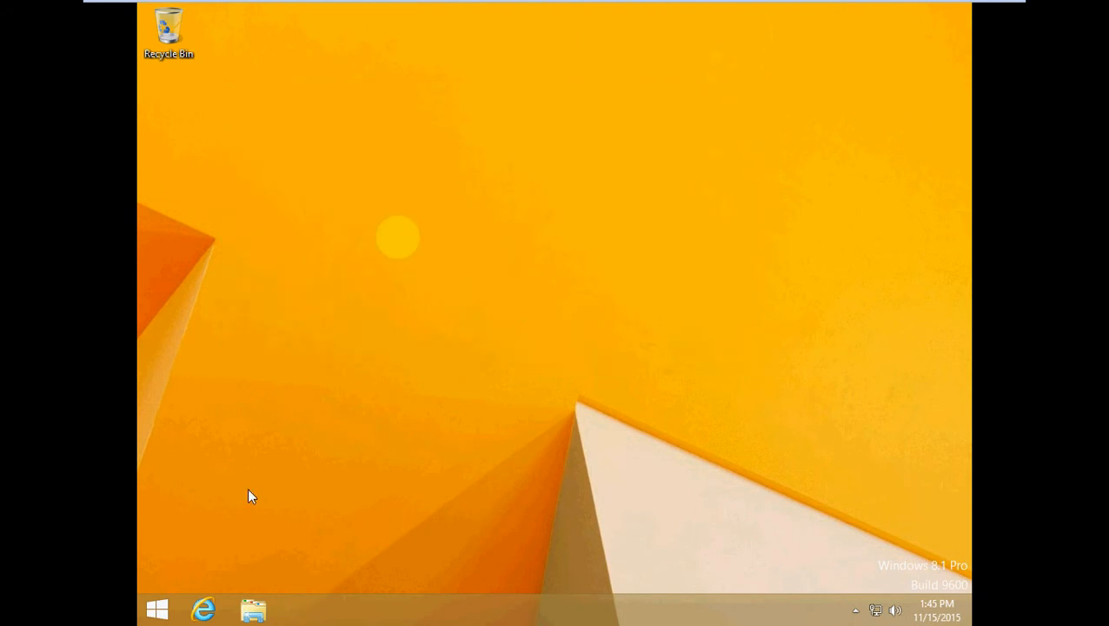
text(secpol.msc)
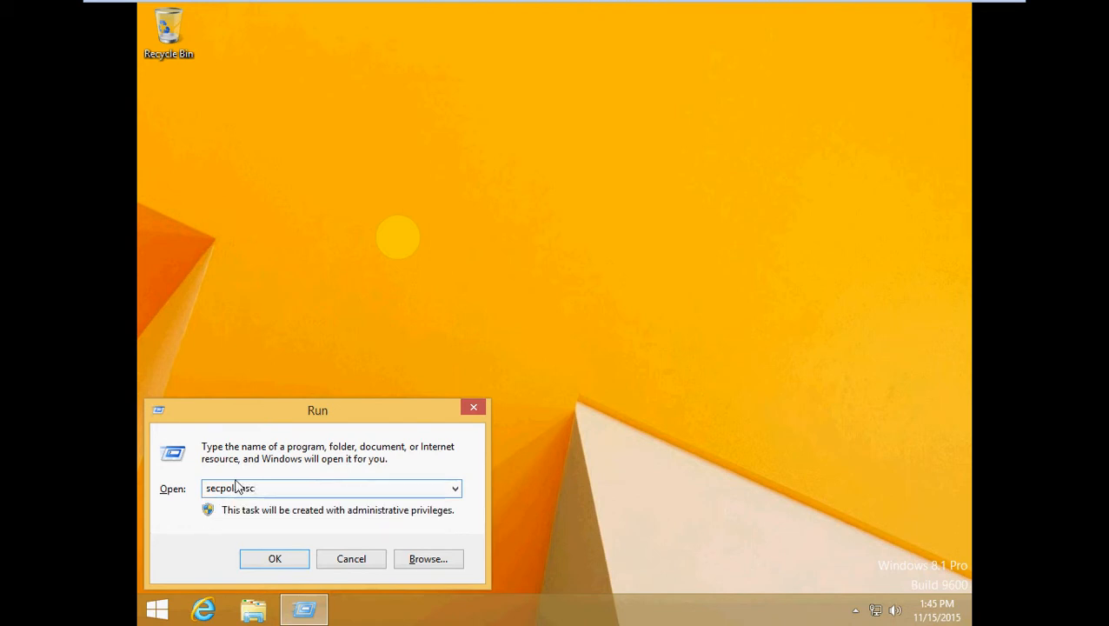
Open secpol.msc, check Allow log on locally shows only Administrators, and close the console
click(274, 559)
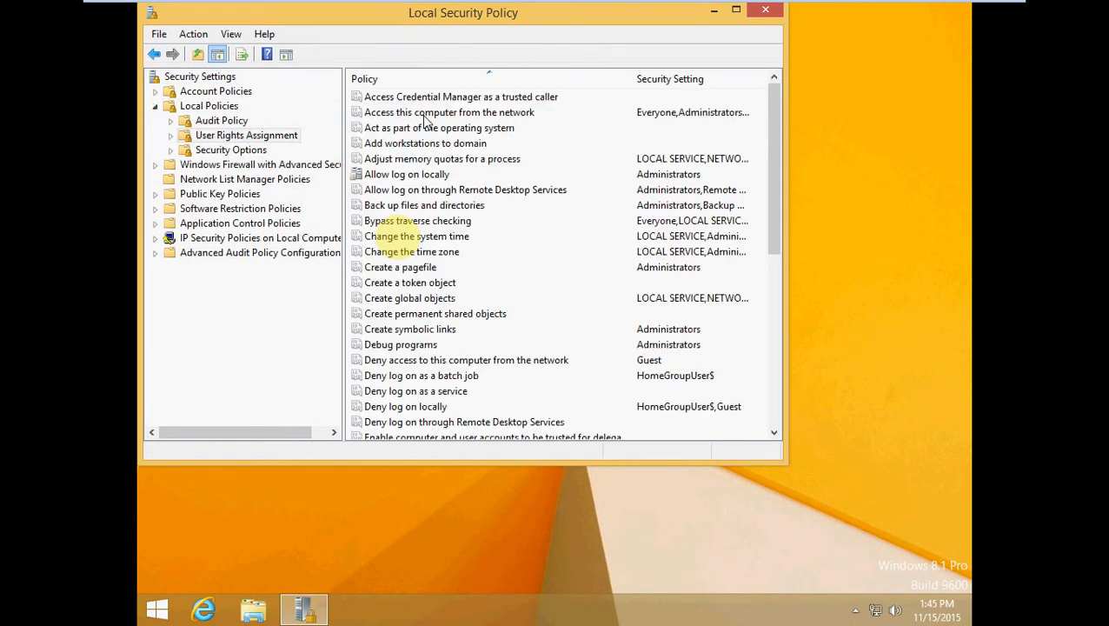
mouse_move(364, 177)
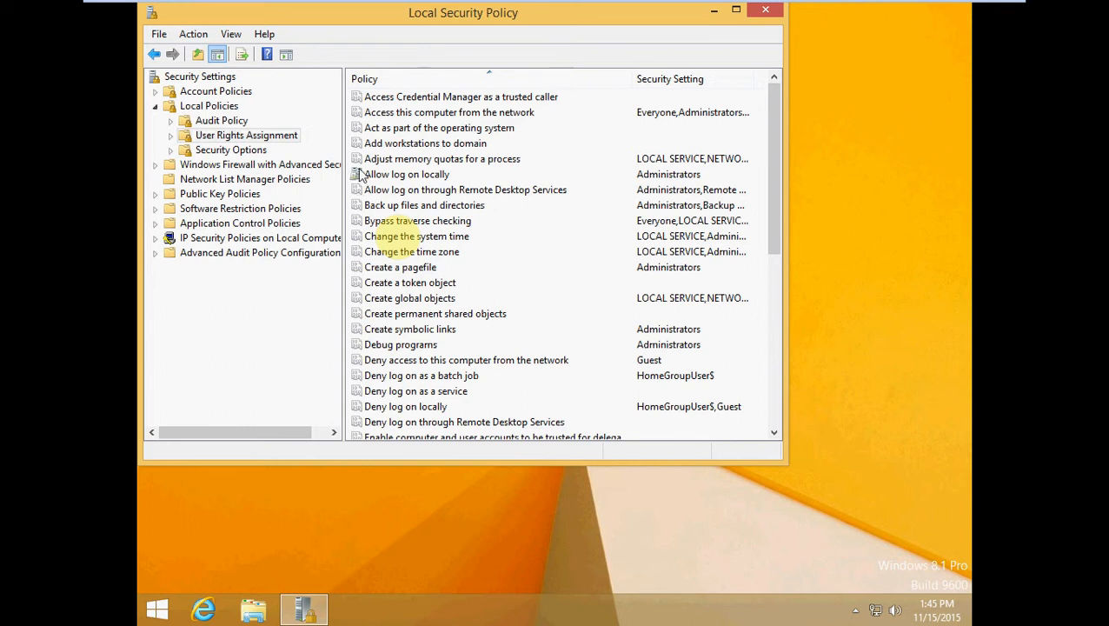
click(407, 174)
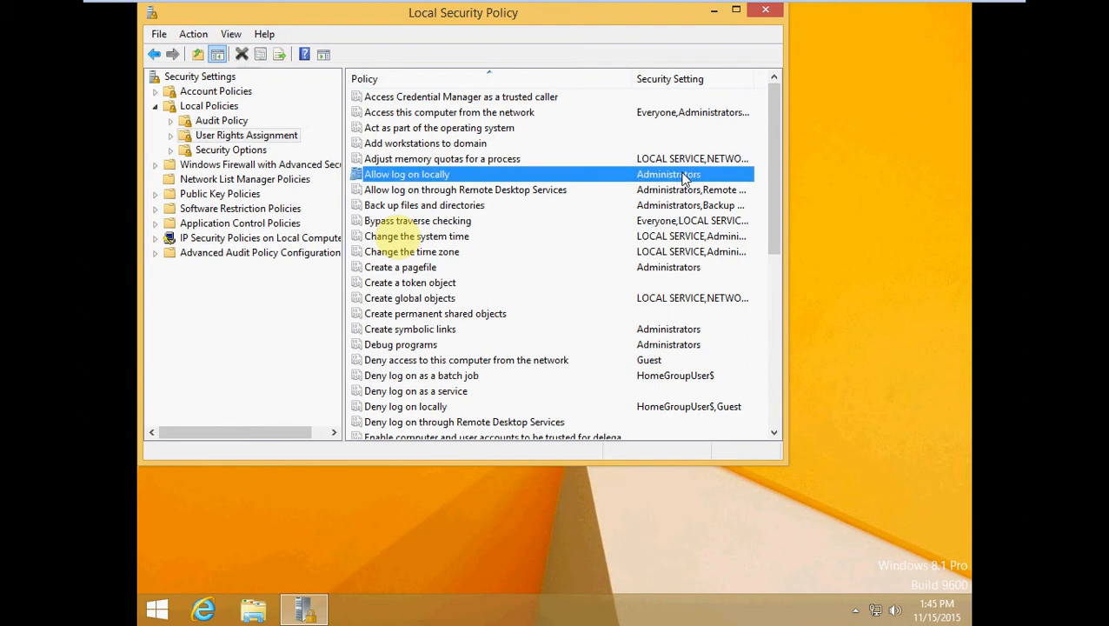
mouse_move(710, 178)
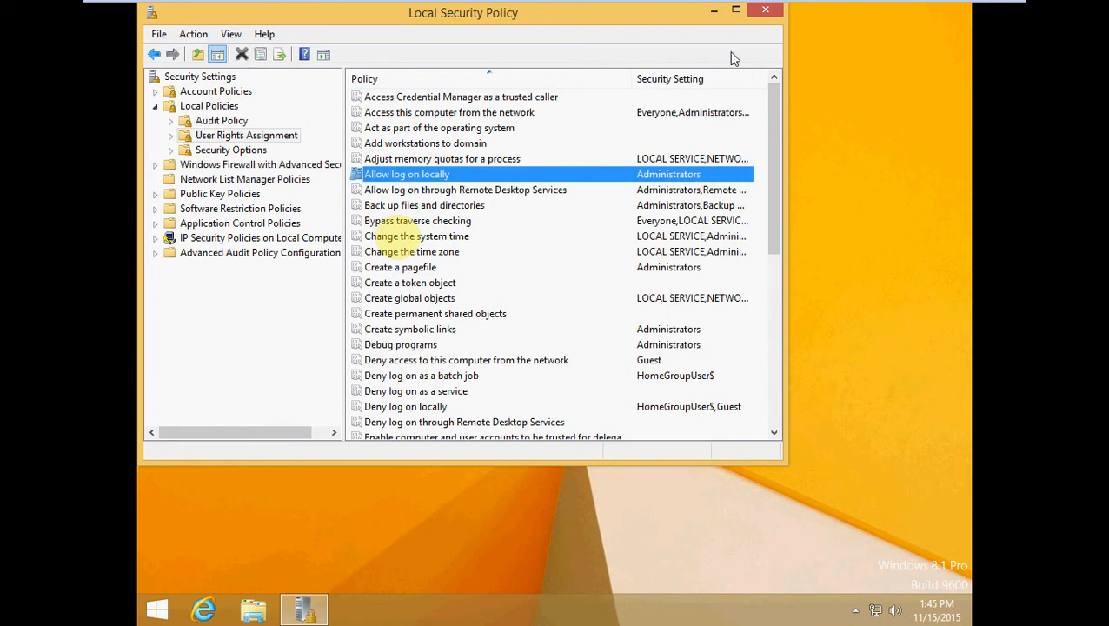
click(765, 10)
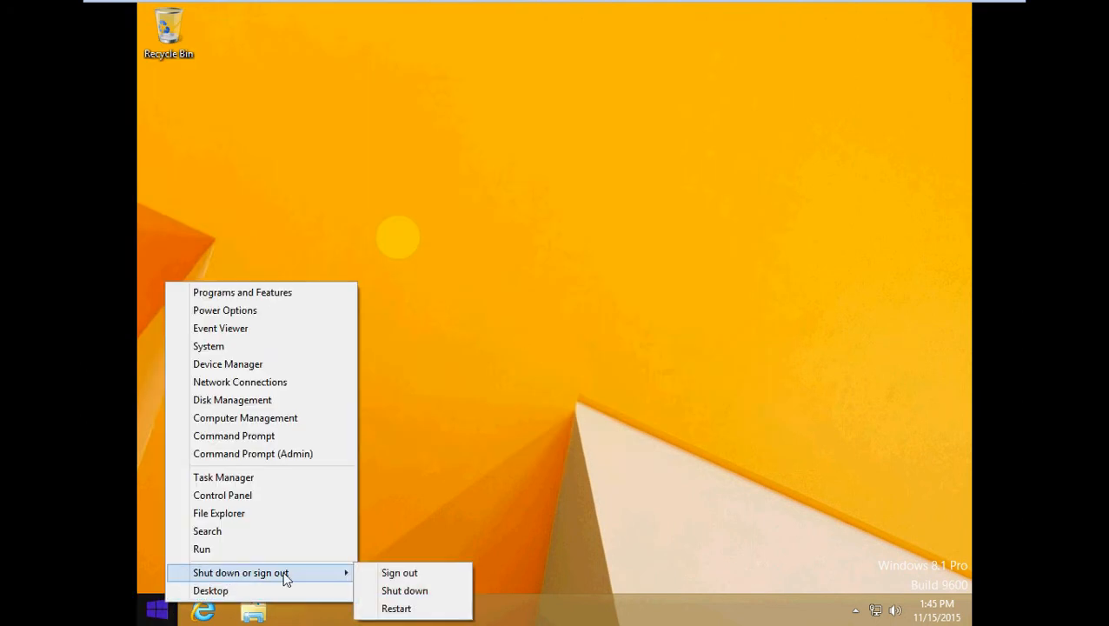
Sign out of the workstation and switch over to the server virtual machine
click(400, 572)
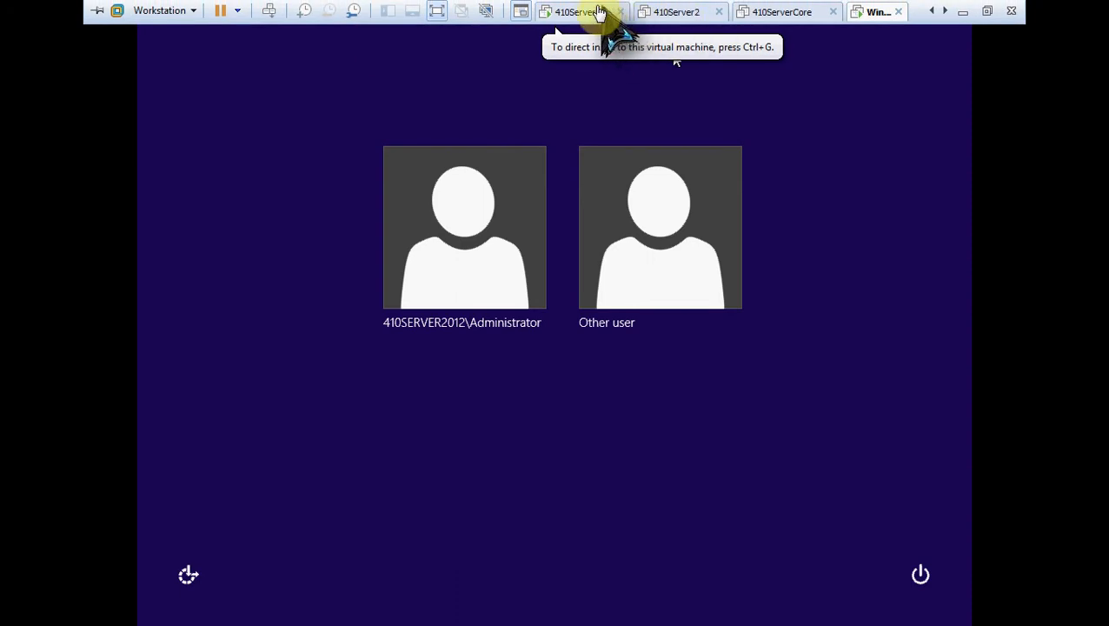
click(677, 11)
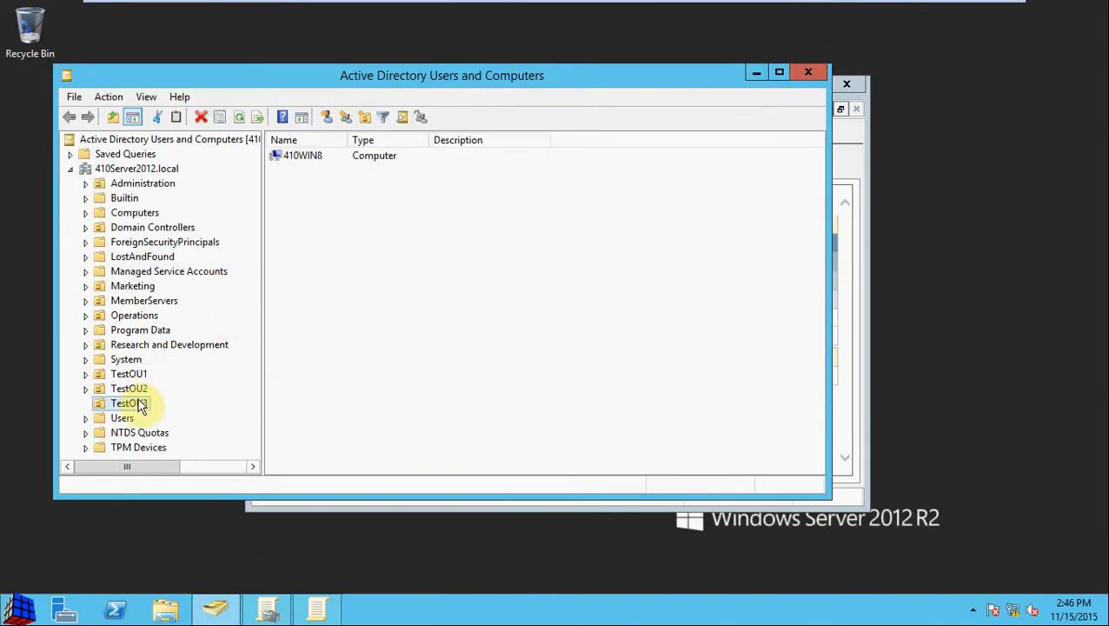
In TestOU1, open Test User's properties and view the Account details
click(129, 373)
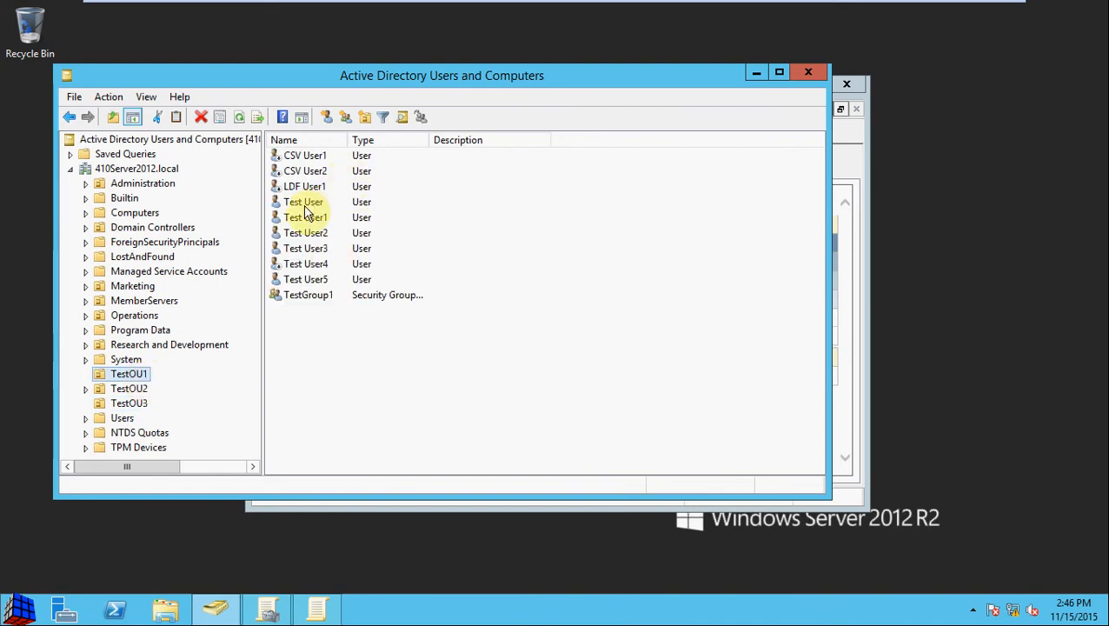
right_click(302, 202)
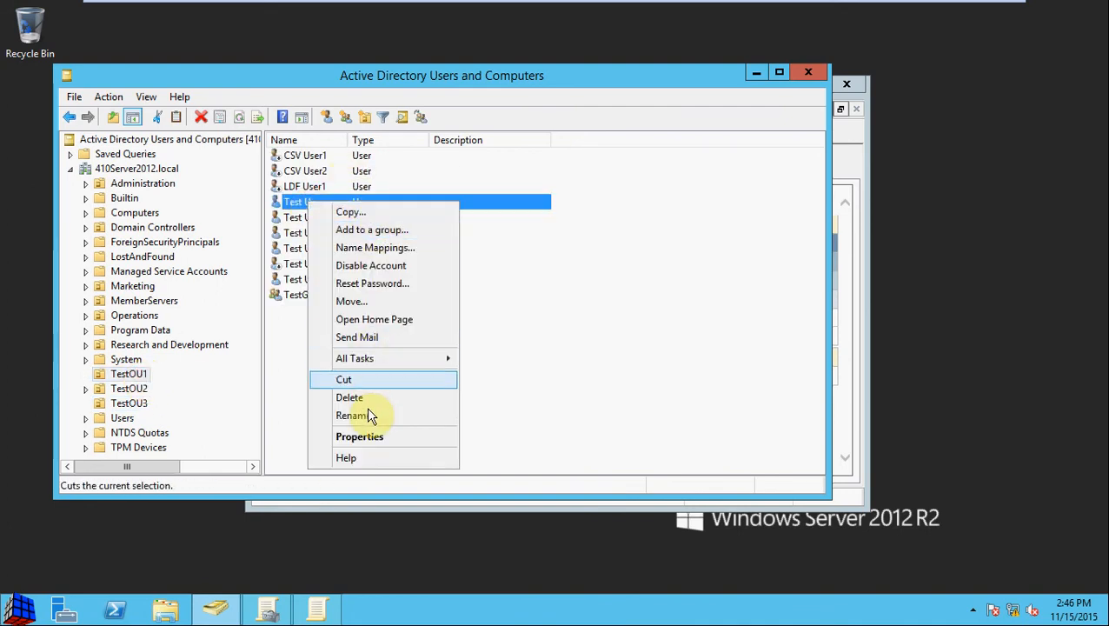
click(358, 437)
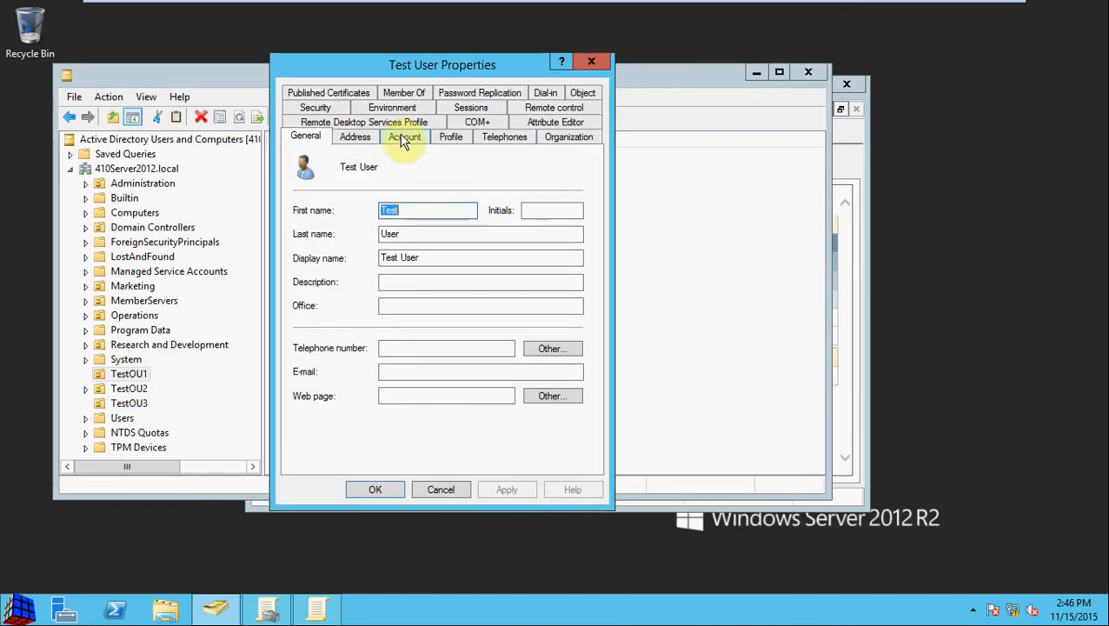
click(403, 136)
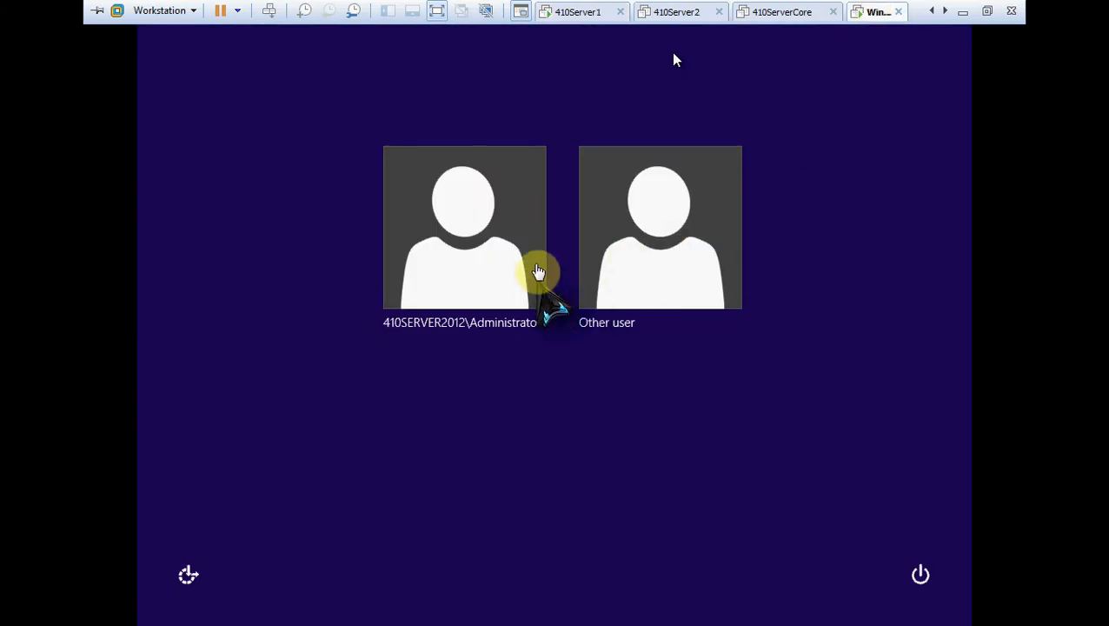
Attempt to sign in as testuser under Other user and get the sign-in-not-allowed refusal
click(661, 226)
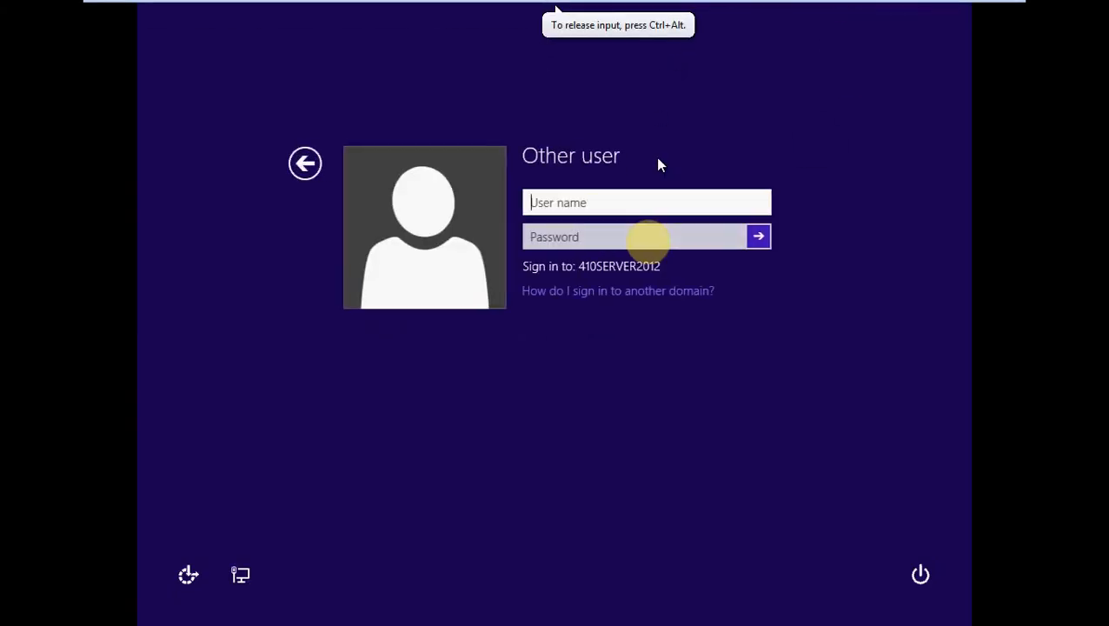
text(testuser)
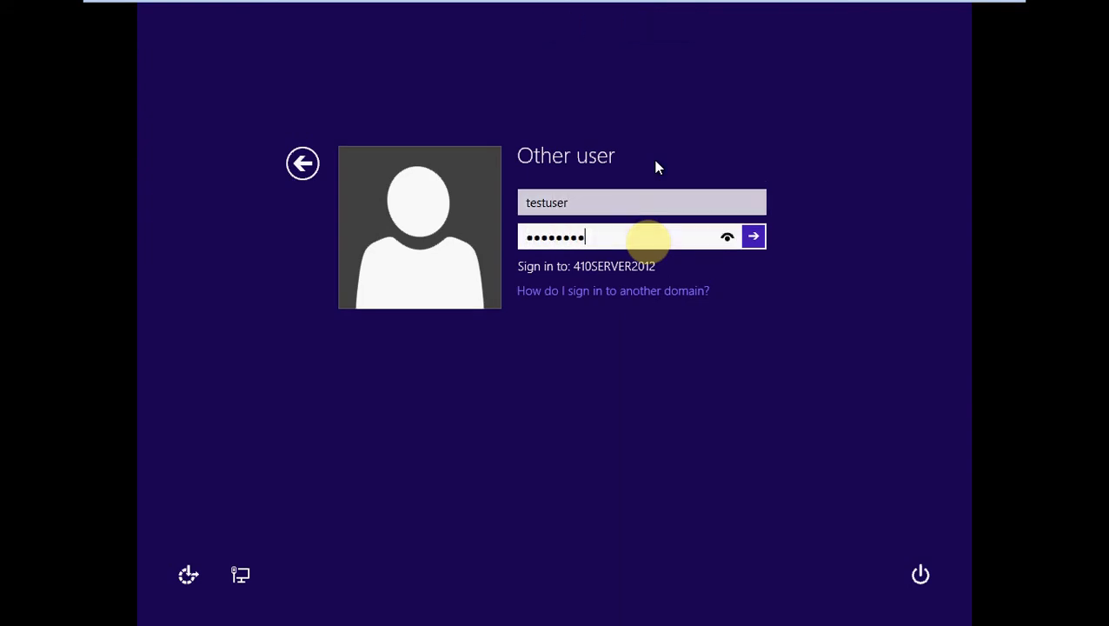
click(753, 236)
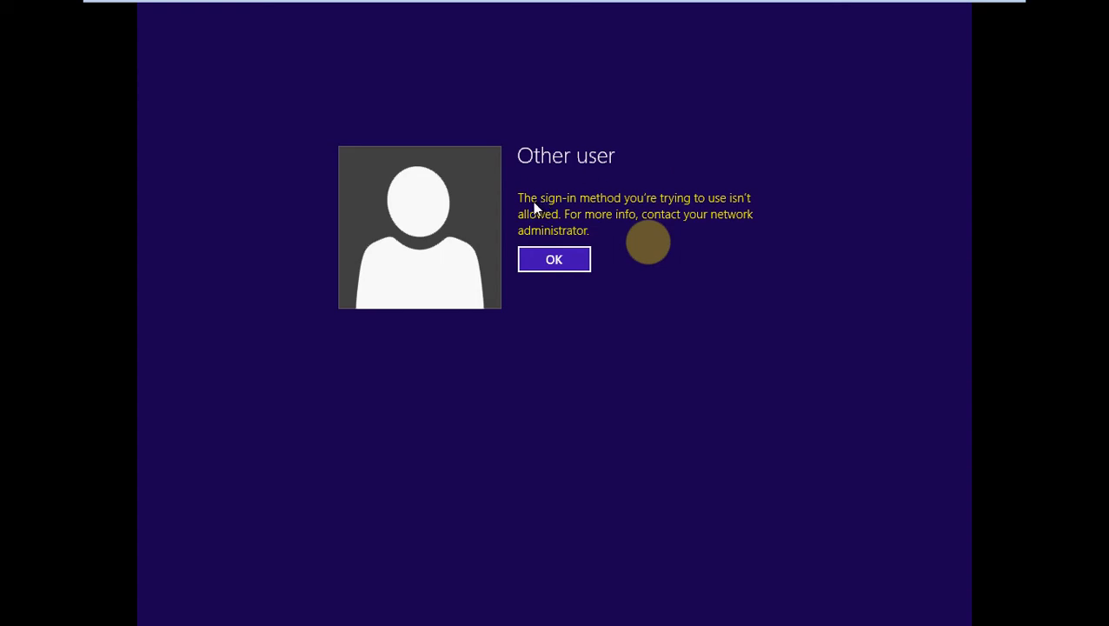
mouse_move(666, 205)
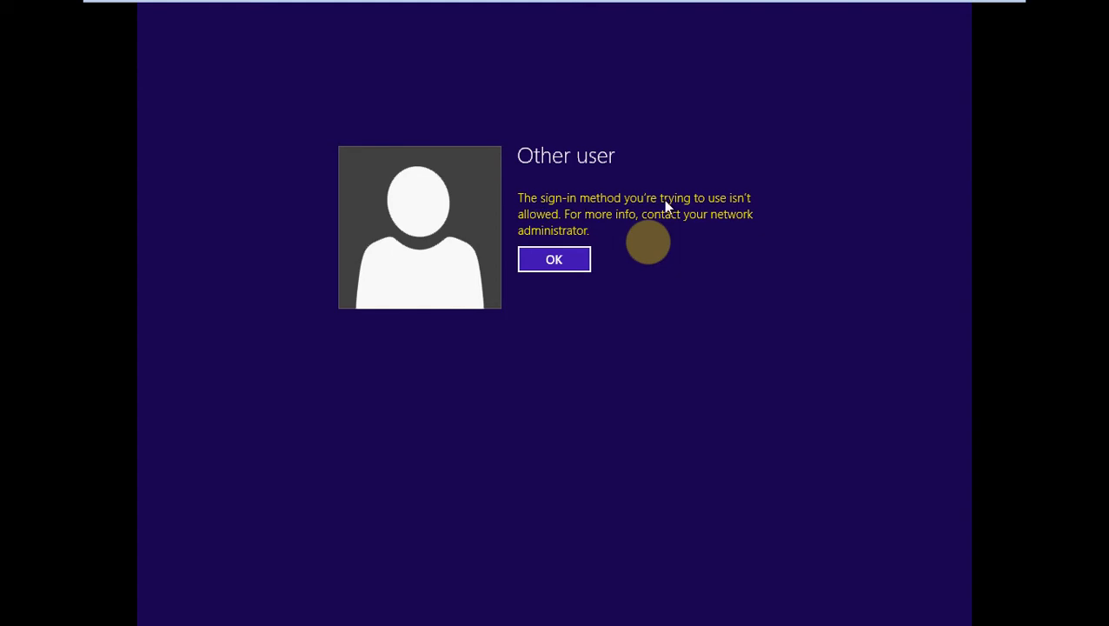
mouse_move(765, 207)
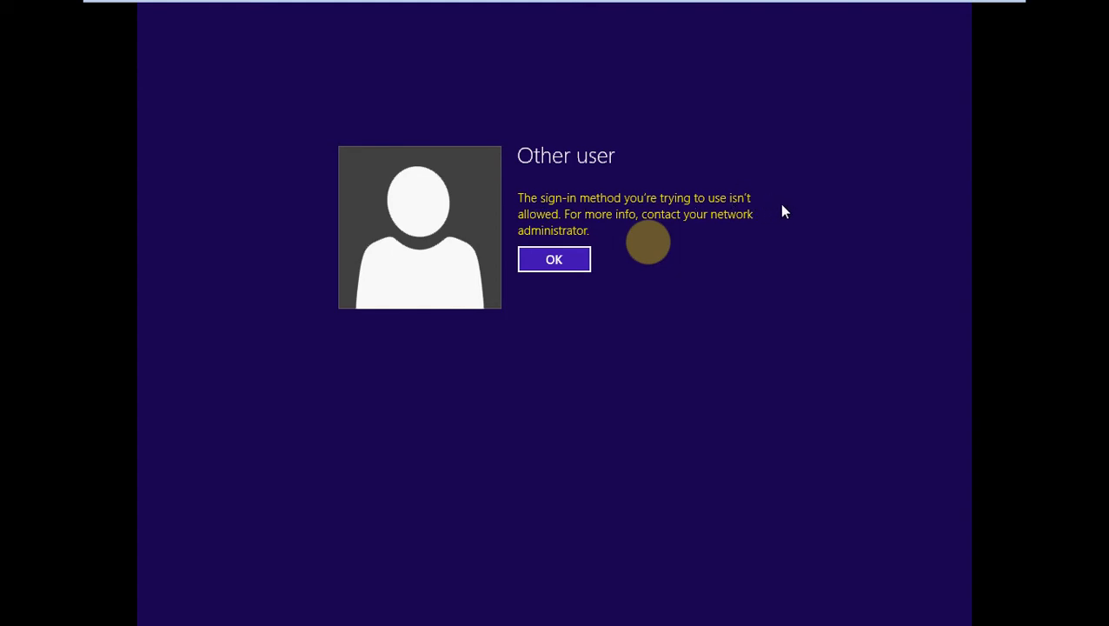
mouse_move(777, 242)
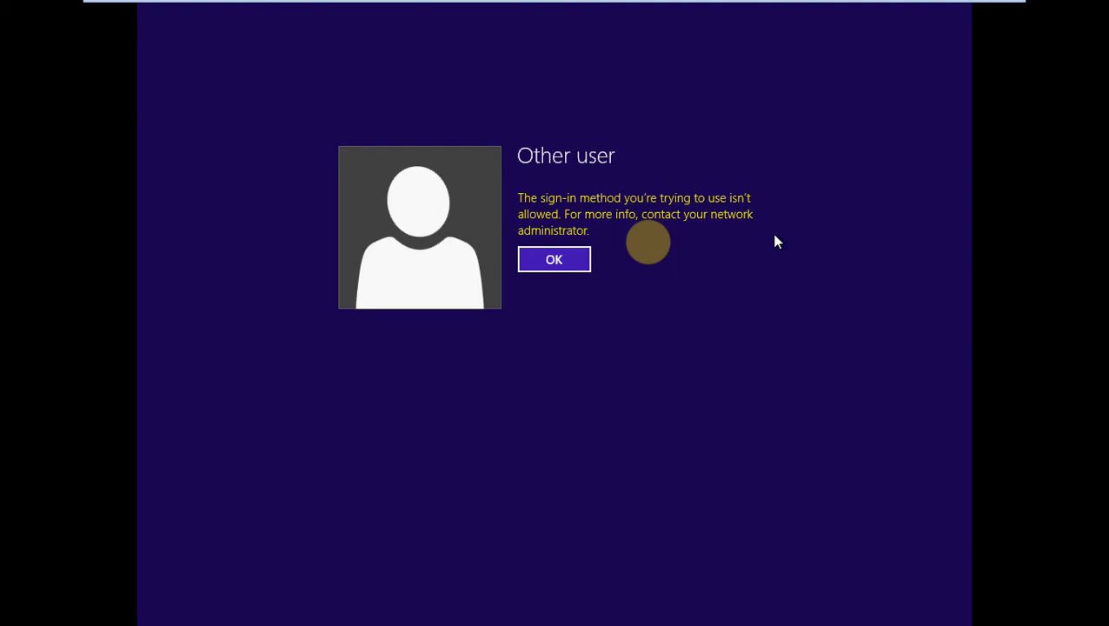
mouse_move(776, 247)
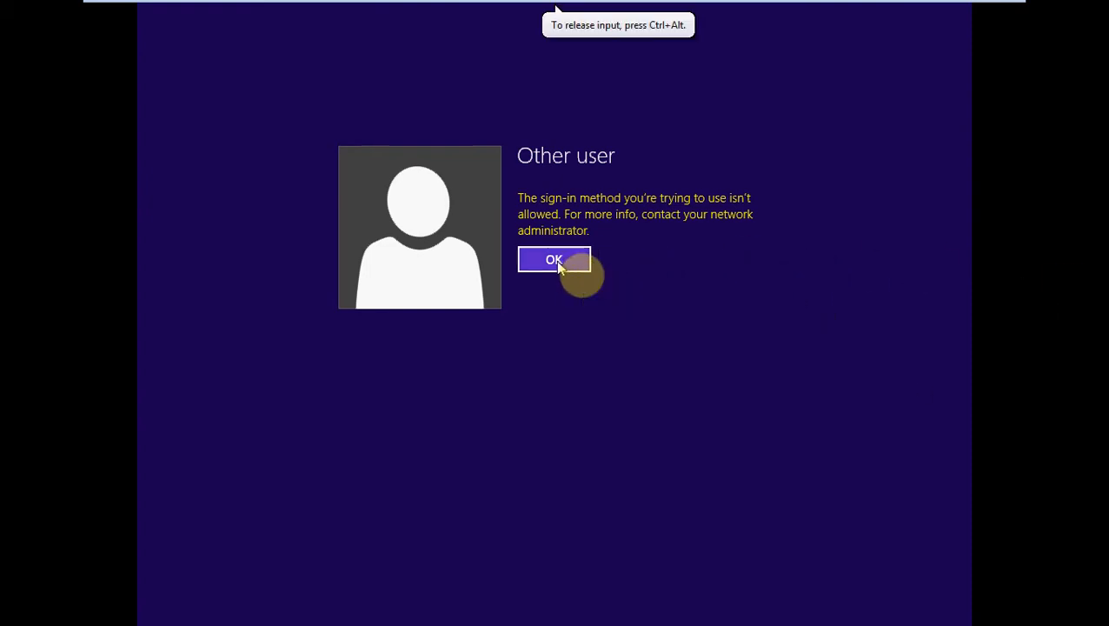
Dismiss the refusal, sign in as Administrator, and search the Start screen for secpol
click(553, 259)
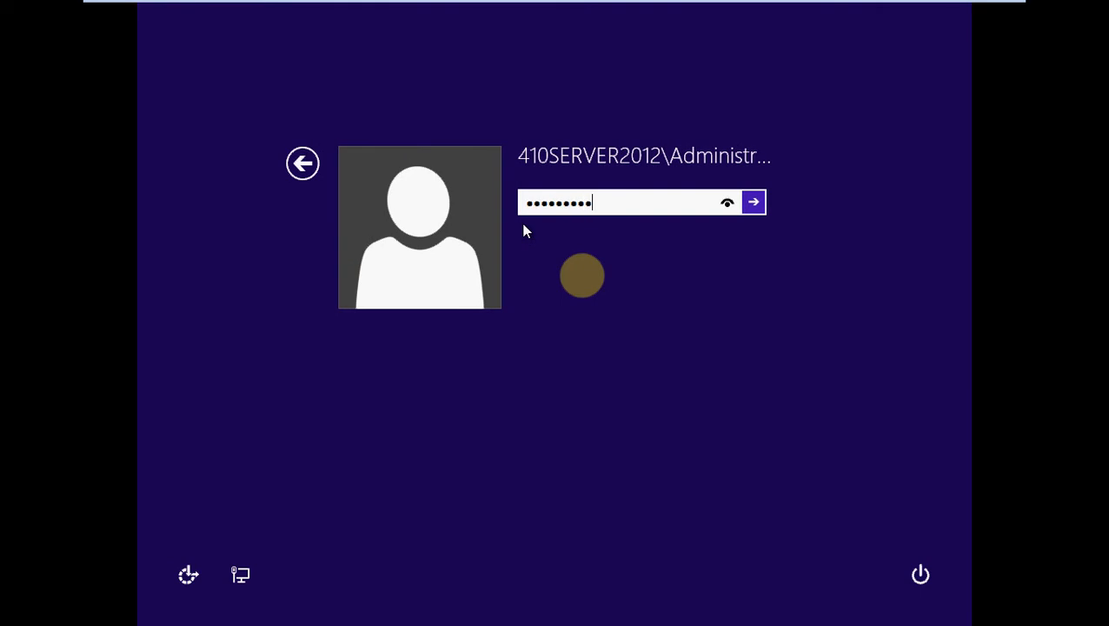
click(752, 201)
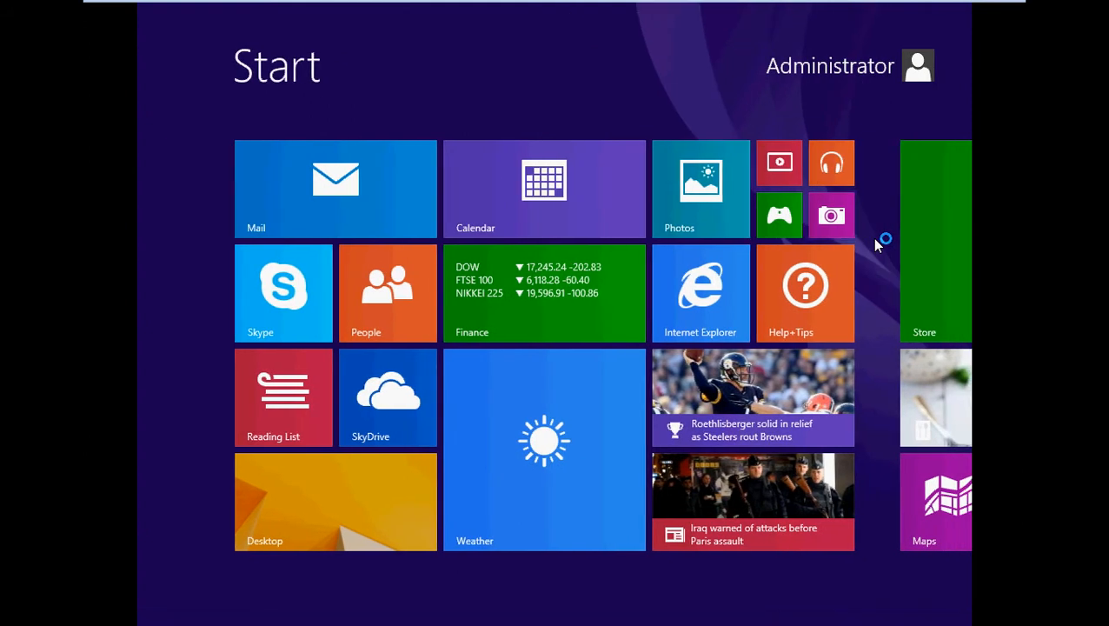
mouse_move(876, 244)
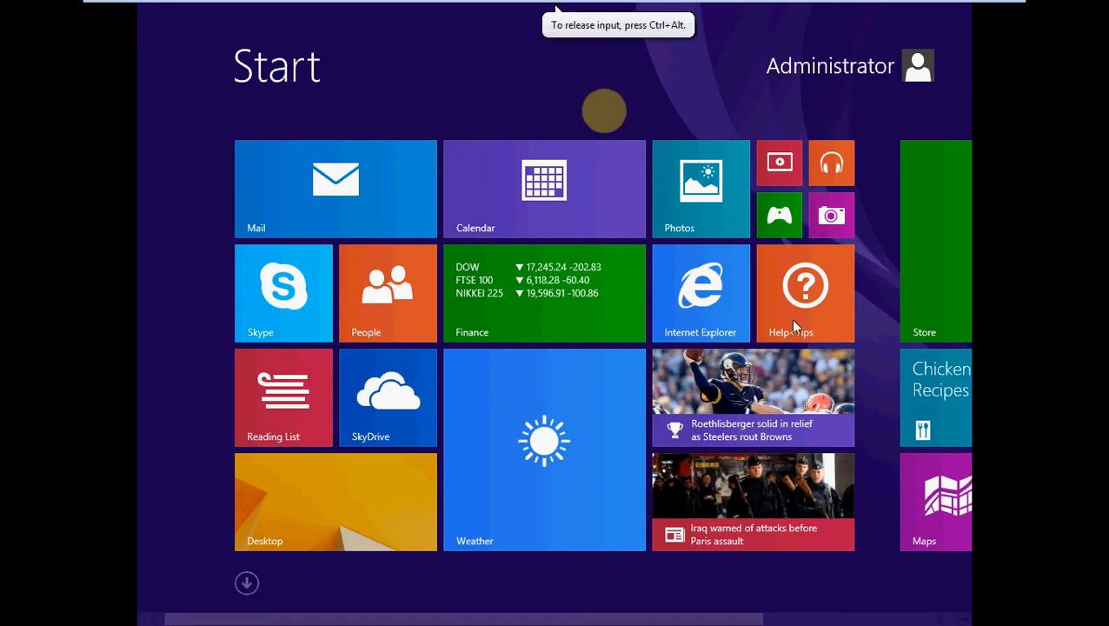
click(336, 501)
text(s)
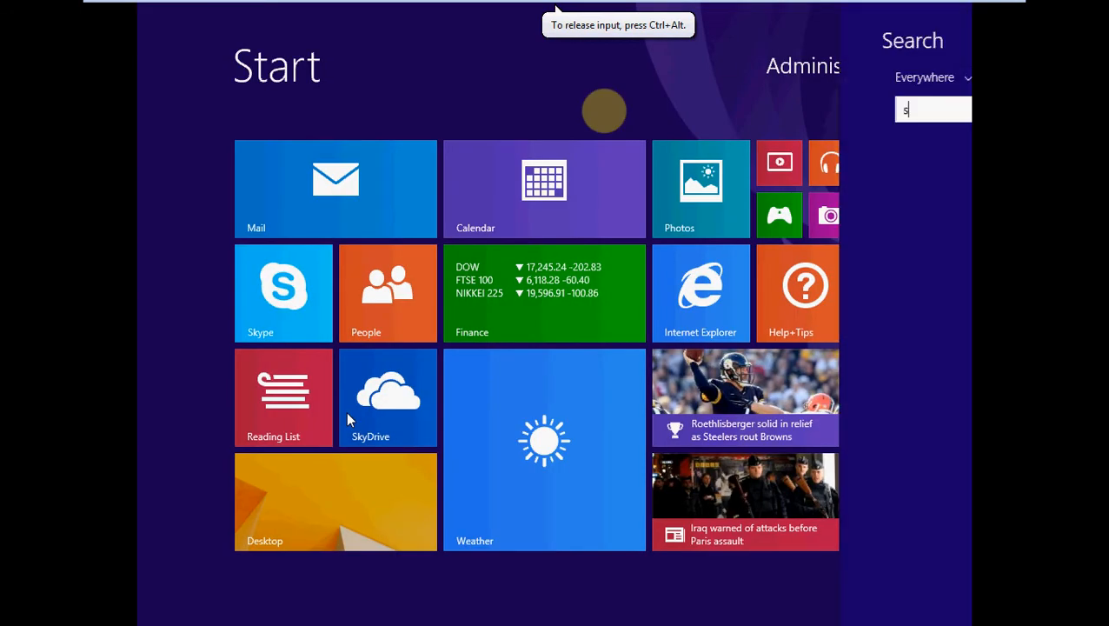
text(ecpol)
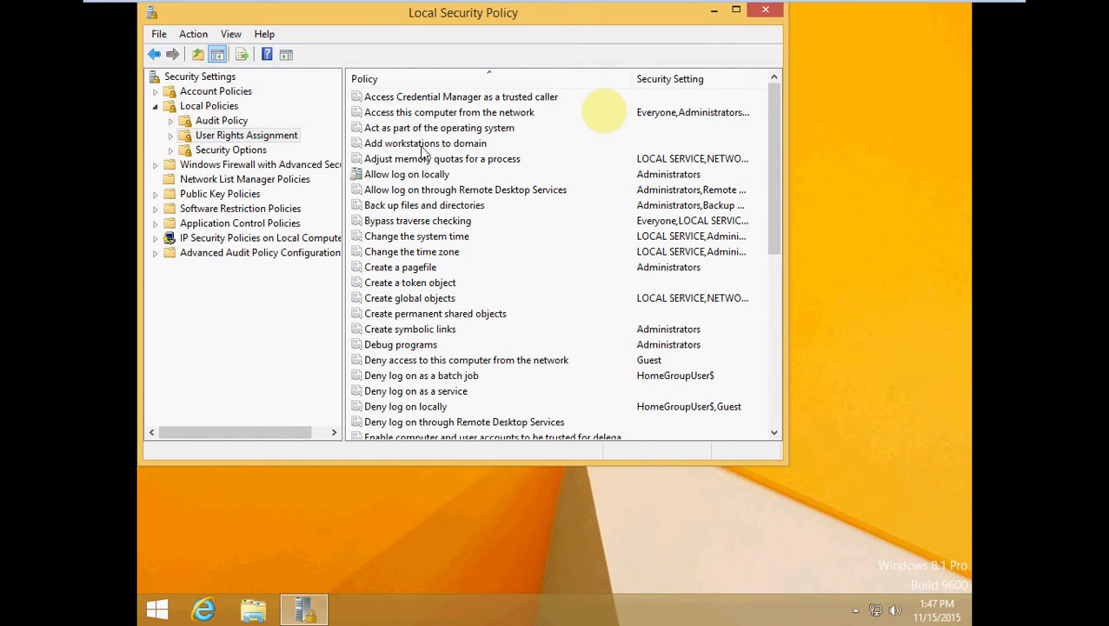
Review Allow log on locally properties showing only Administrators, cancel, and close the console
right_click(407, 174)
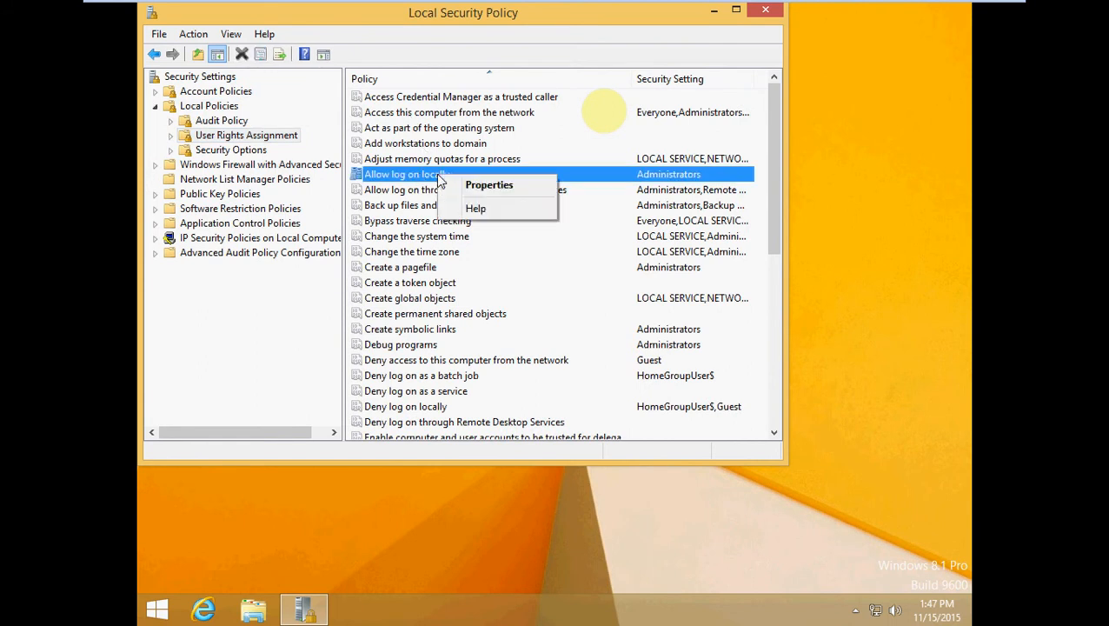
click(488, 185)
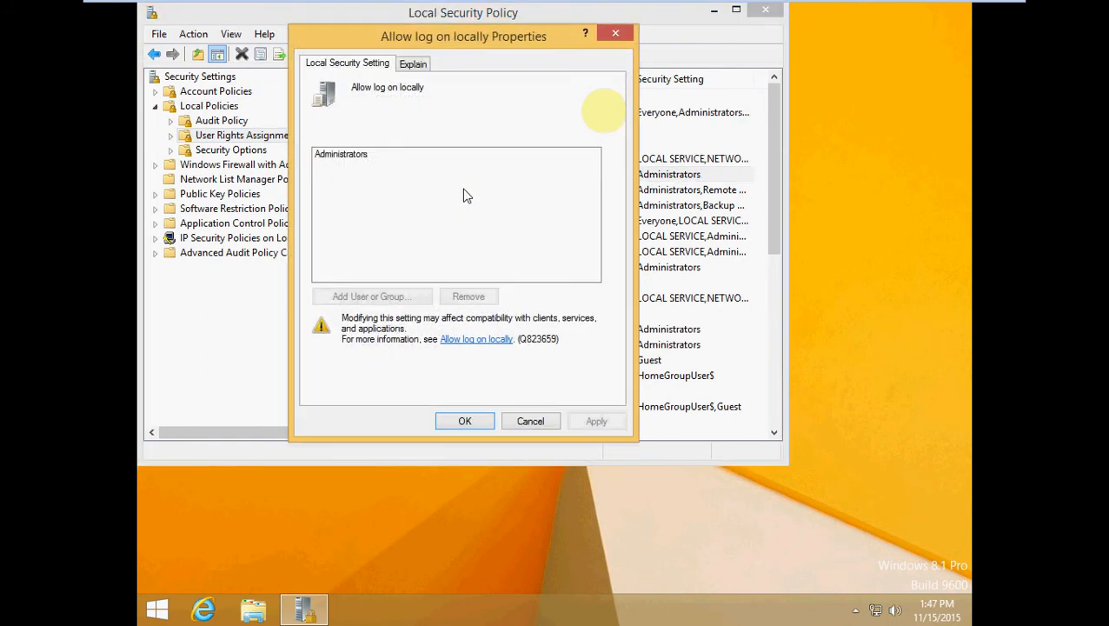
mouse_move(383, 139)
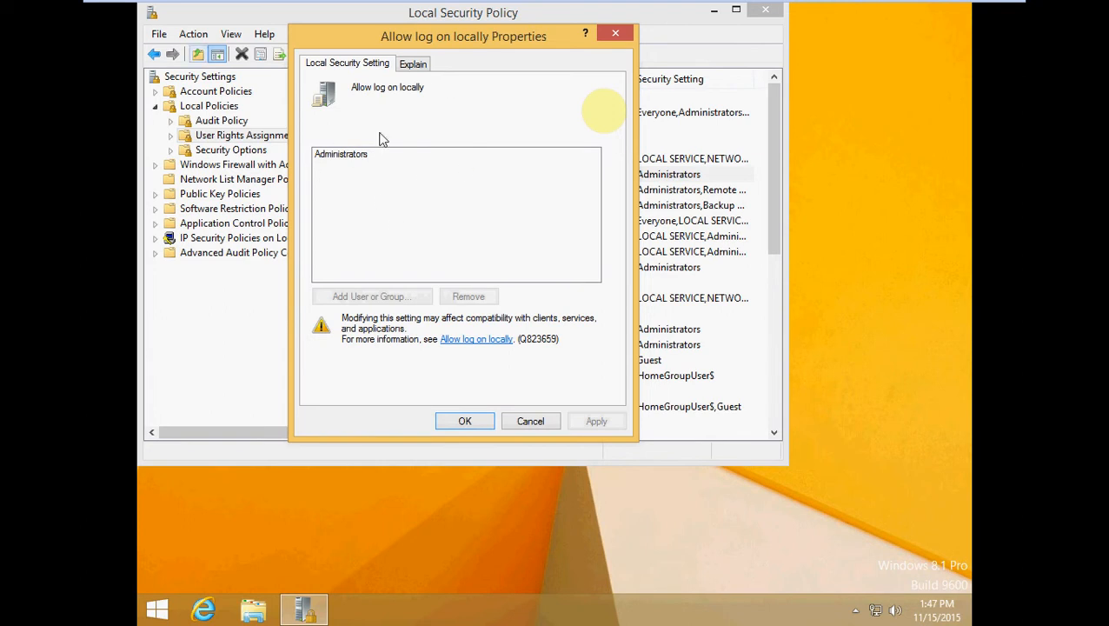
mouse_move(398, 300)
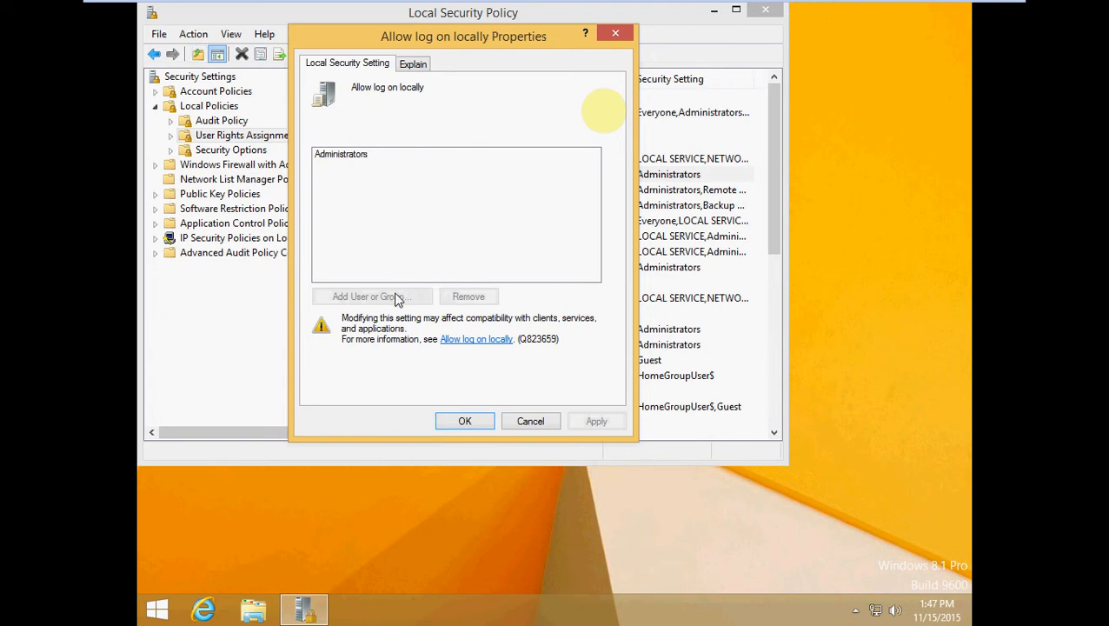
mouse_move(392, 156)
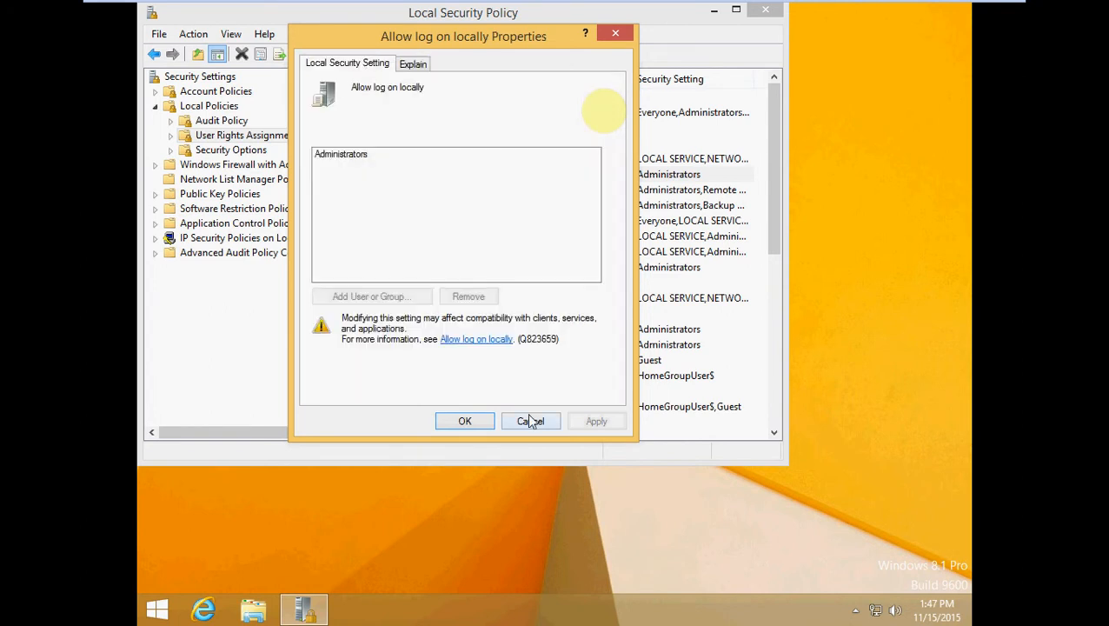
click(530, 421)
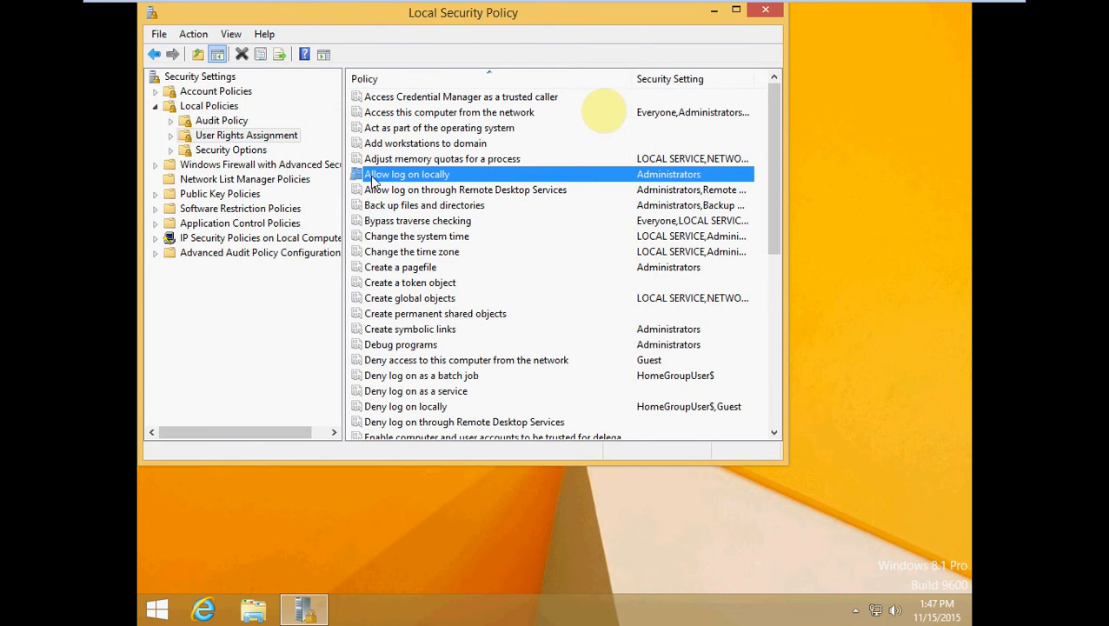
mouse_move(358, 174)
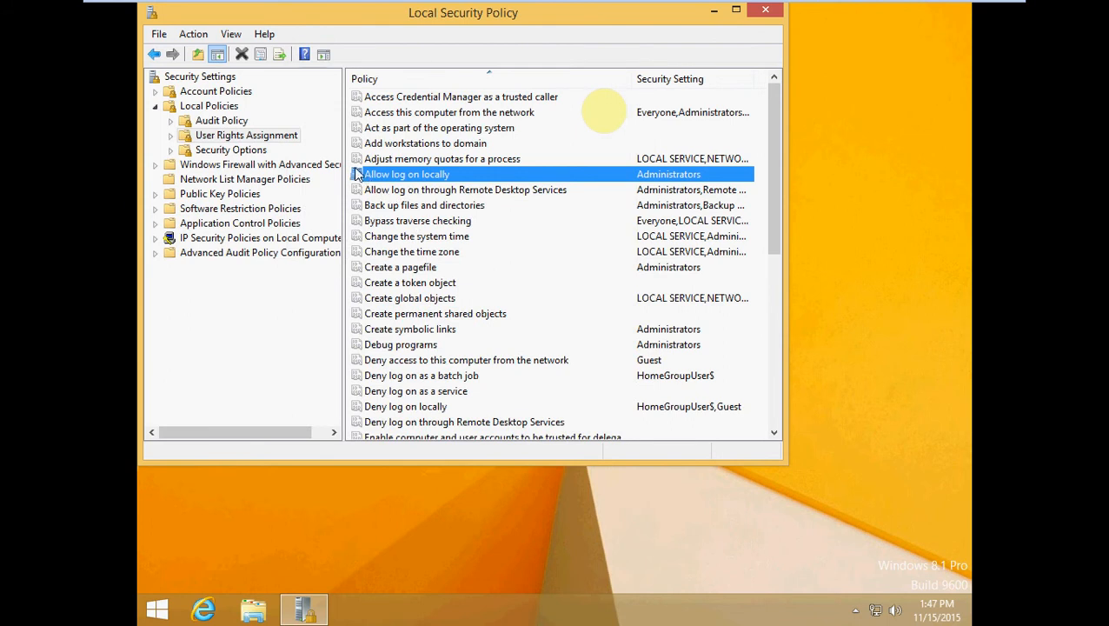
mouse_move(360, 179)
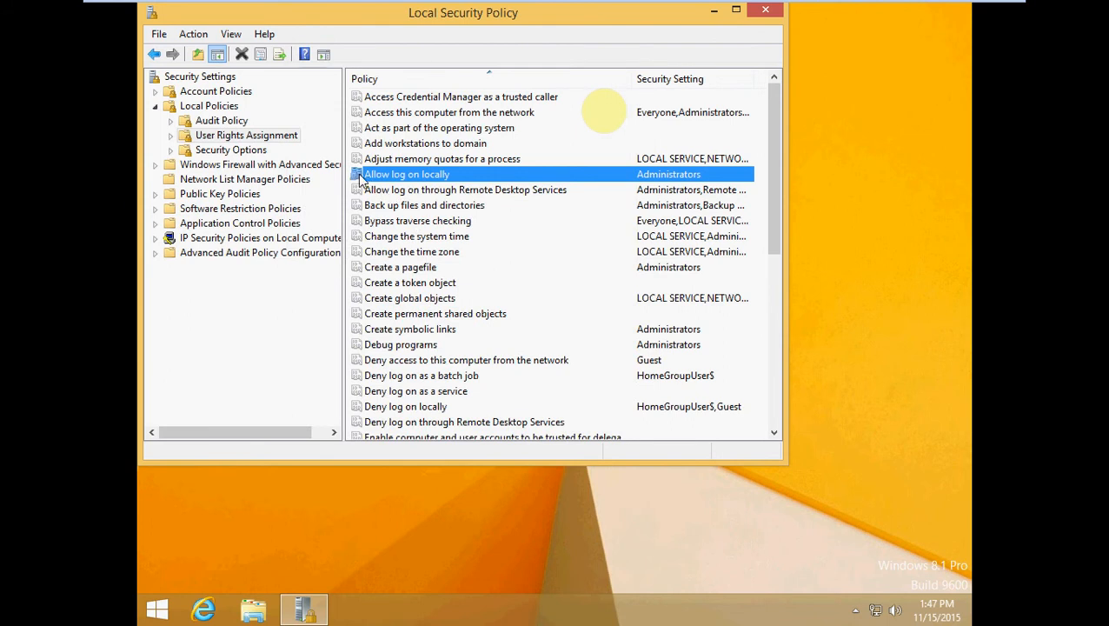
mouse_move(756, 47)
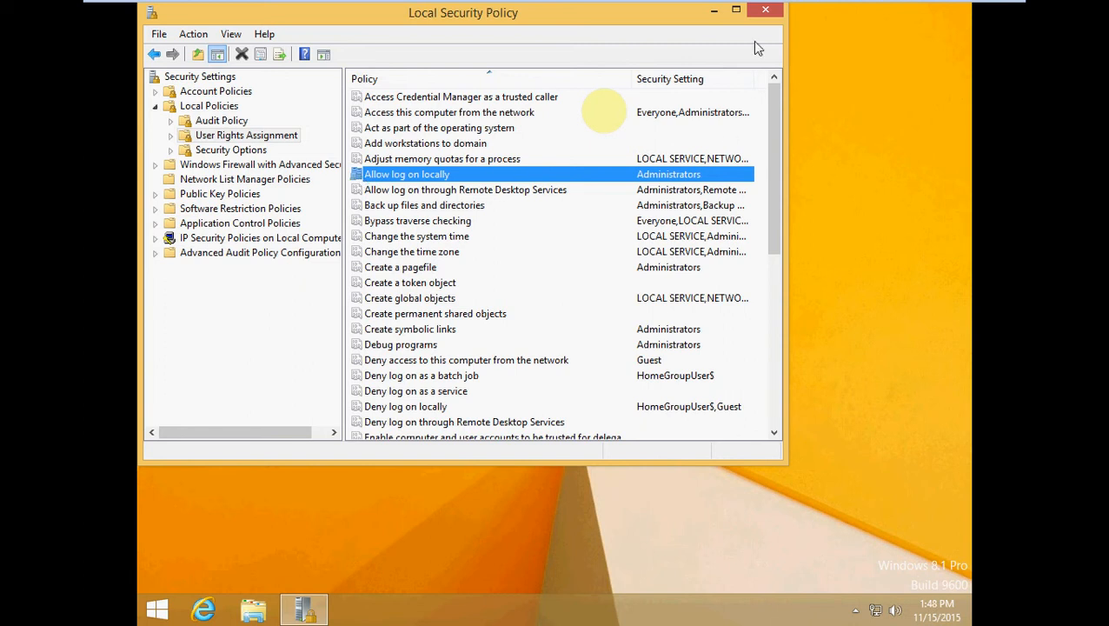
click(765, 10)
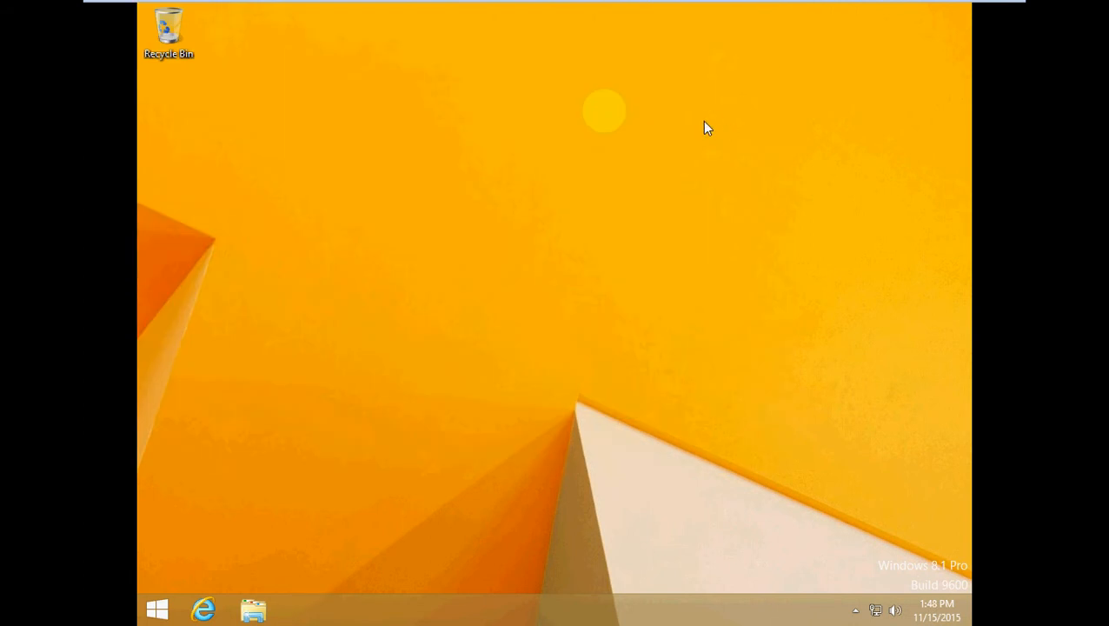
mouse_move(695, 118)
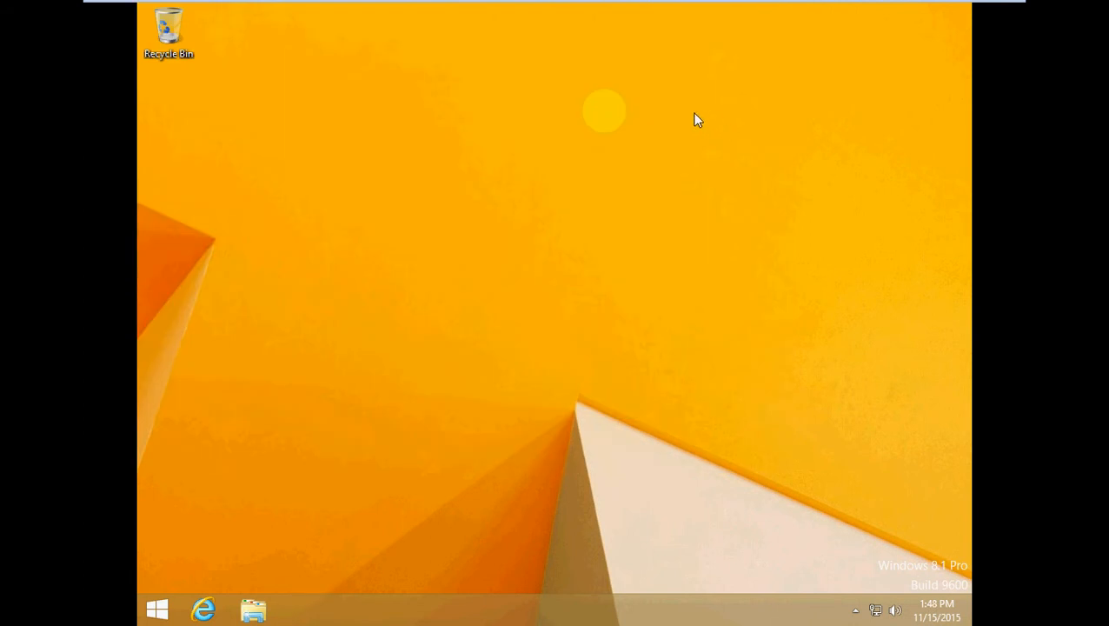
mouse_move(141, 7)
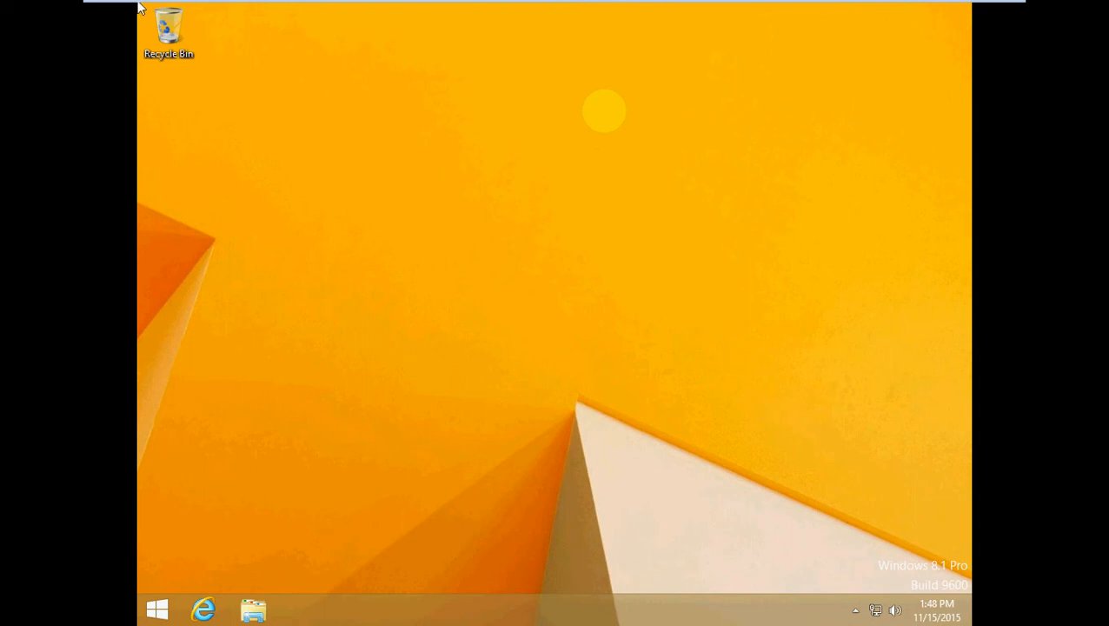
mouse_move(781, 7)
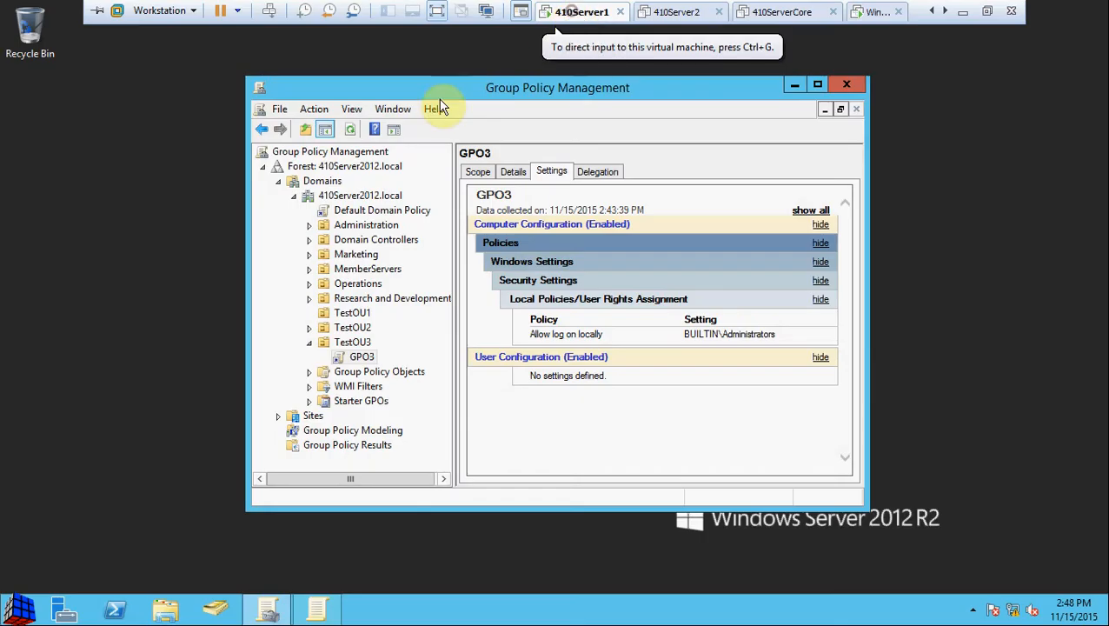
Edit GPO3 and uncheck Define these policy settings for Allow log on locally
right_click(362, 356)
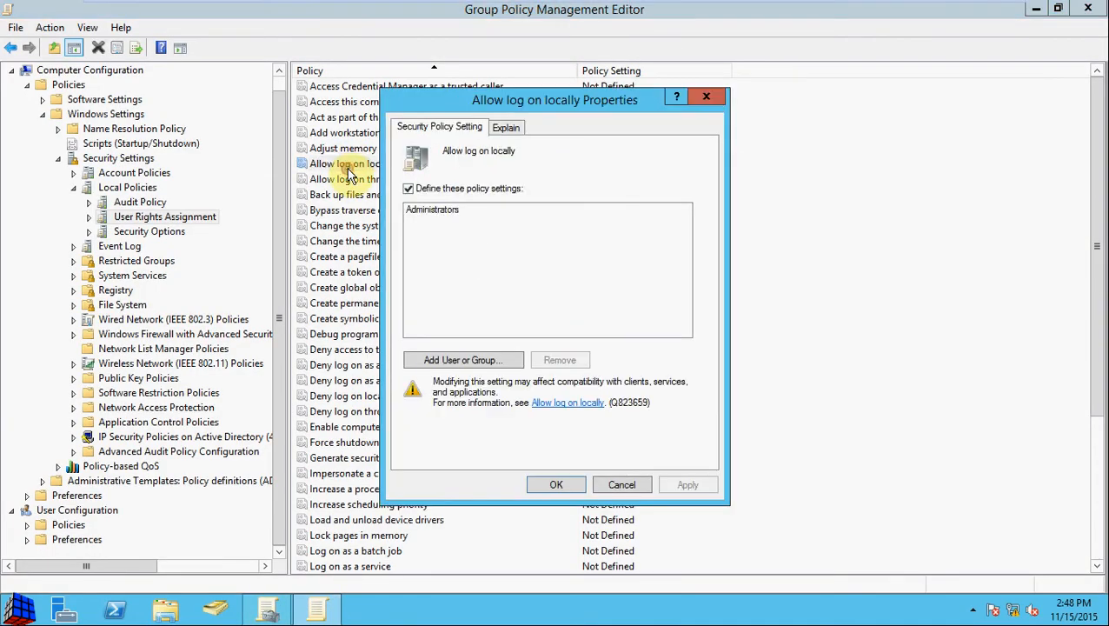
click(409, 188)
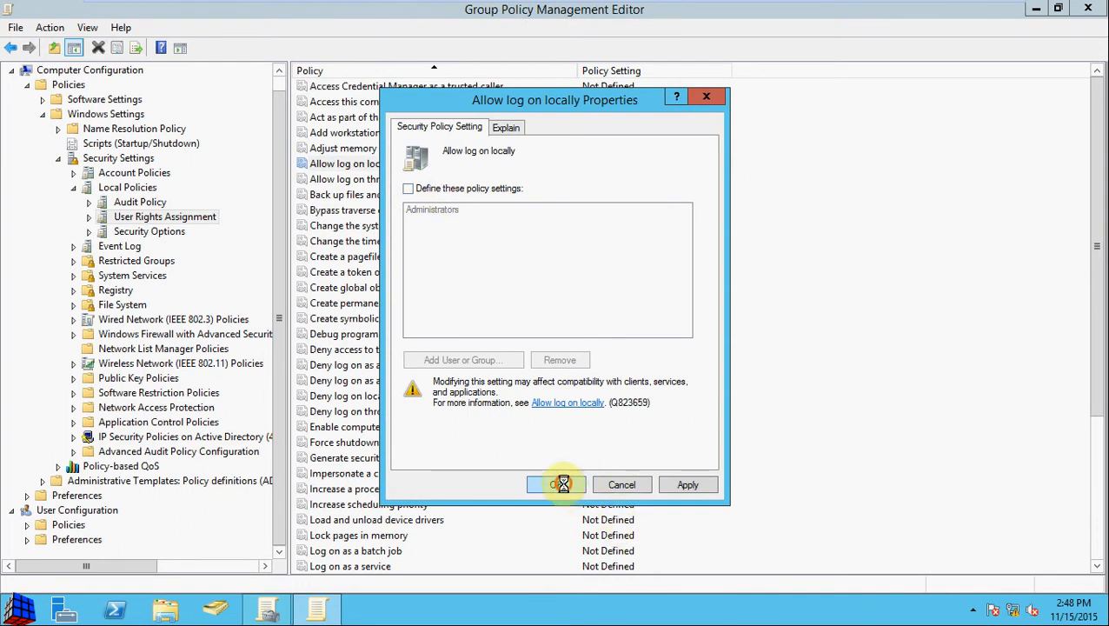
click(557, 484)
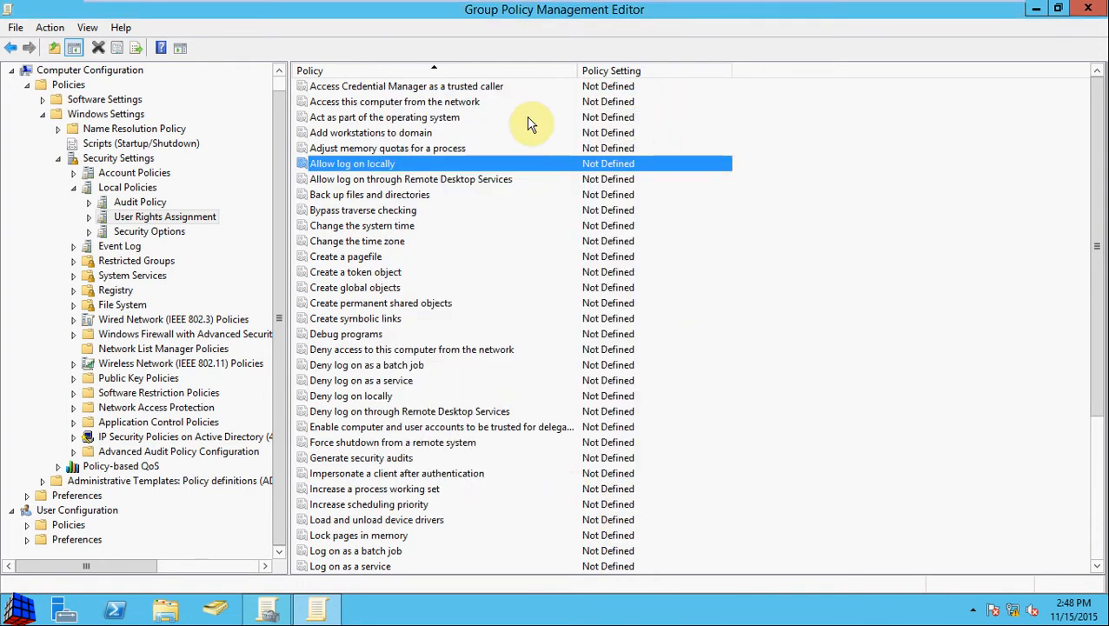
mouse_move(386, 271)
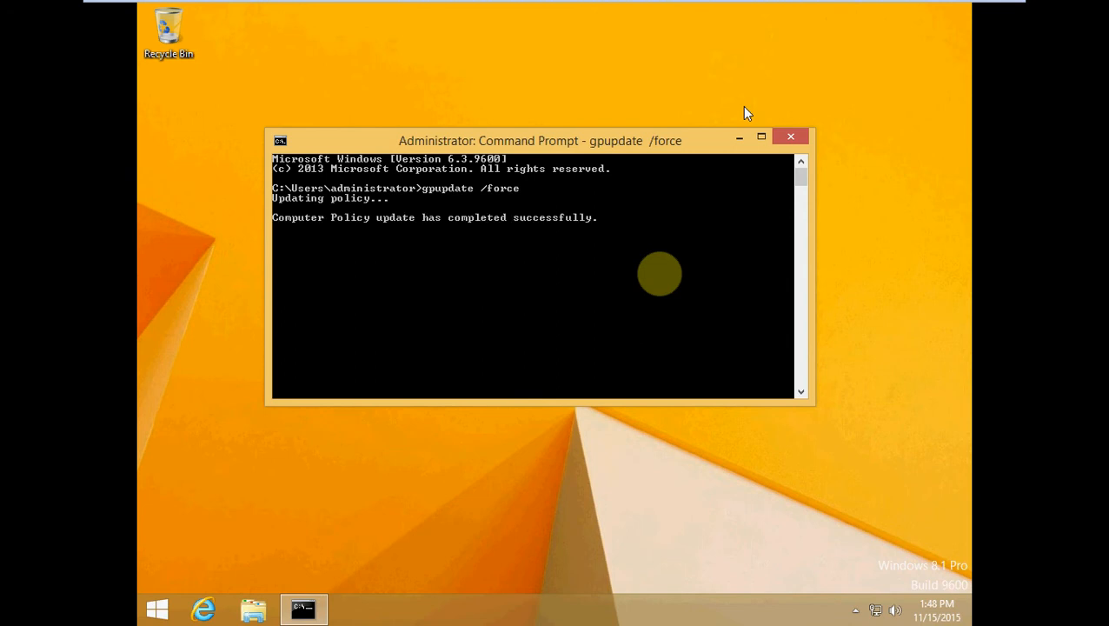
mouse_move(738, 106)
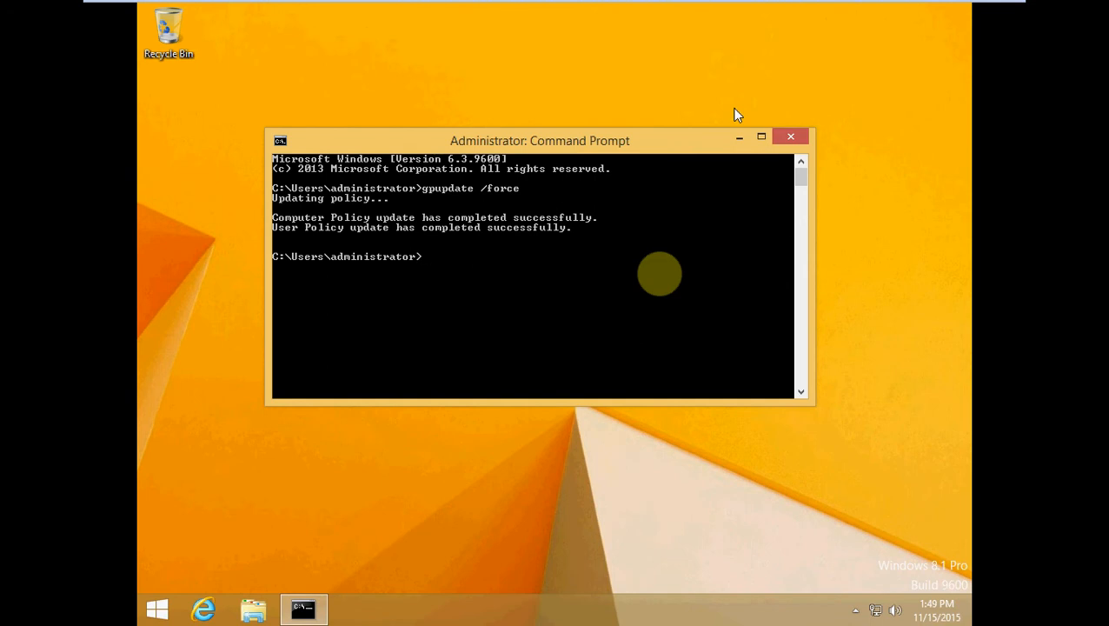
mouse_move(570, 240)
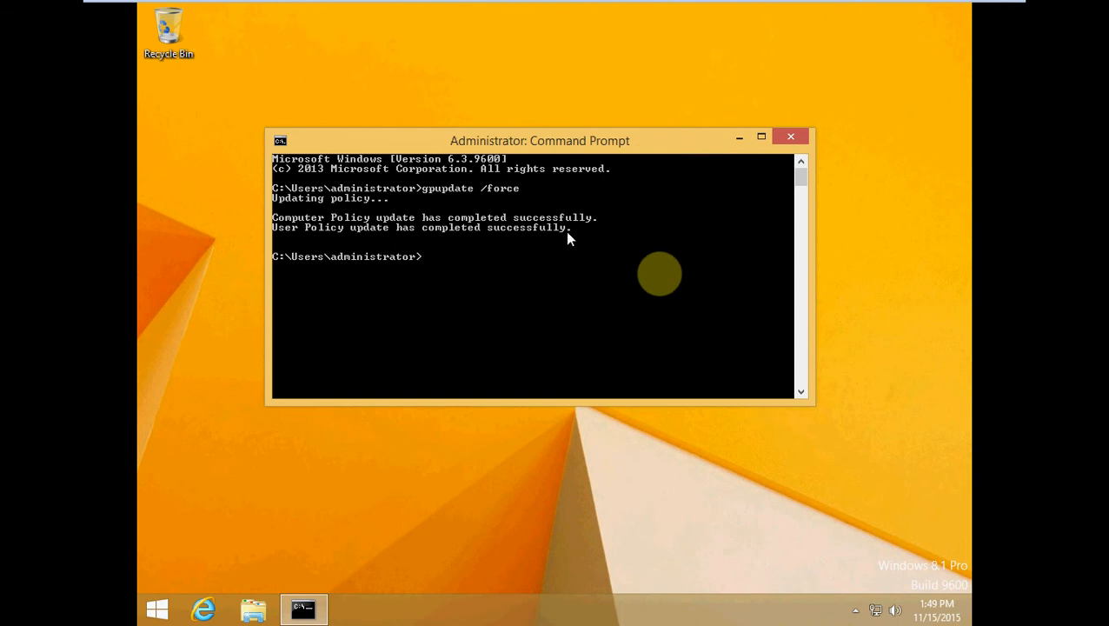
mouse_move(753, 275)
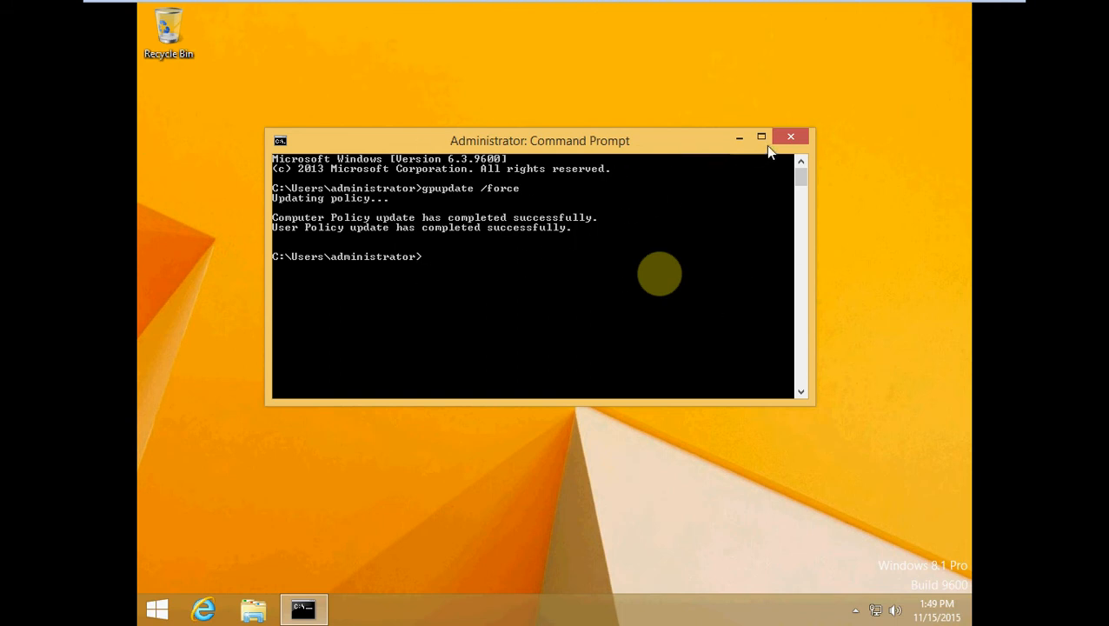
mouse_move(786, 143)
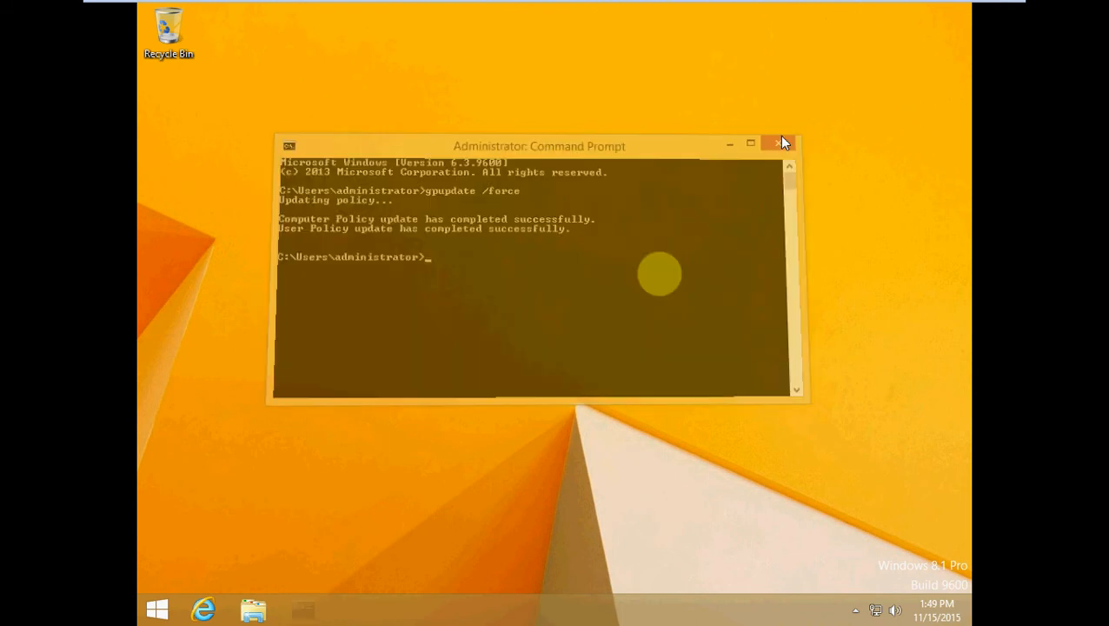
Close the Command Prompt, sign out via the Start menu, and sign back in as testuser
click(779, 143)
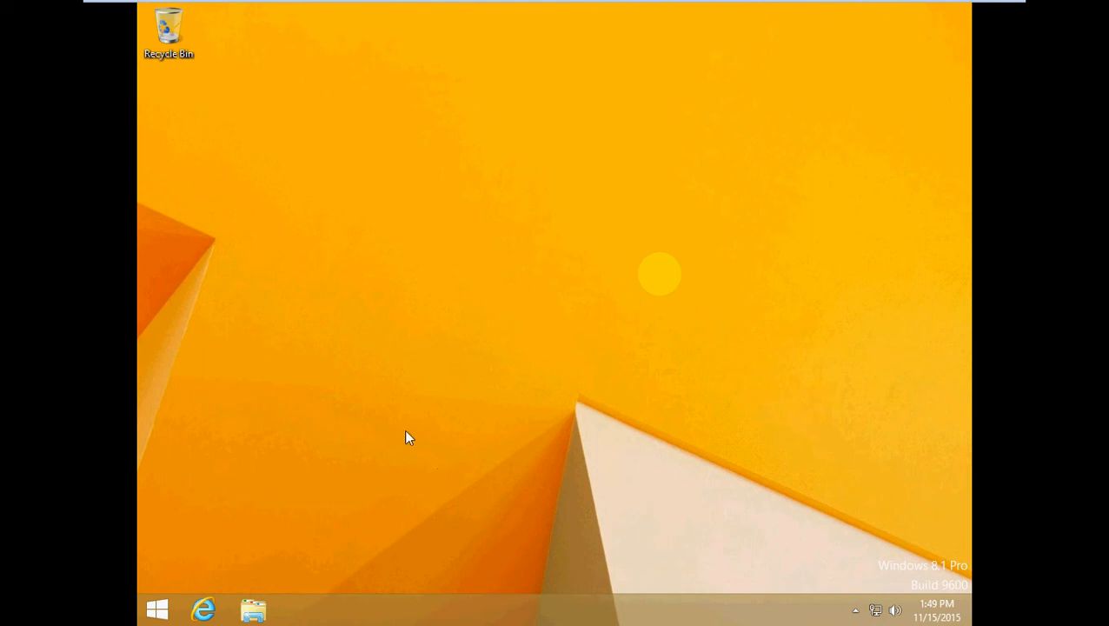
right_click(156, 609)
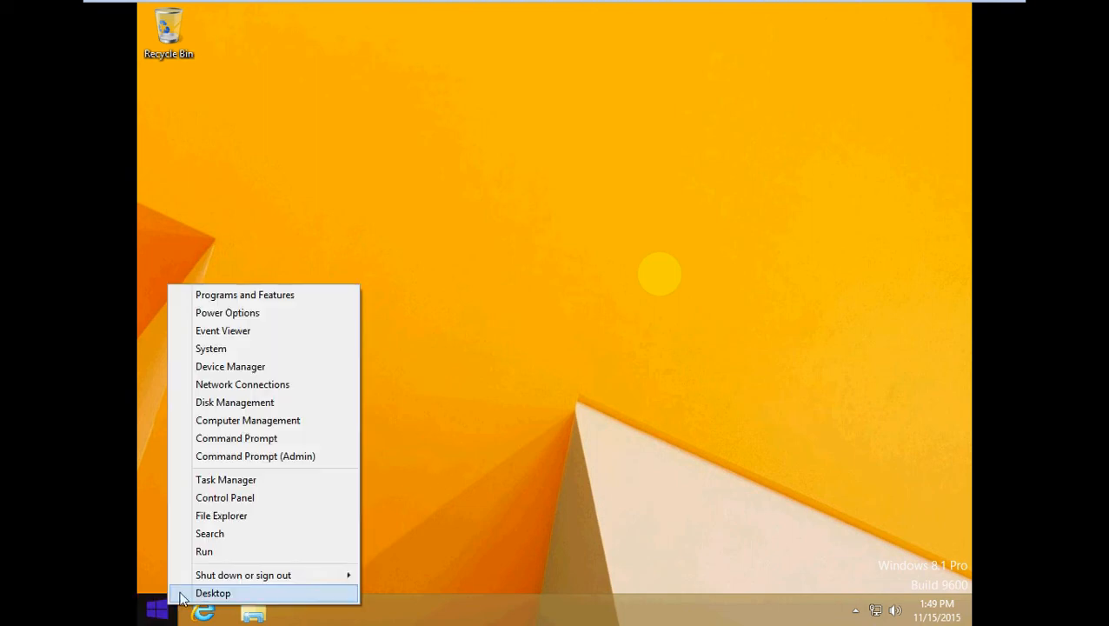
click(243, 574)
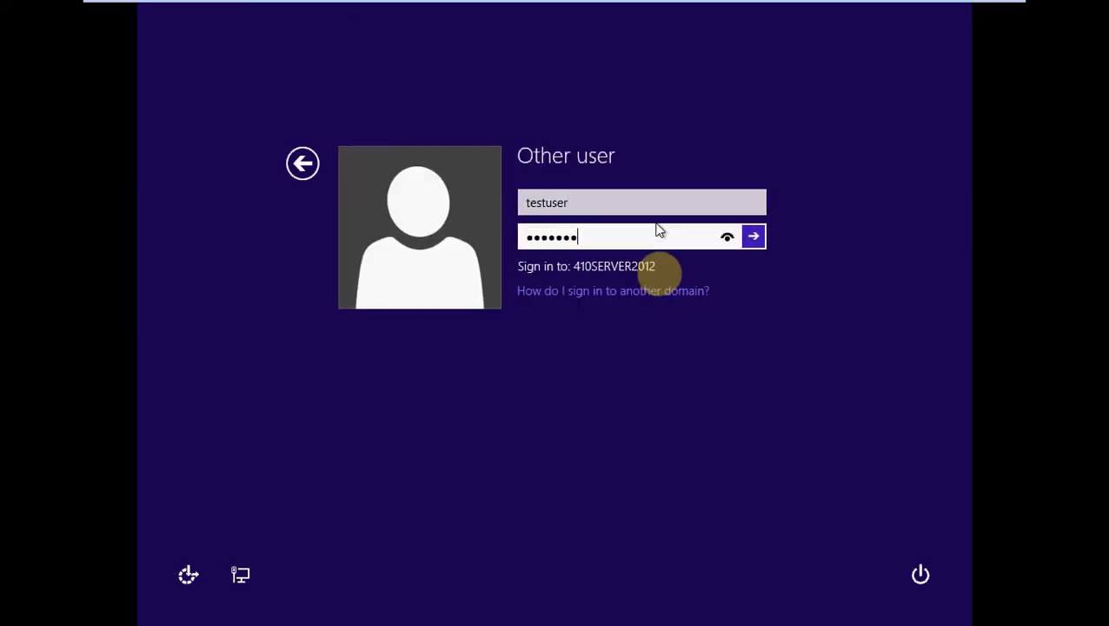
click(753, 237)
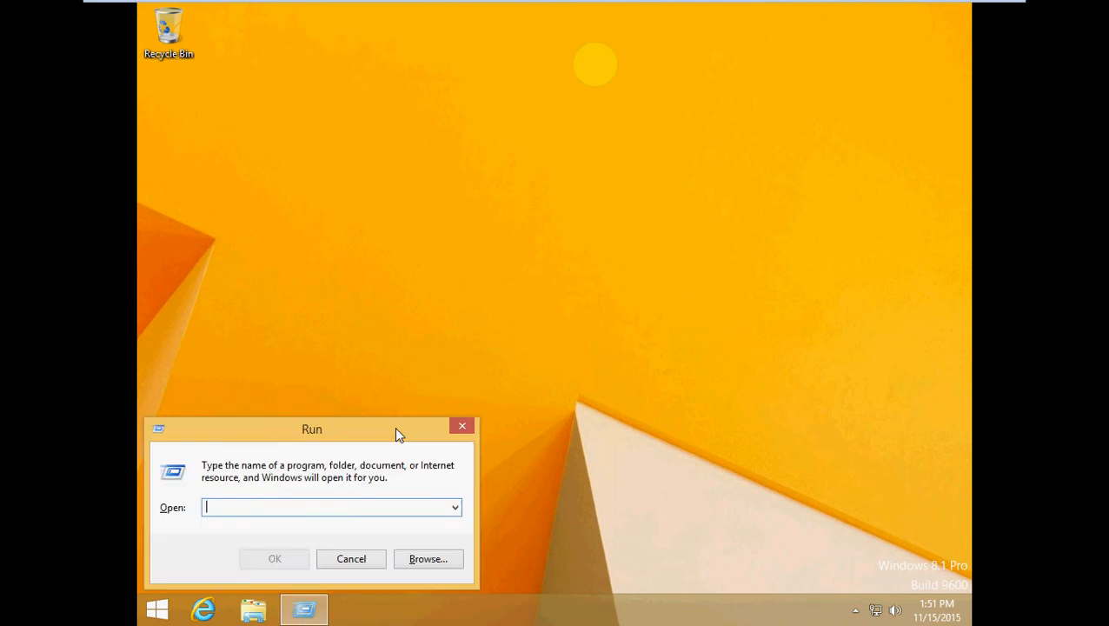
text(sec)
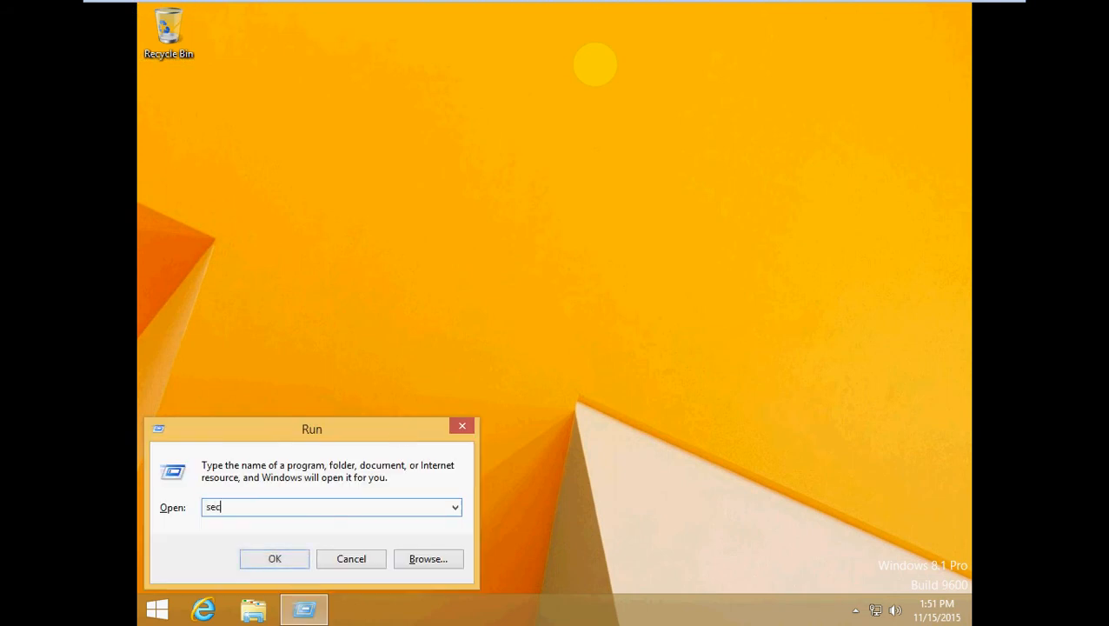
text(p)
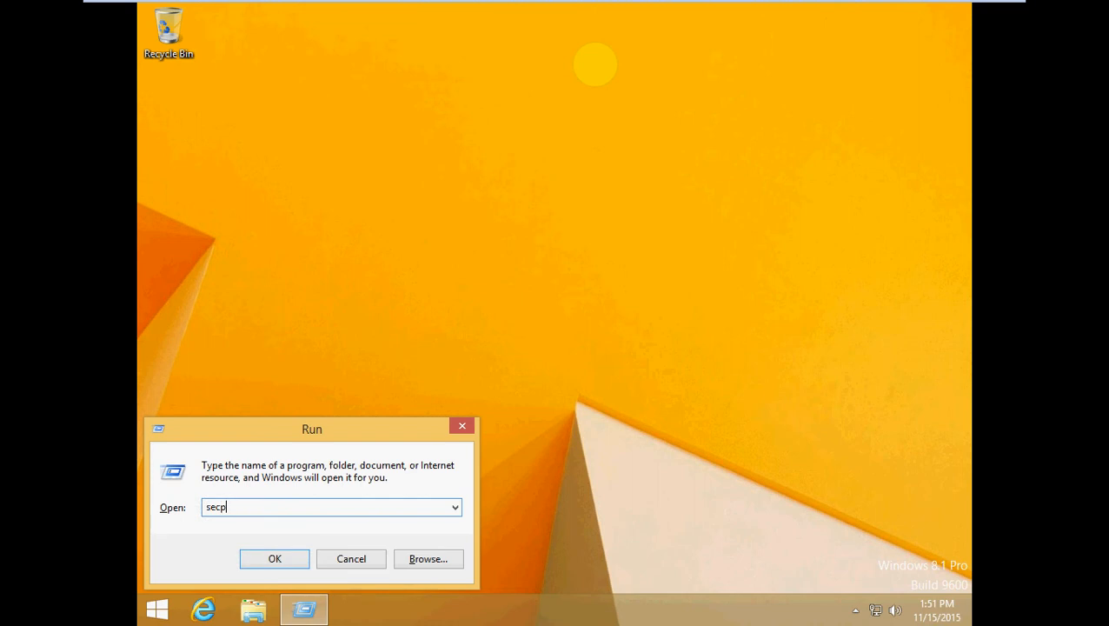
text(ol.s)
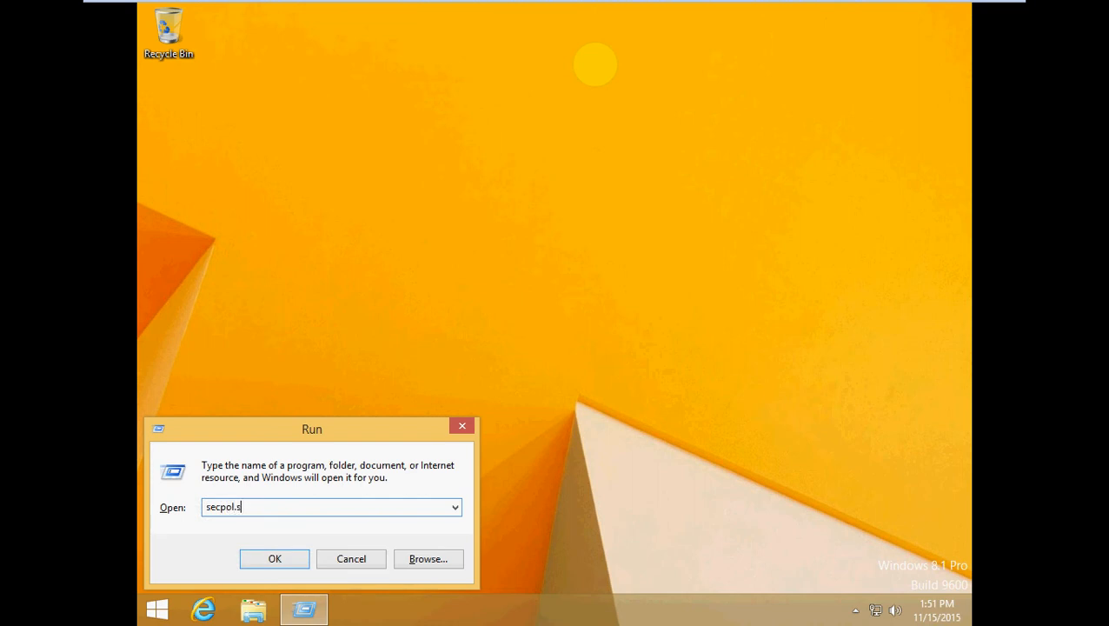
click(275, 558)
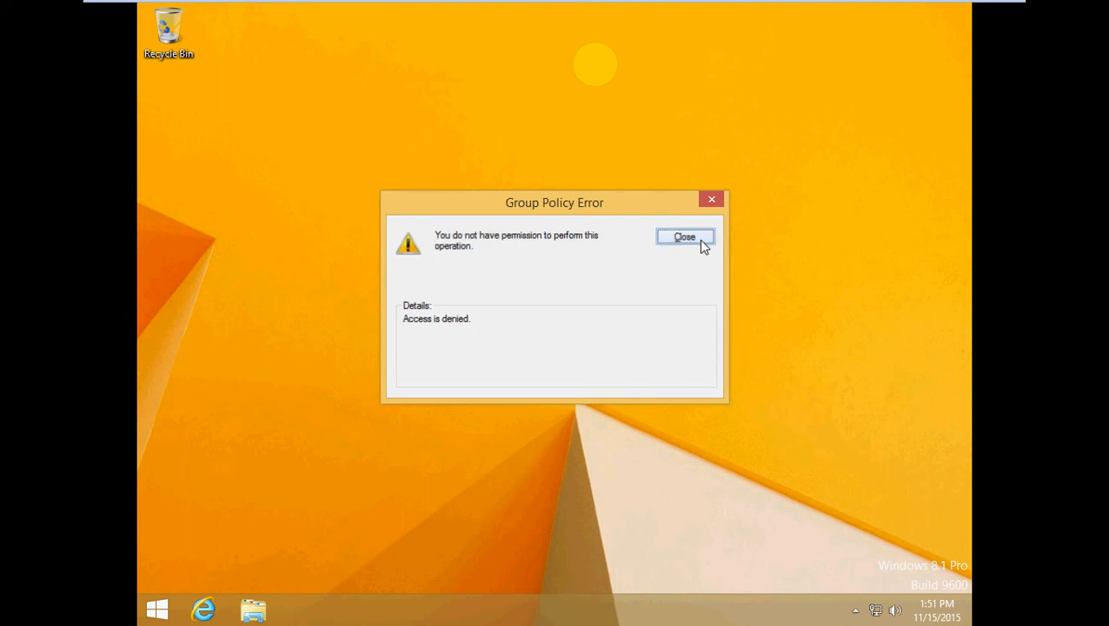
click(685, 237)
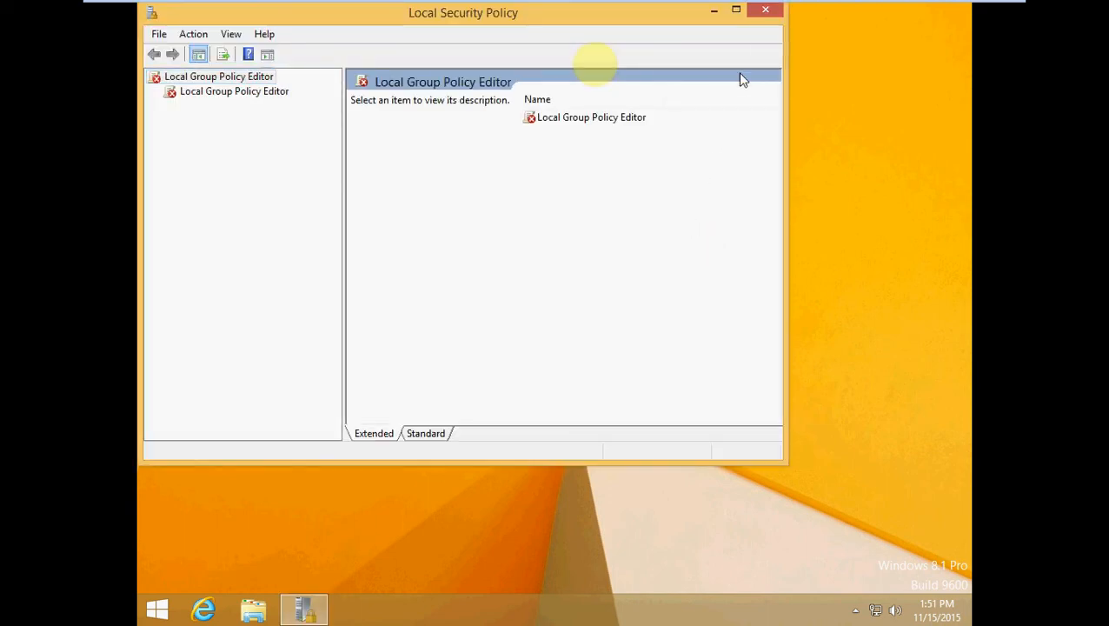
click(765, 11)
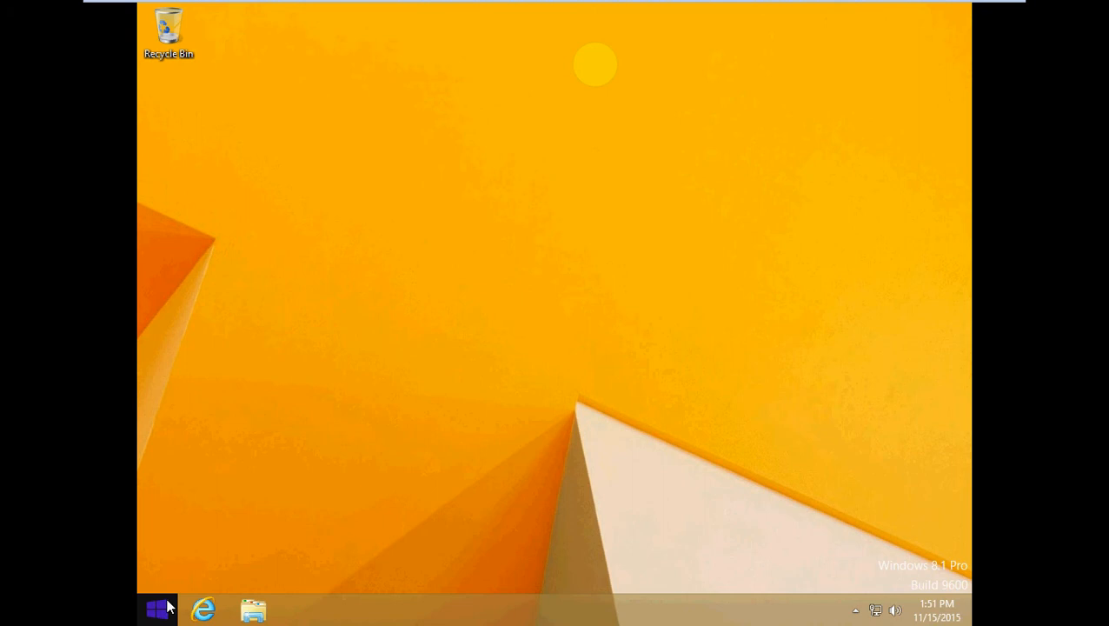
Launch Command Prompt (Admin) with admin credentials in UAC and start secpol.msc from it
right_click(157, 607)
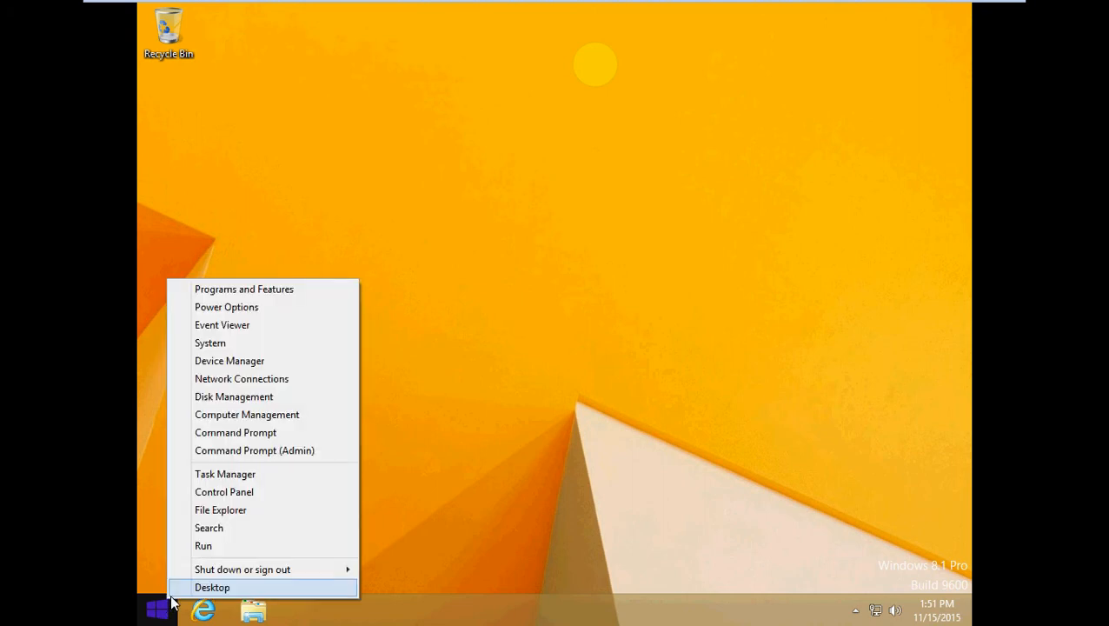
mouse_move(183, 577)
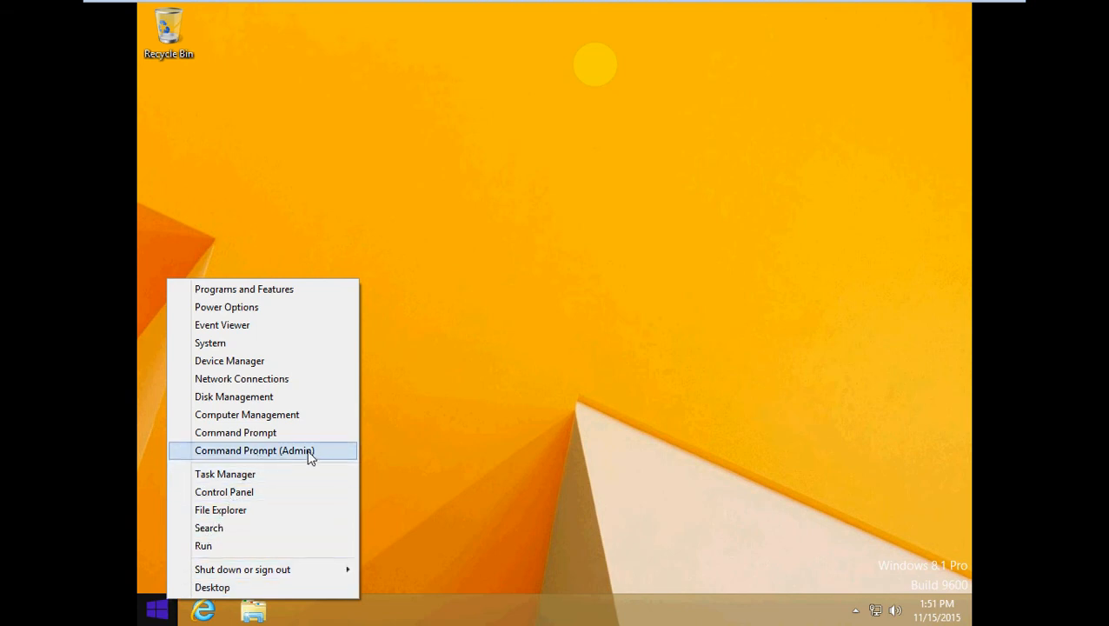
click(254, 450)
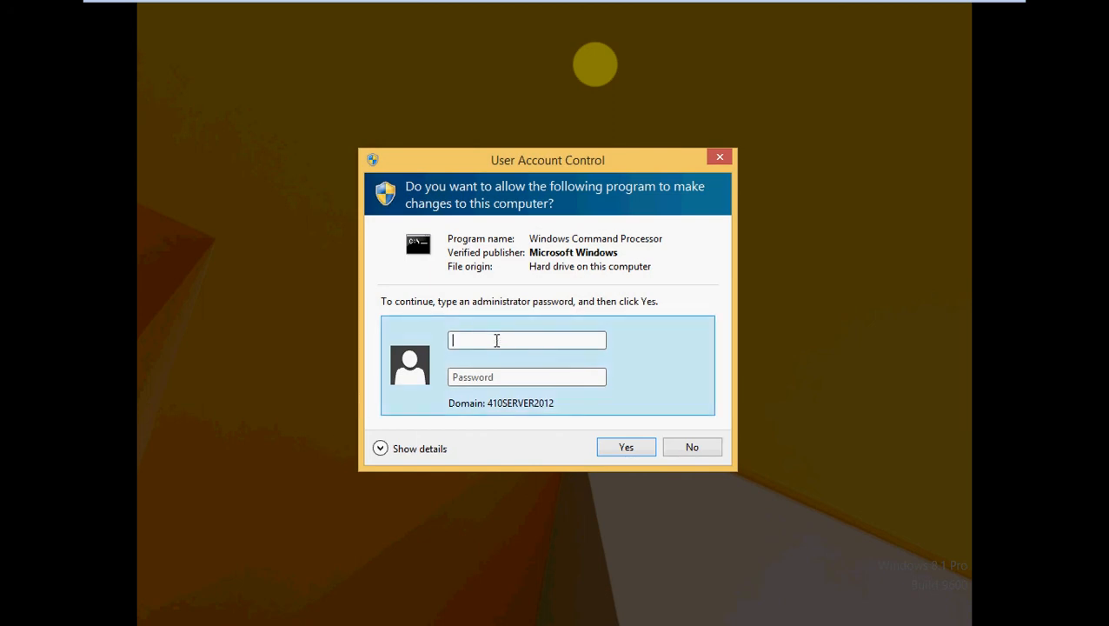
text(administrator)
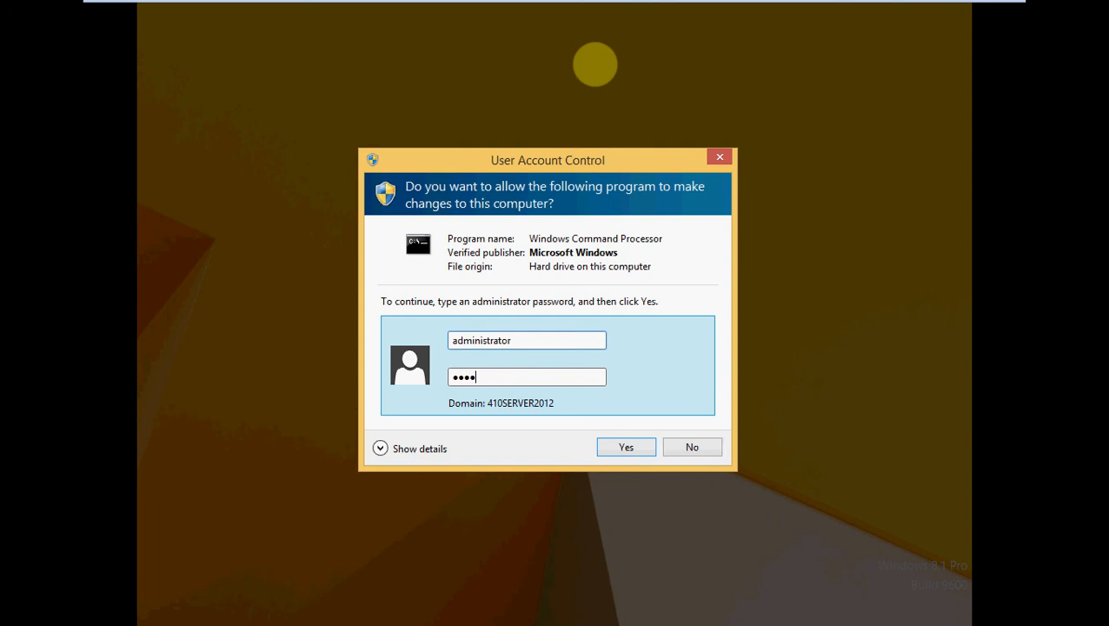
click(626, 447)
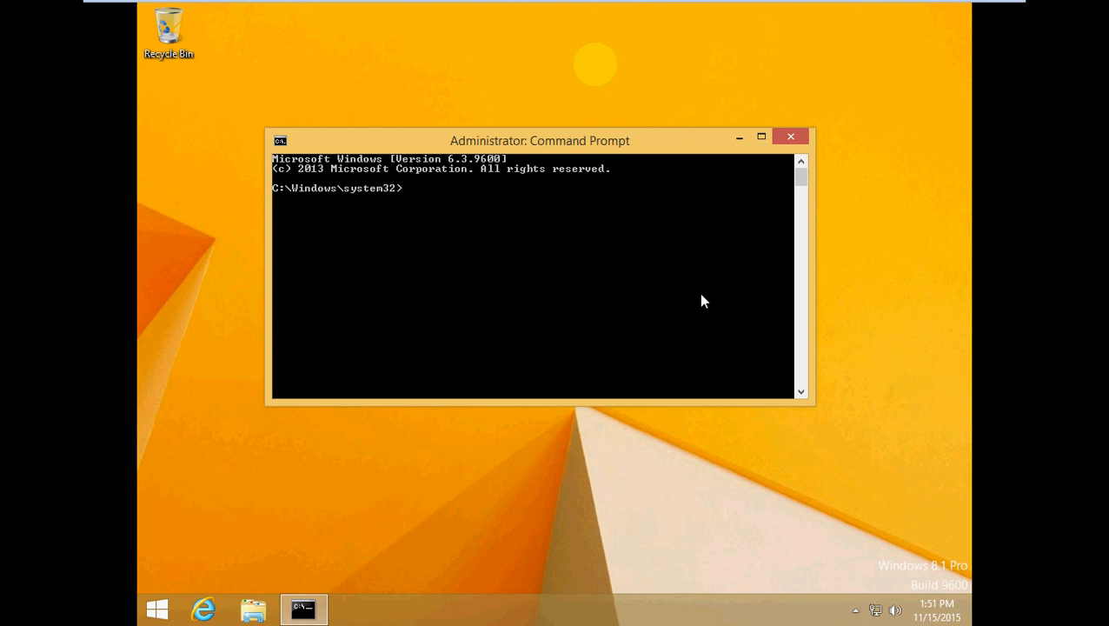
text(sec)
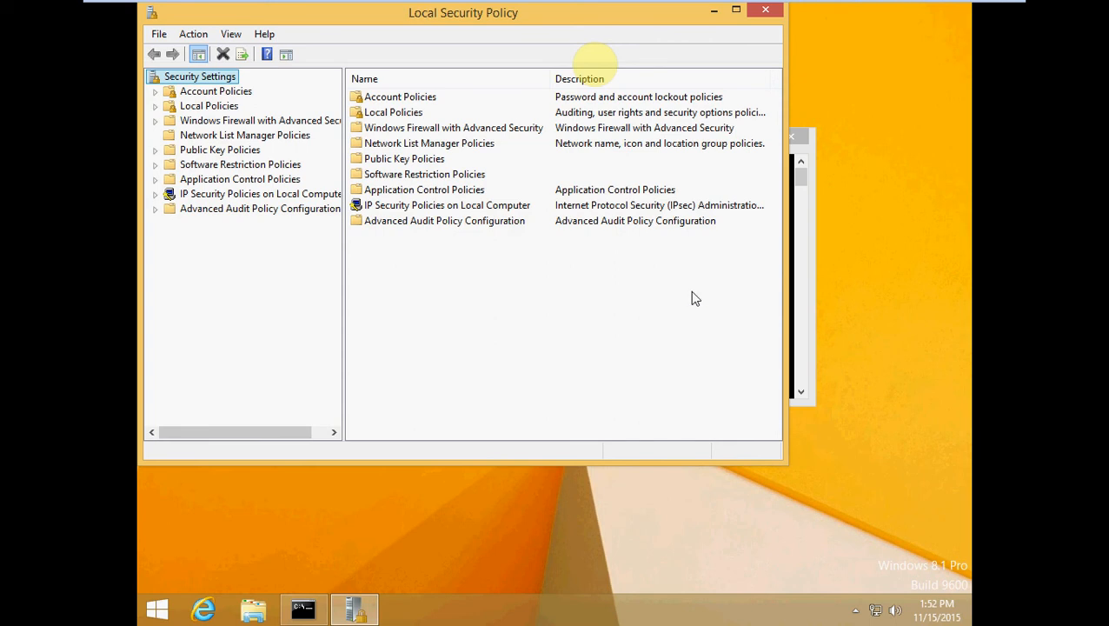
Open Allow log on locally under User Rights Assignment, confirm the four restored groups, and close unchanged
click(209, 107)
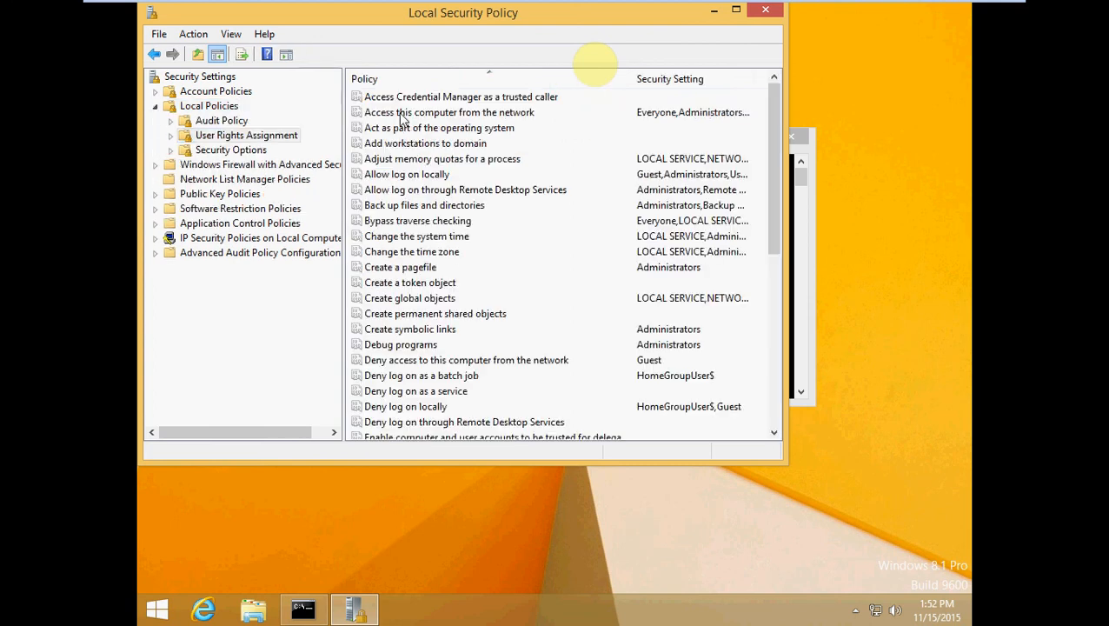
click(407, 174)
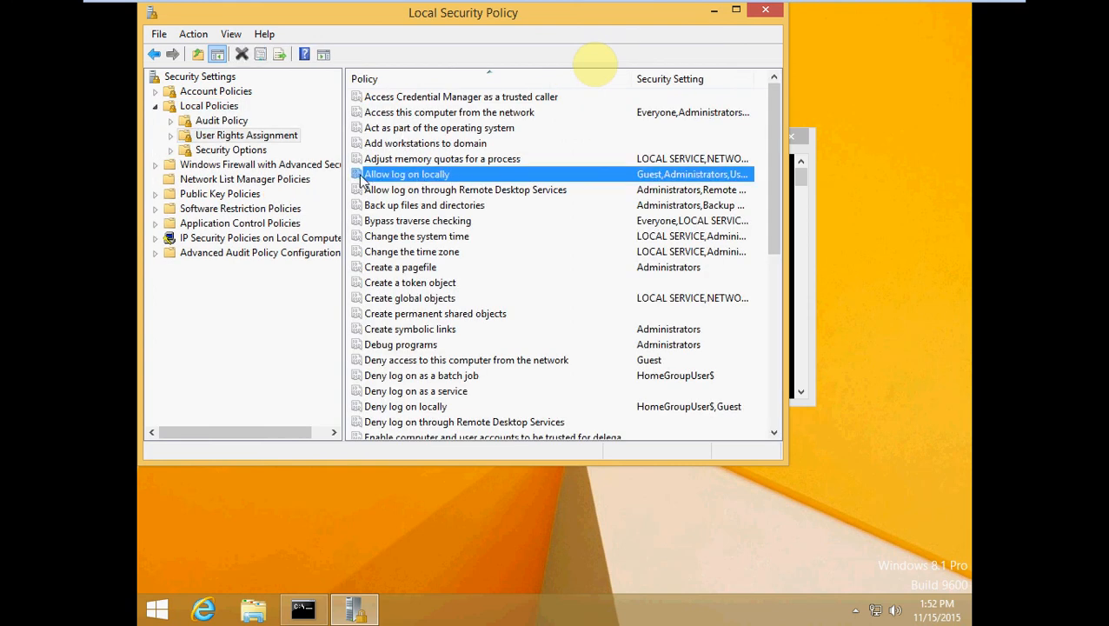
mouse_move(362, 178)
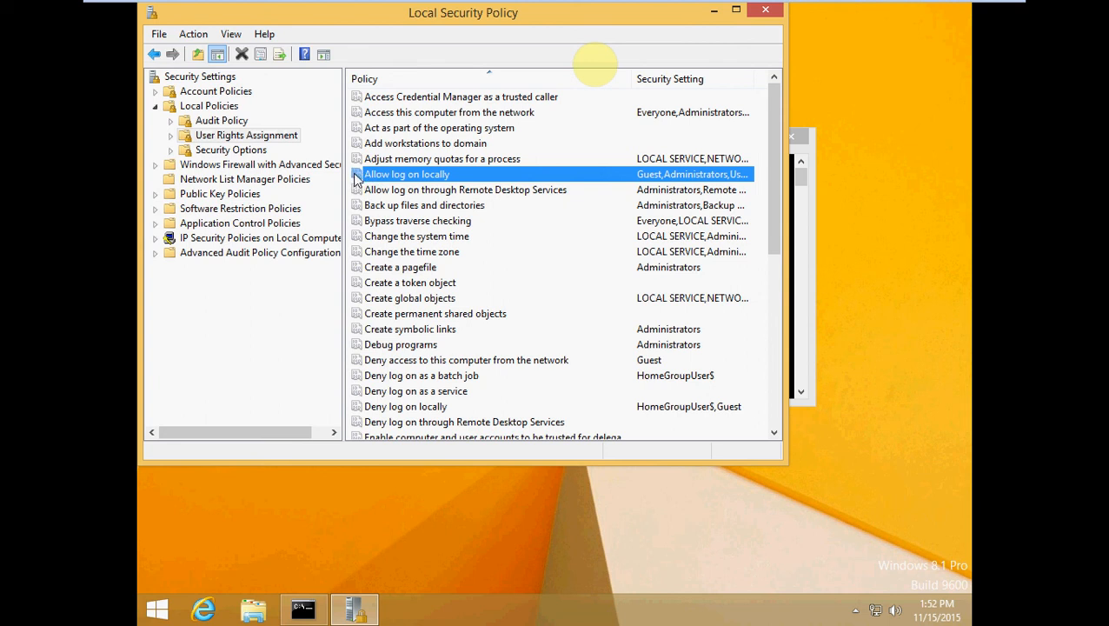
mouse_move(768, 153)
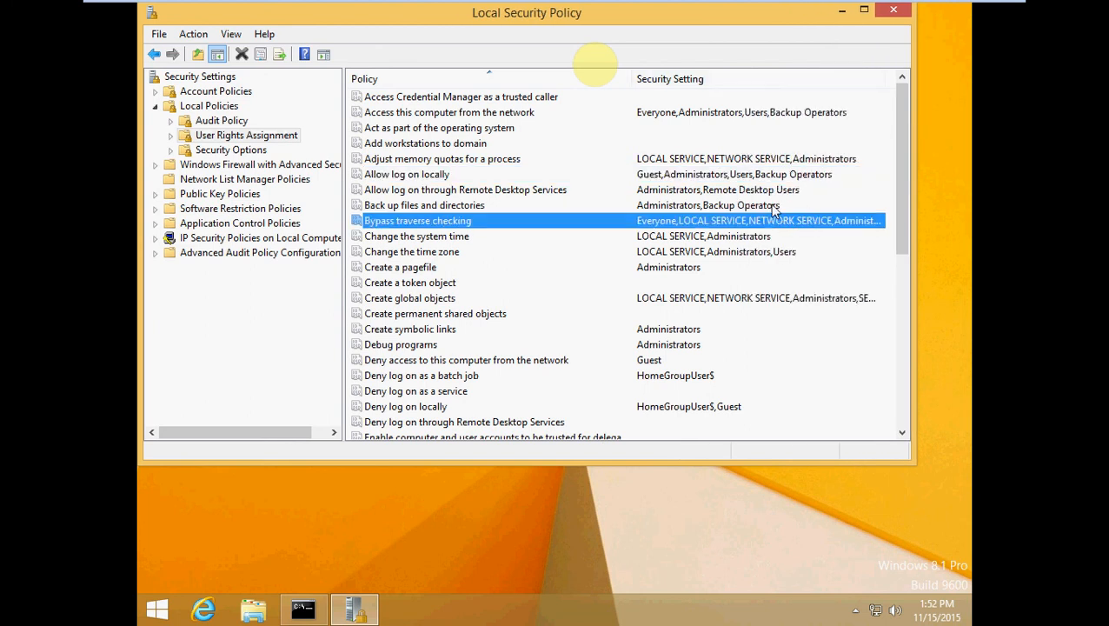
mouse_move(756, 178)
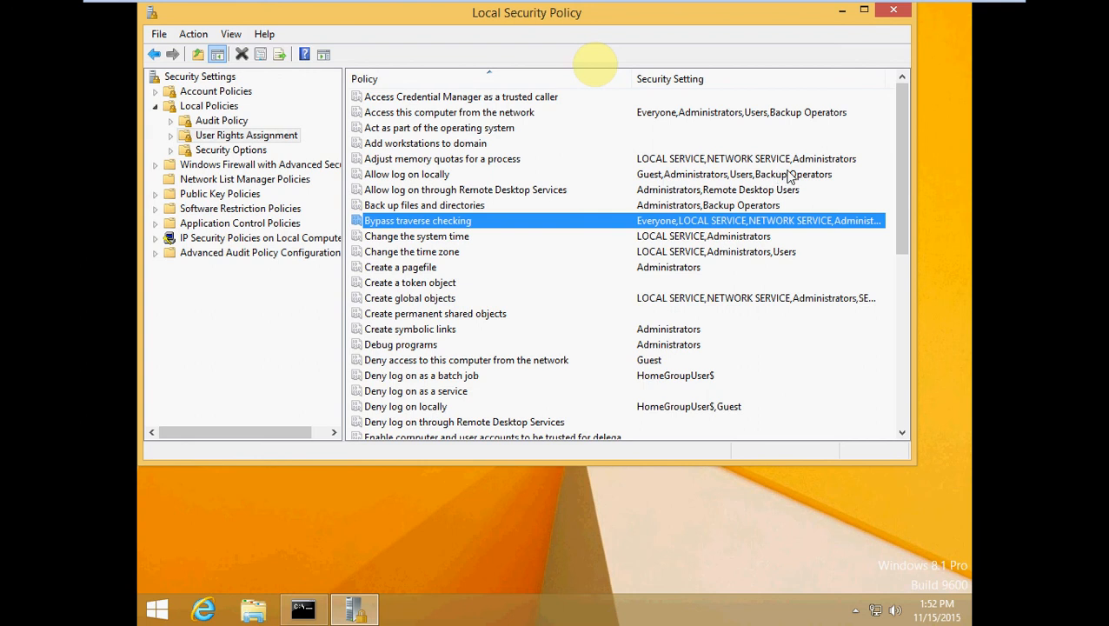
mouse_move(789, 174)
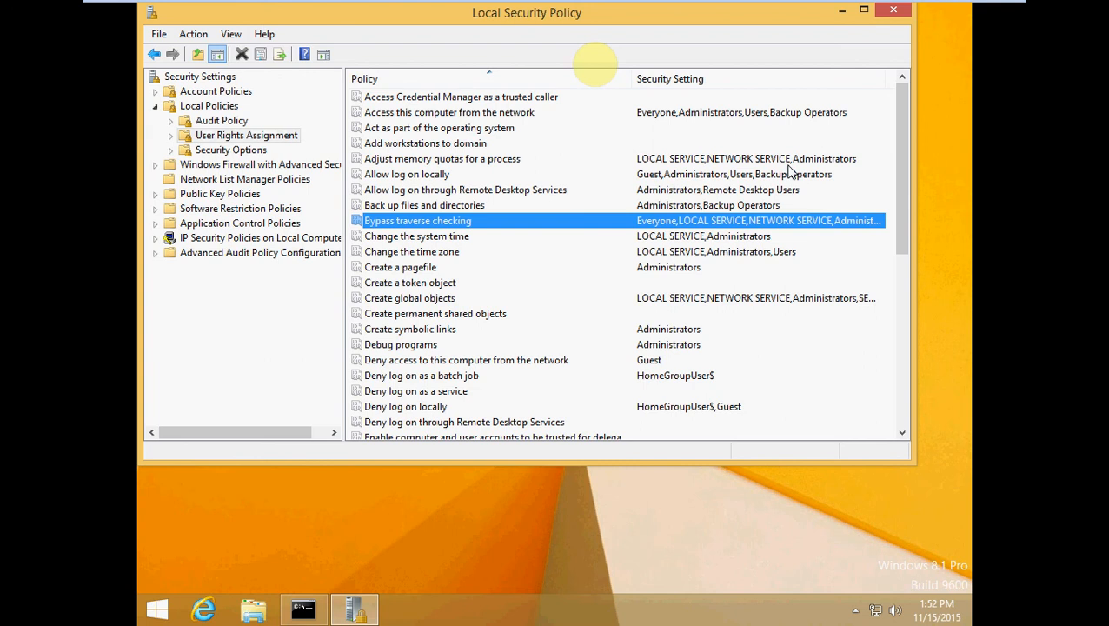
mouse_move(385, 182)
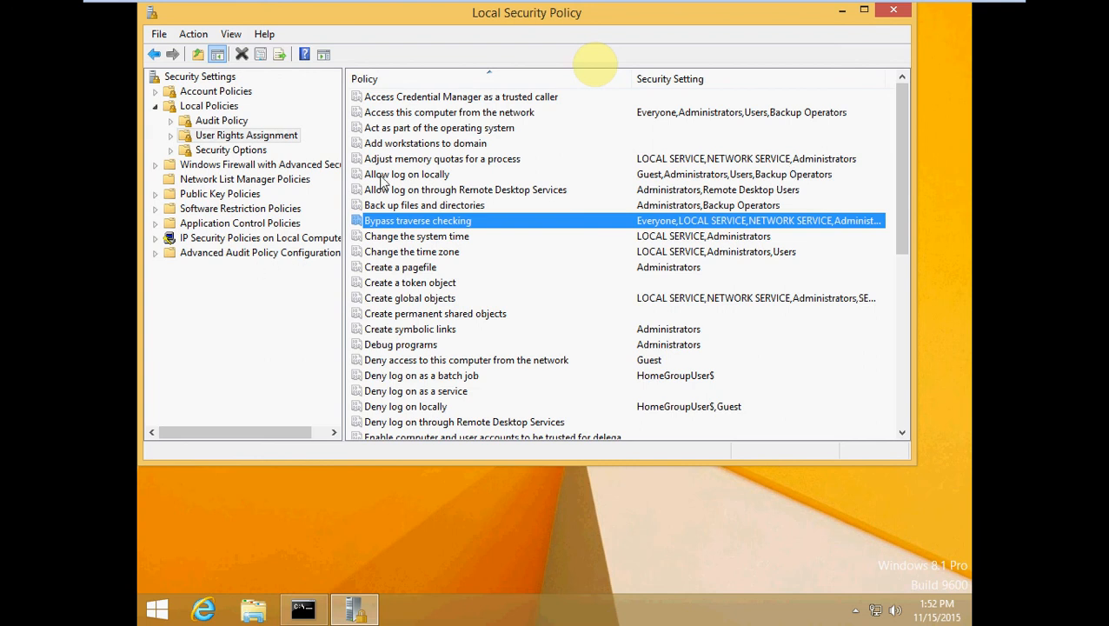
double_click(407, 174)
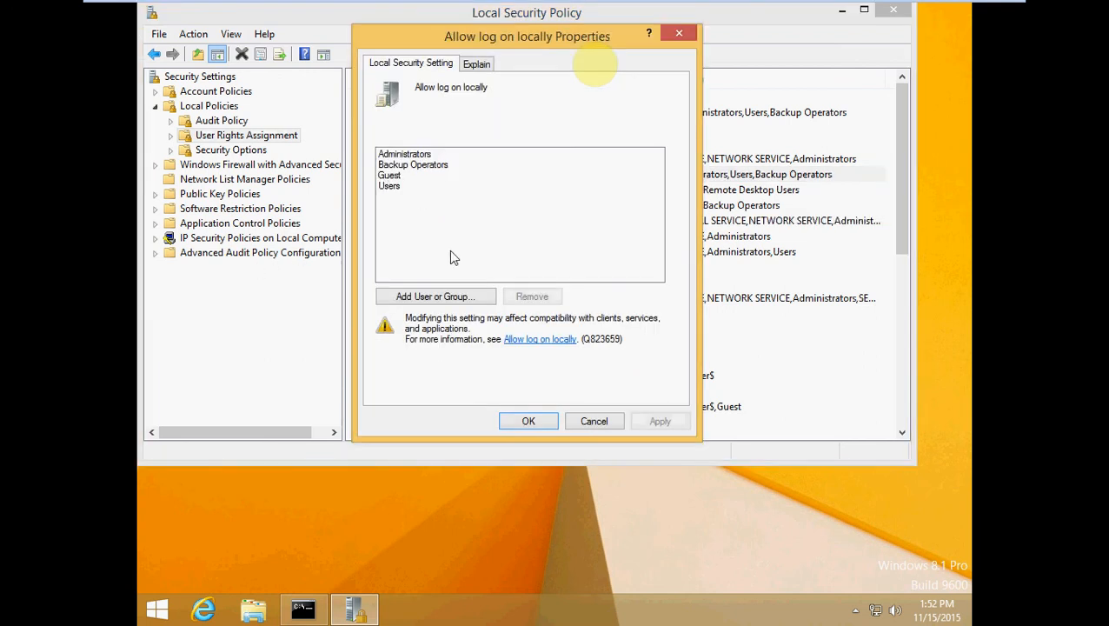
mouse_move(644, 383)
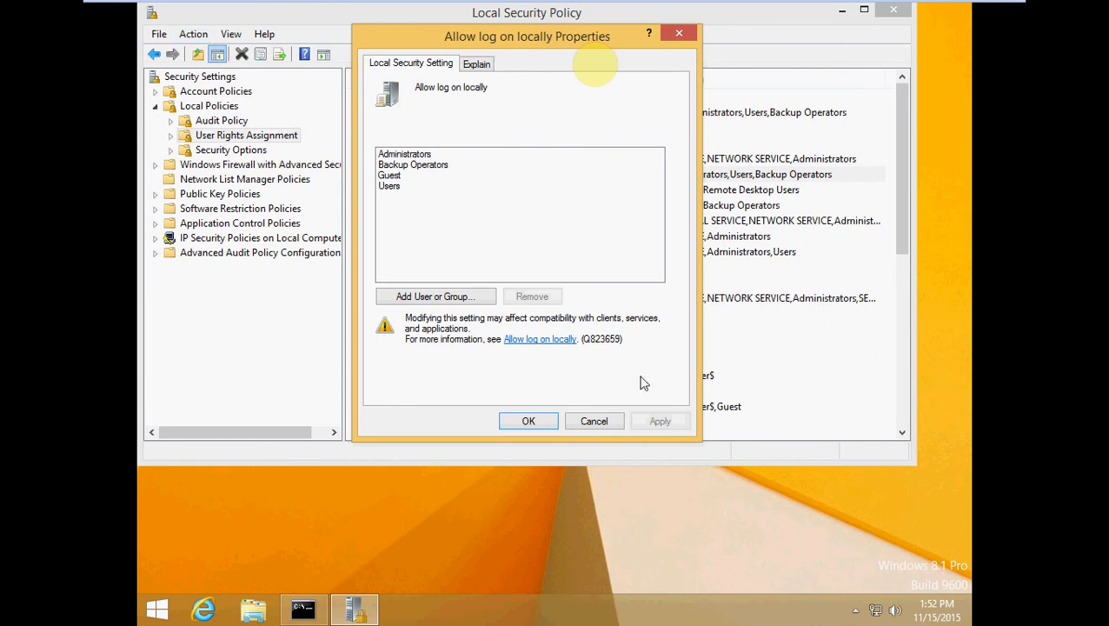
click(529, 421)
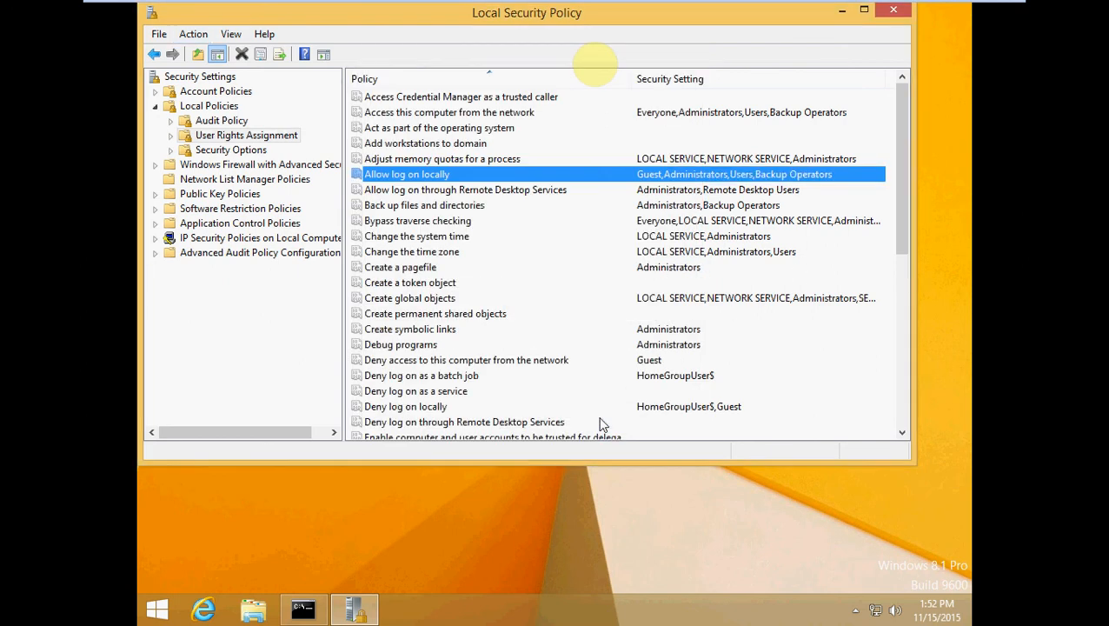
mouse_move(730, 219)
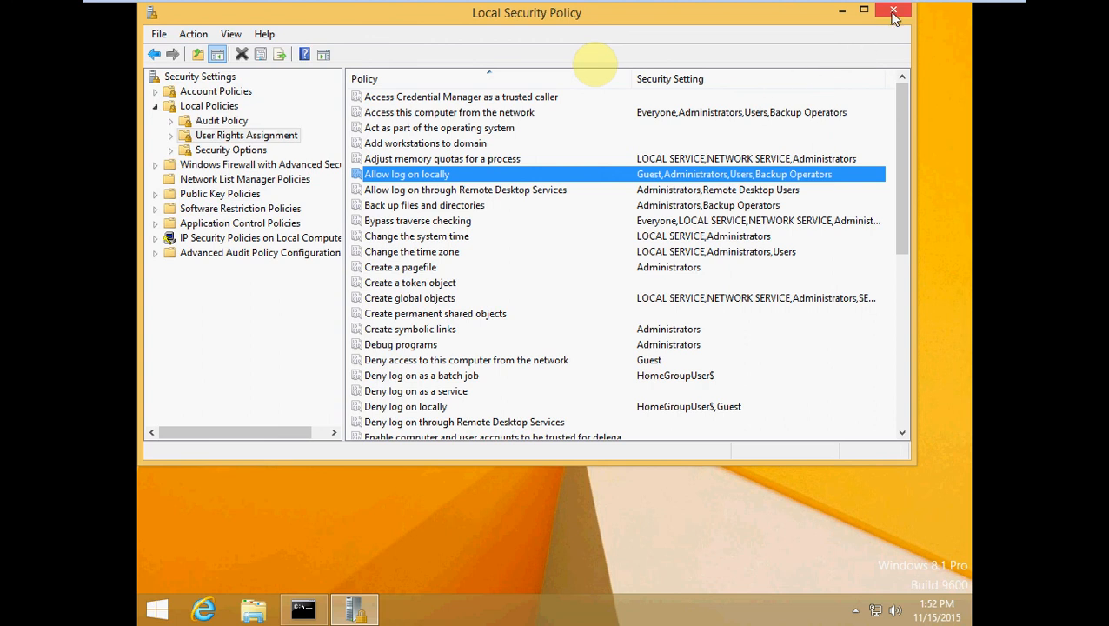
Close Local Security Policy and the administrator Command Prompt, returning to the Windows 8.1 desktop
click(894, 12)
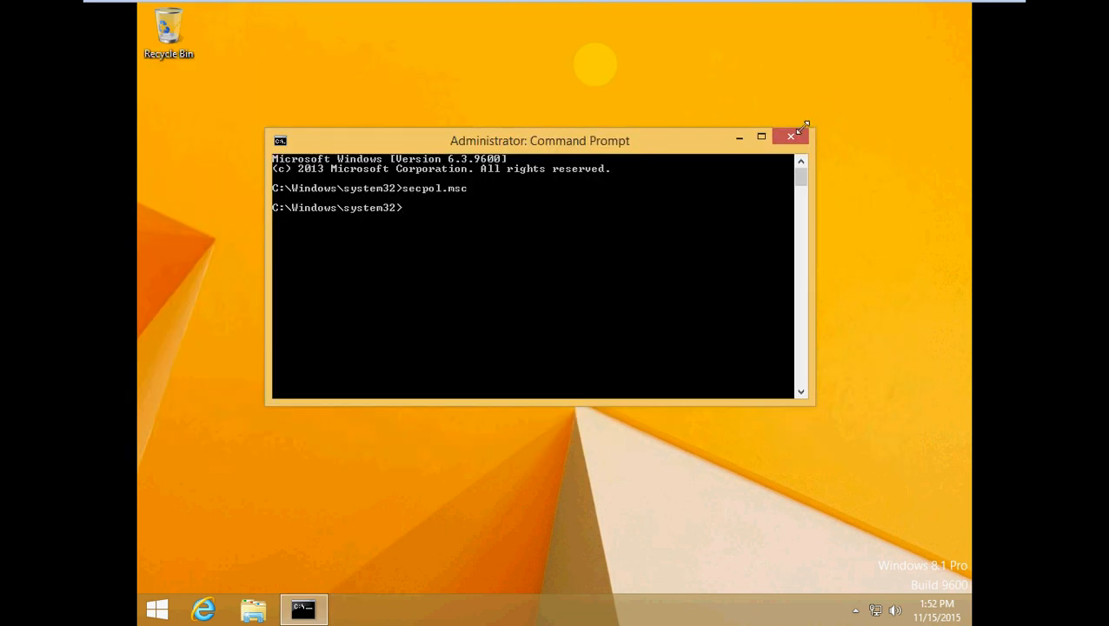
click(790, 135)
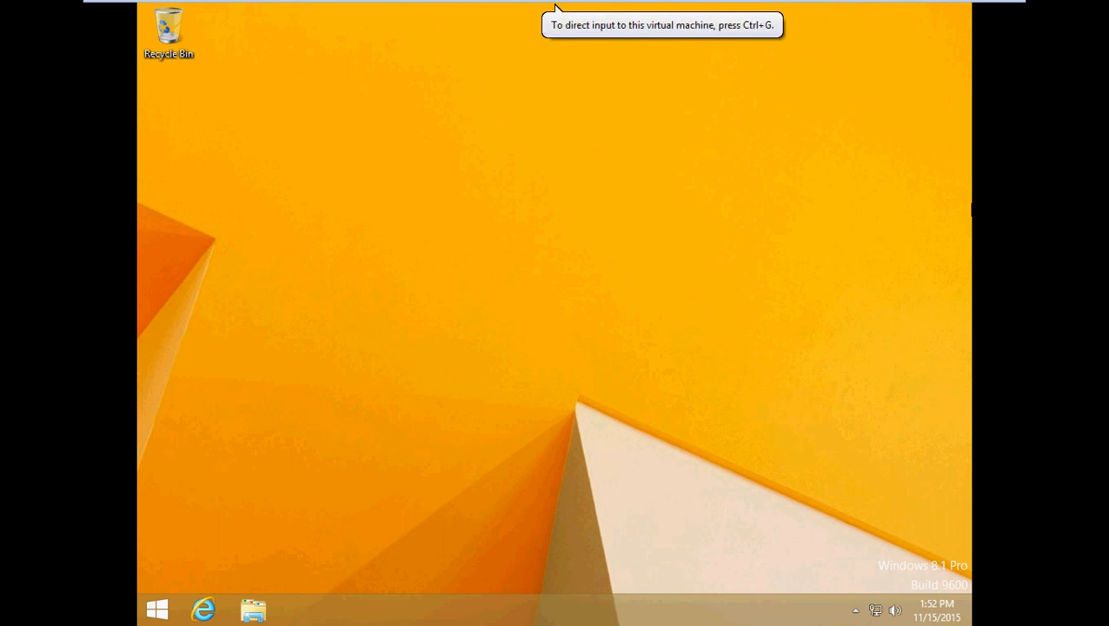